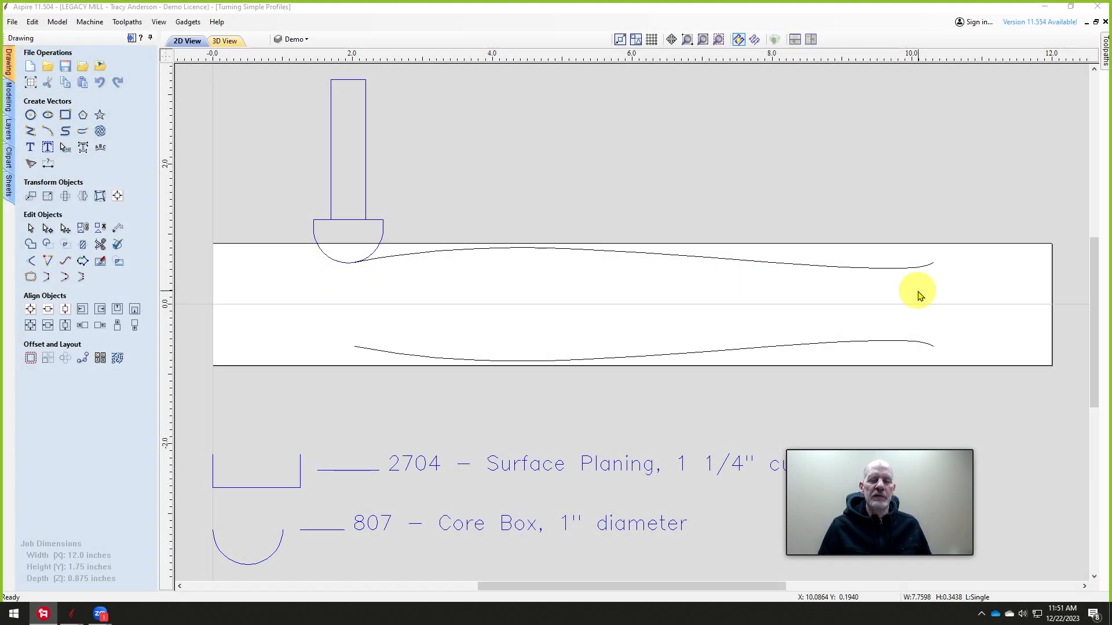
mouse_move(386, 290)
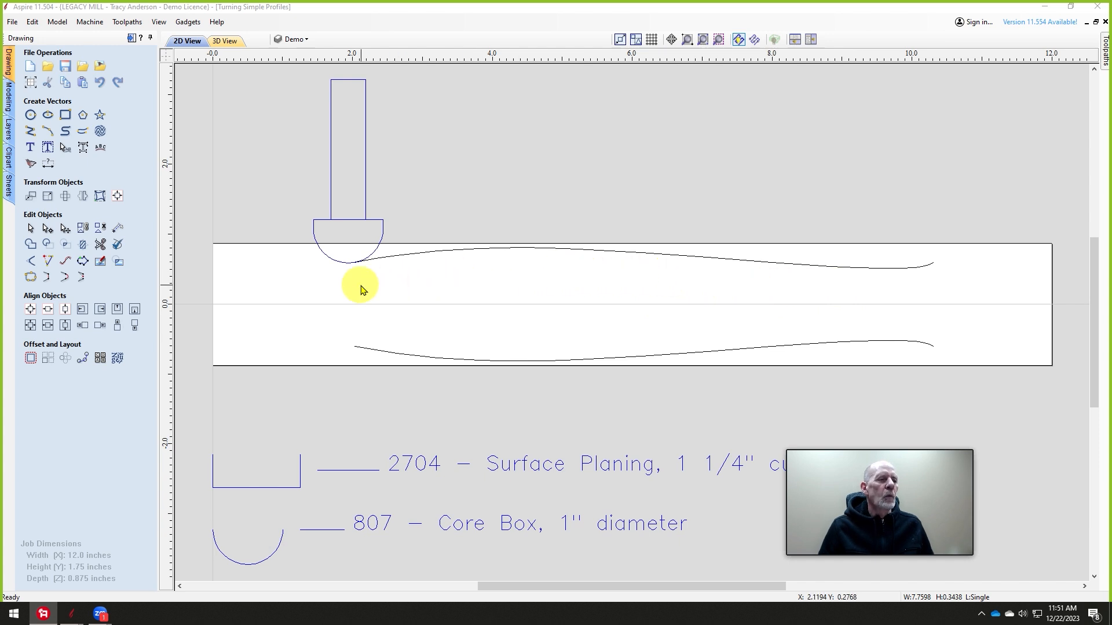
mouse_move(875, 279)
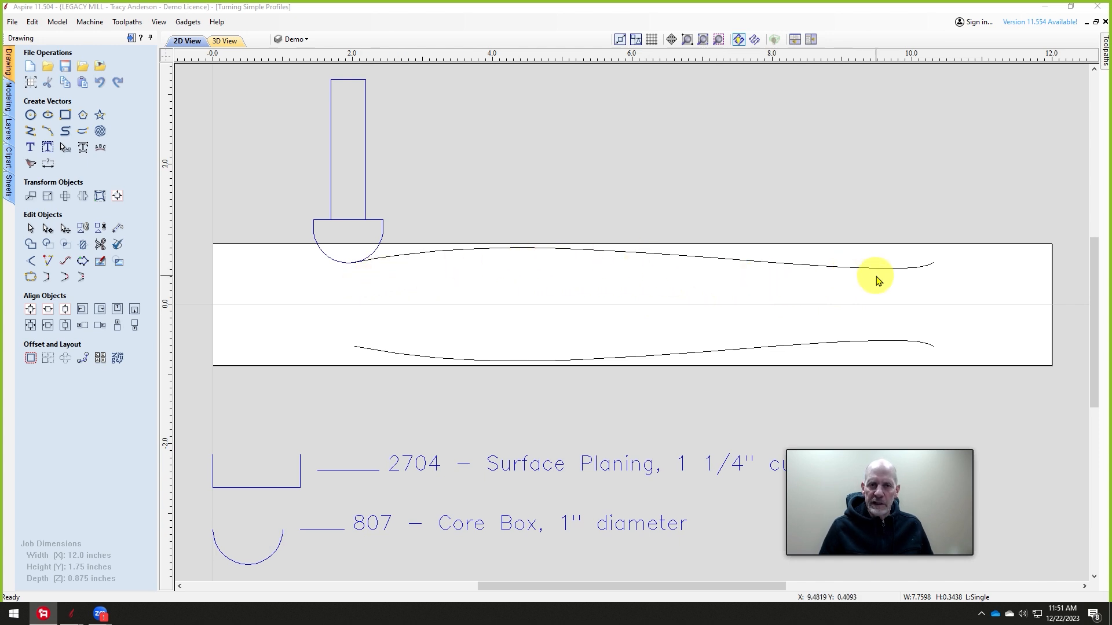
mouse_move(367, 248)
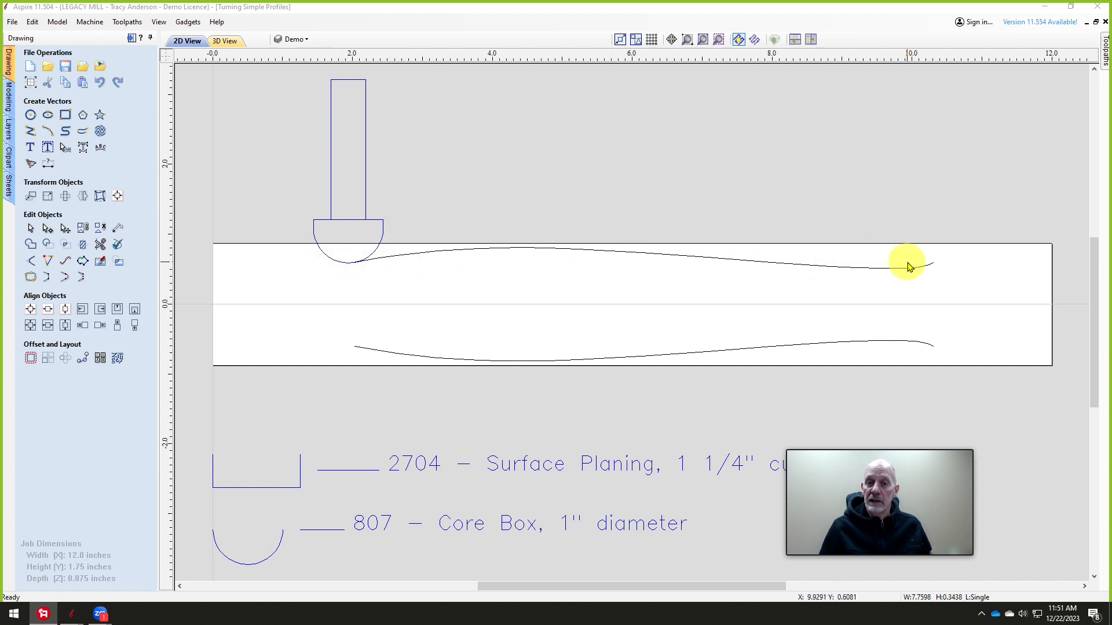
mouse_move(614, 293)
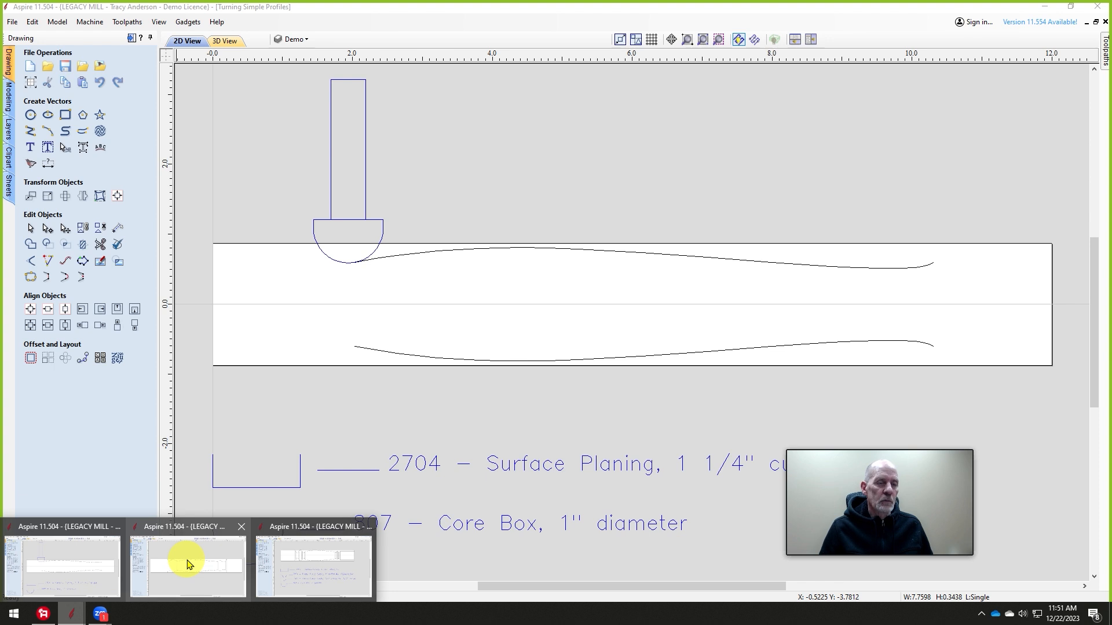
- Switch to the 'Turning Single Bit with Details' drawing and show its 12.0 by 1.75 dimensions and router bit layers
left_click(188, 565)
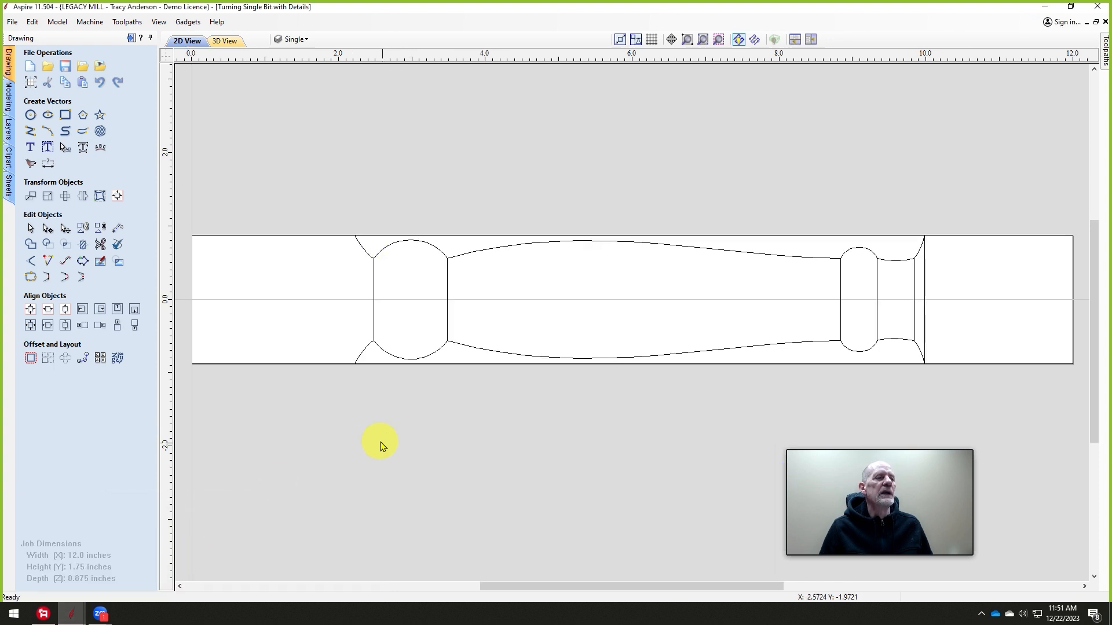
mouse_move(374, 251)
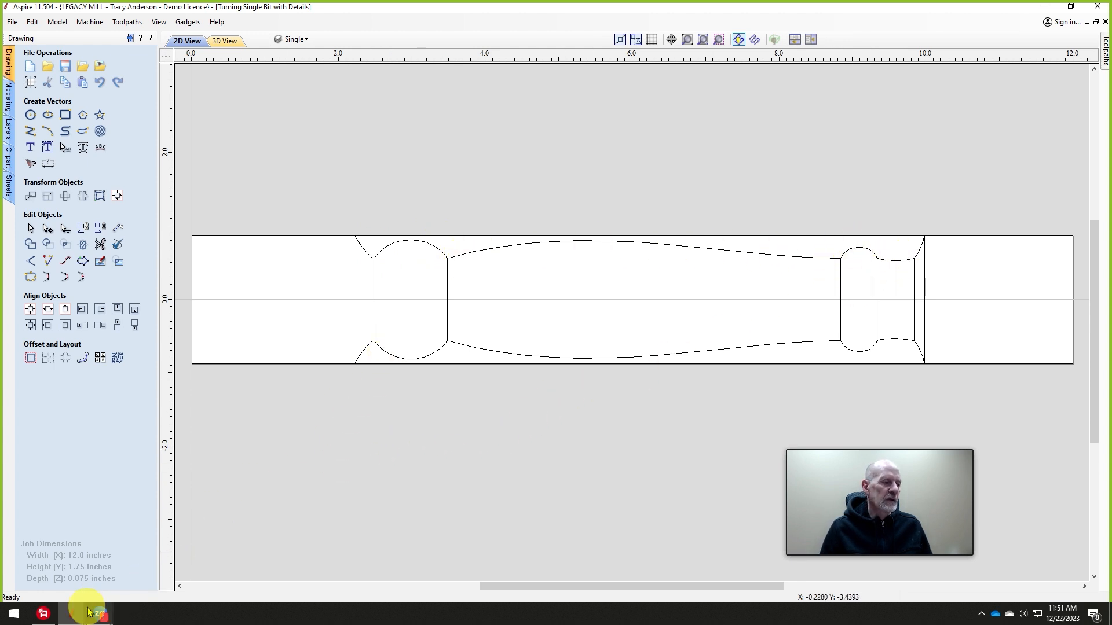
left_click(292, 39)
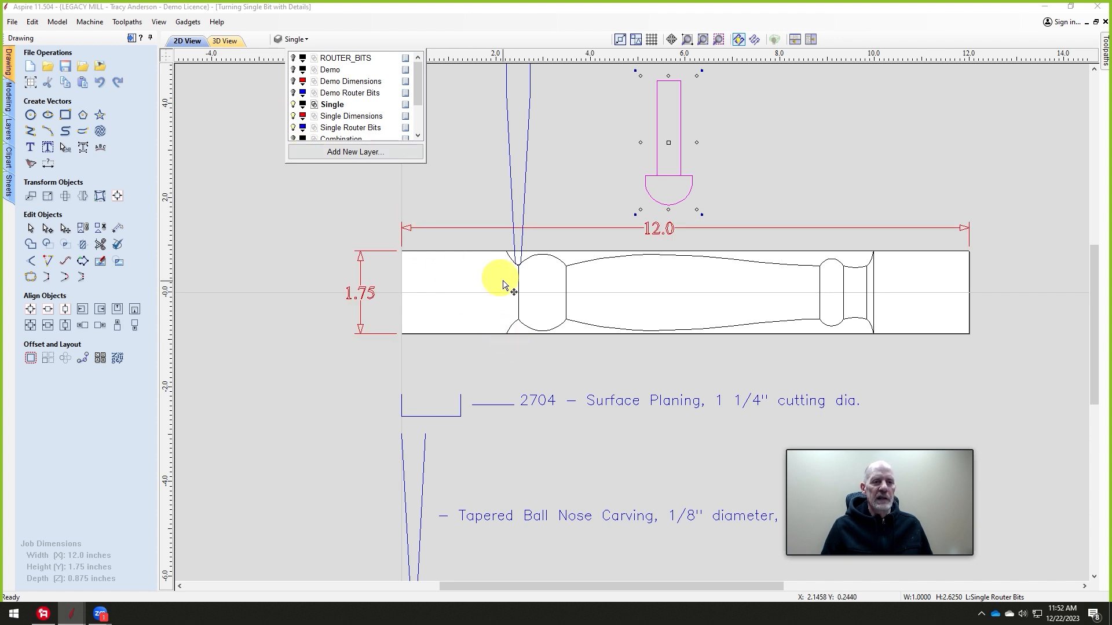
mouse_move(403, 298)
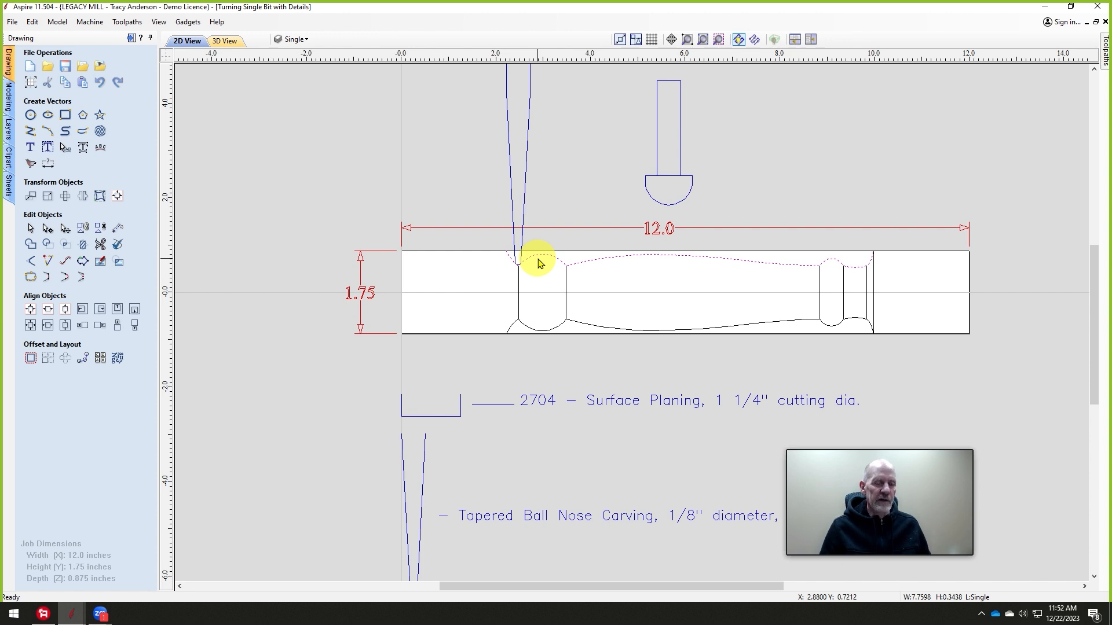
mouse_move(814, 257)
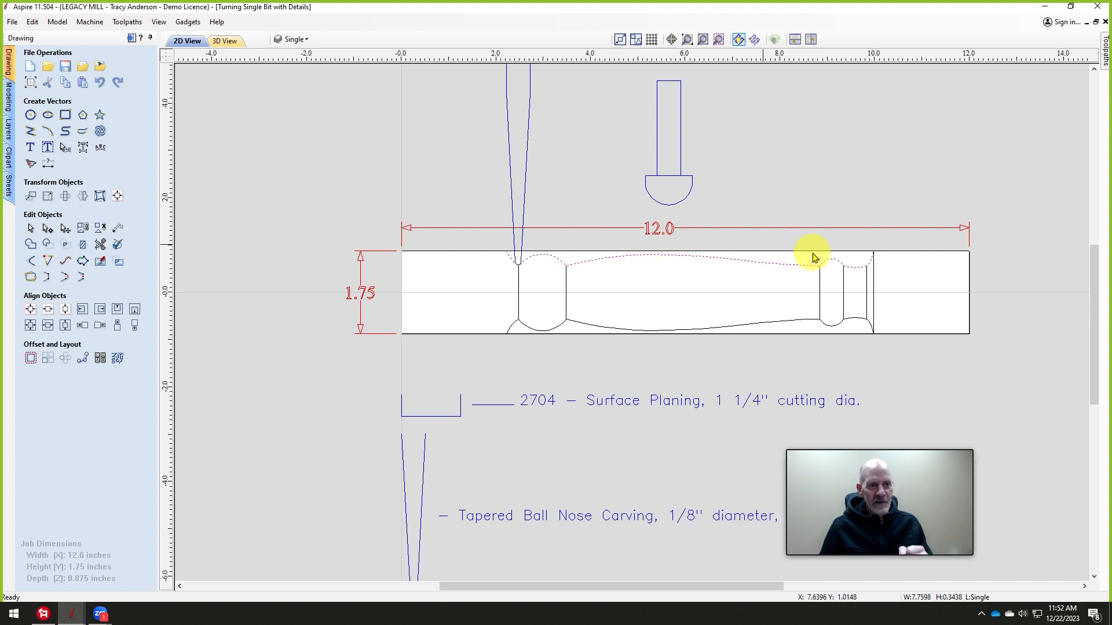
mouse_move(750, 267)
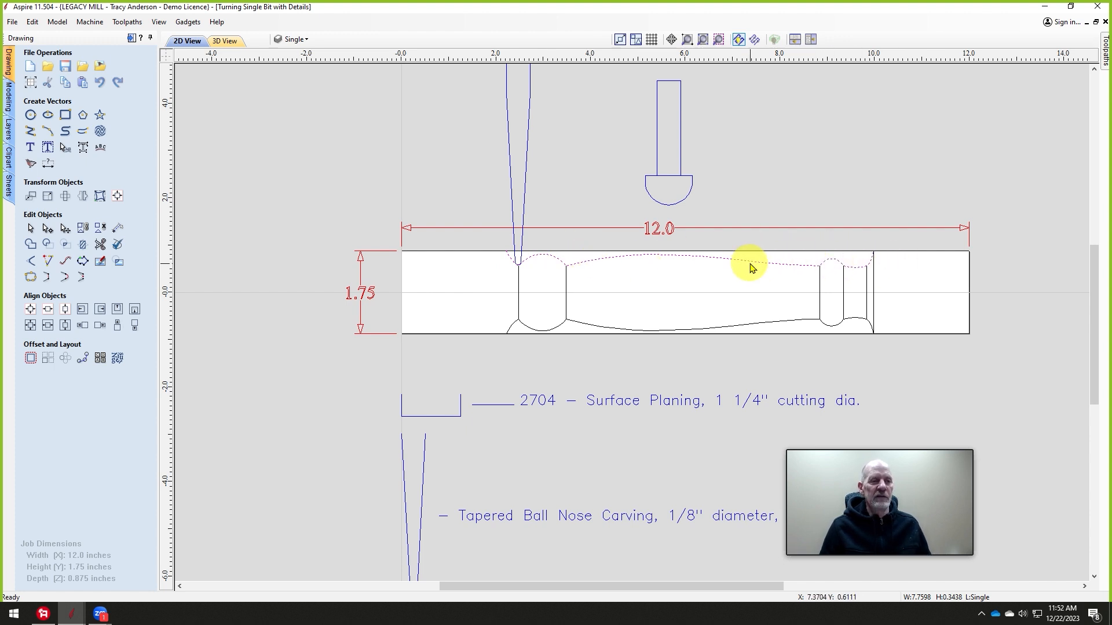
mouse_move(744, 264)
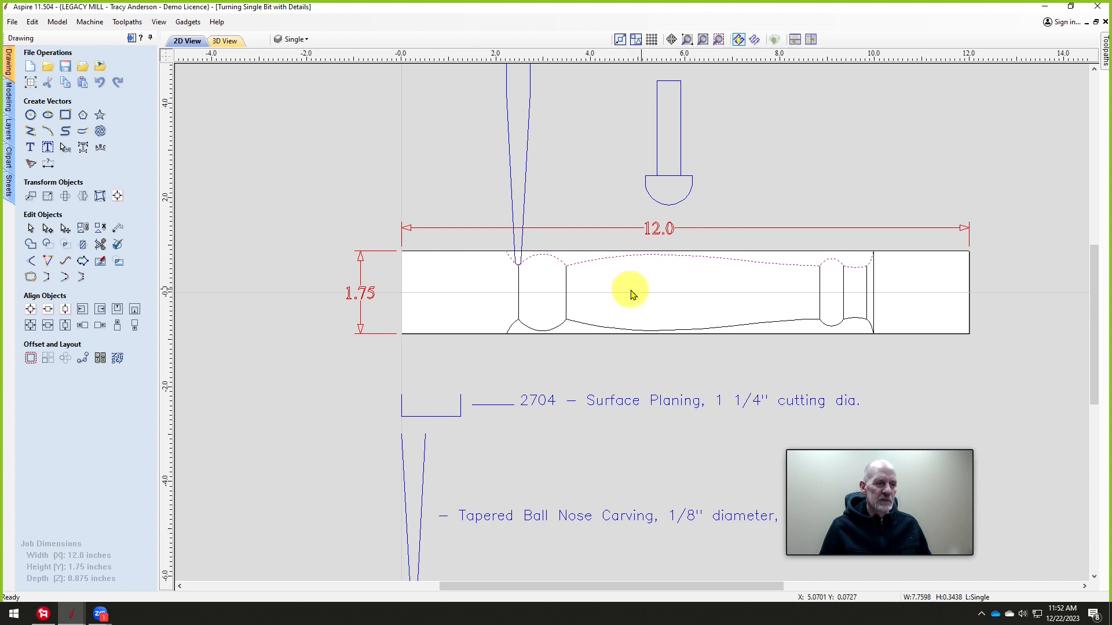
mouse_move(750, 206)
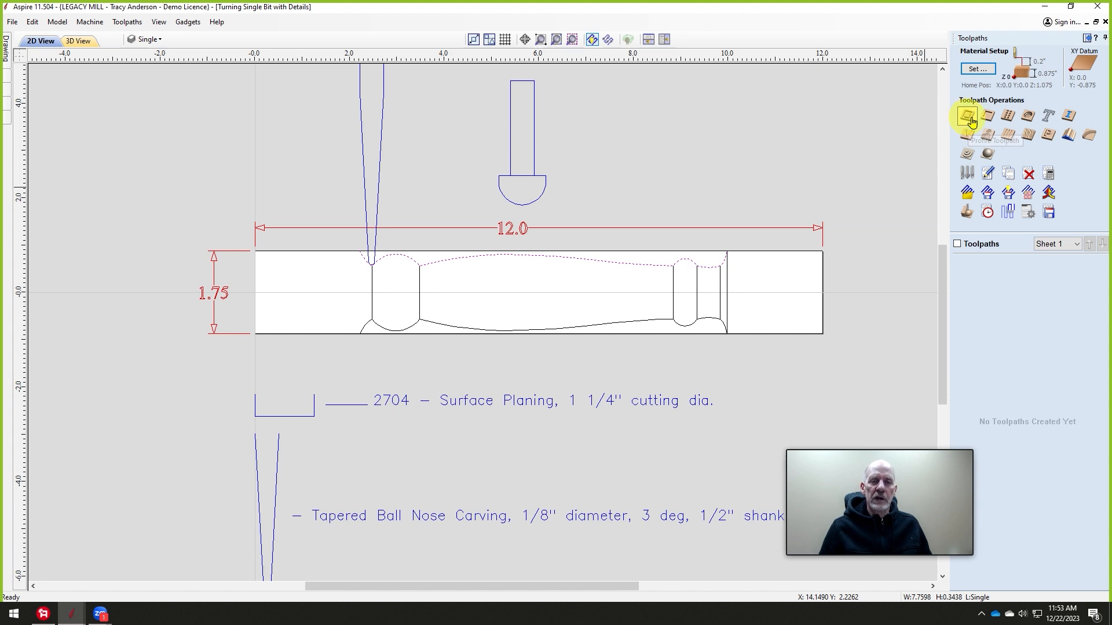
- Start a 2D Profile toolpath and browse the tool database to the Vector Turning (G200) group
left_click(966, 115)
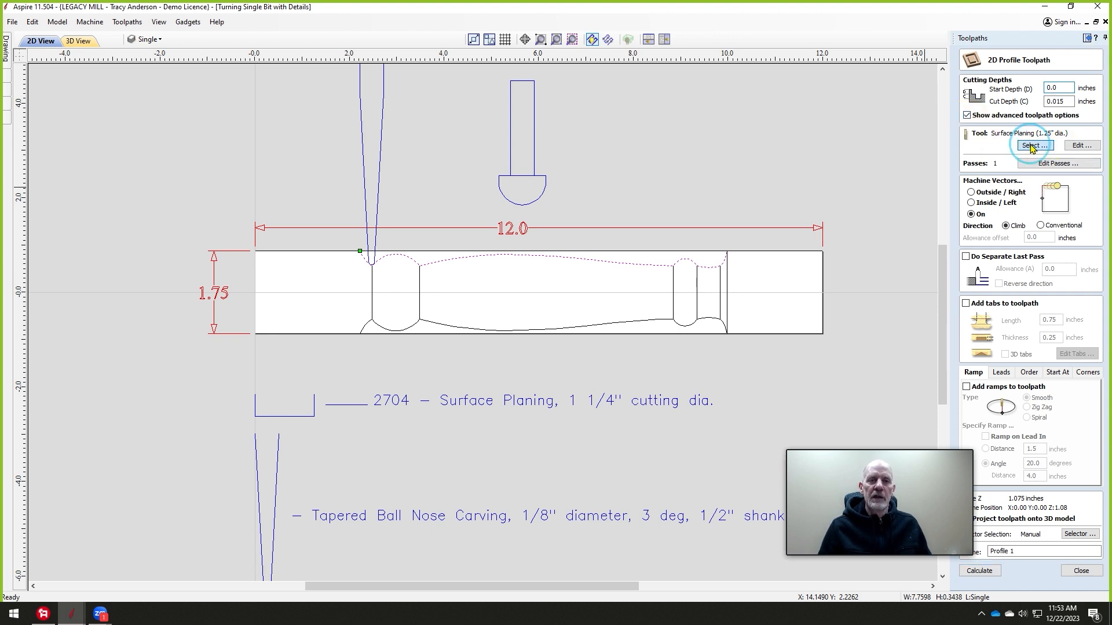
left_click(1032, 146)
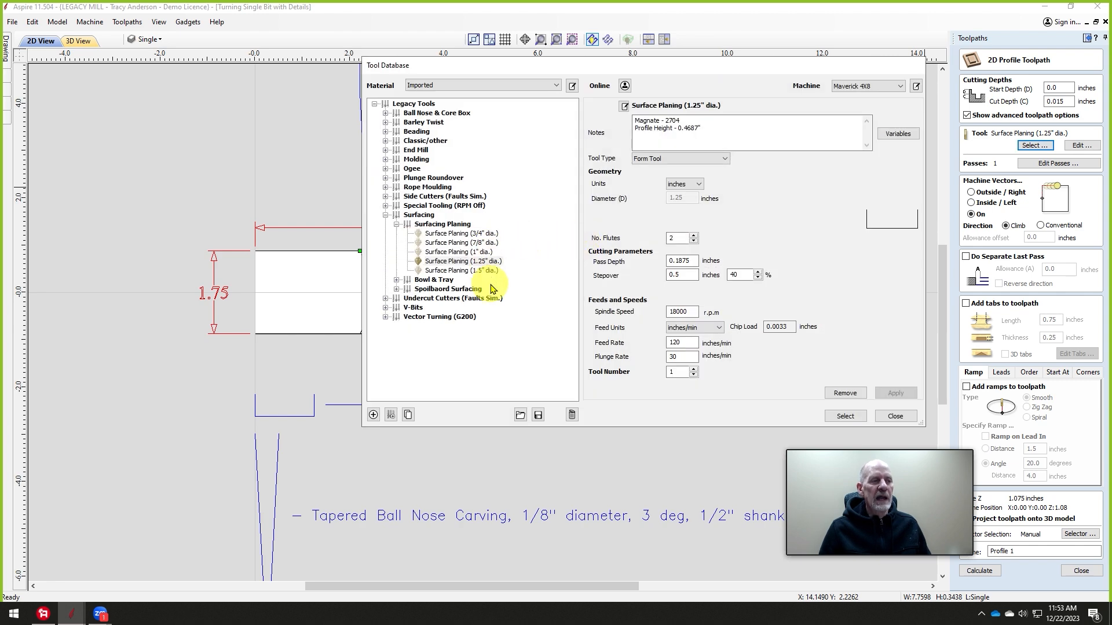
left_click(386, 216)
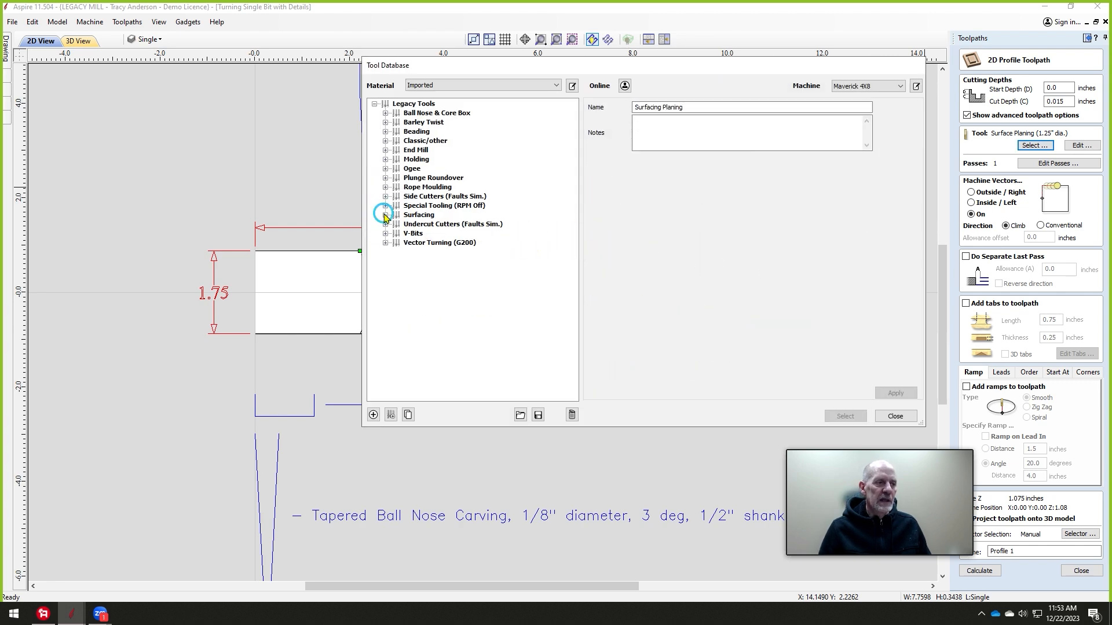
left_click(385, 242)
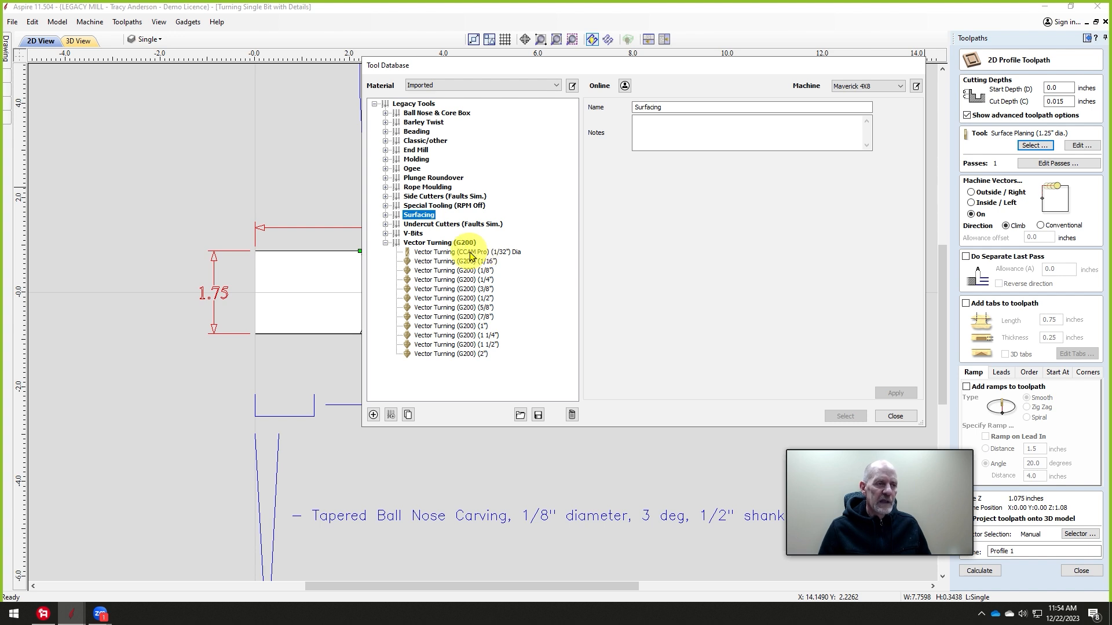
- Choose the 1/8" Vector Turning (G200) bit with a 0.05 stepover for the profile toolpath
left_click(452, 269)
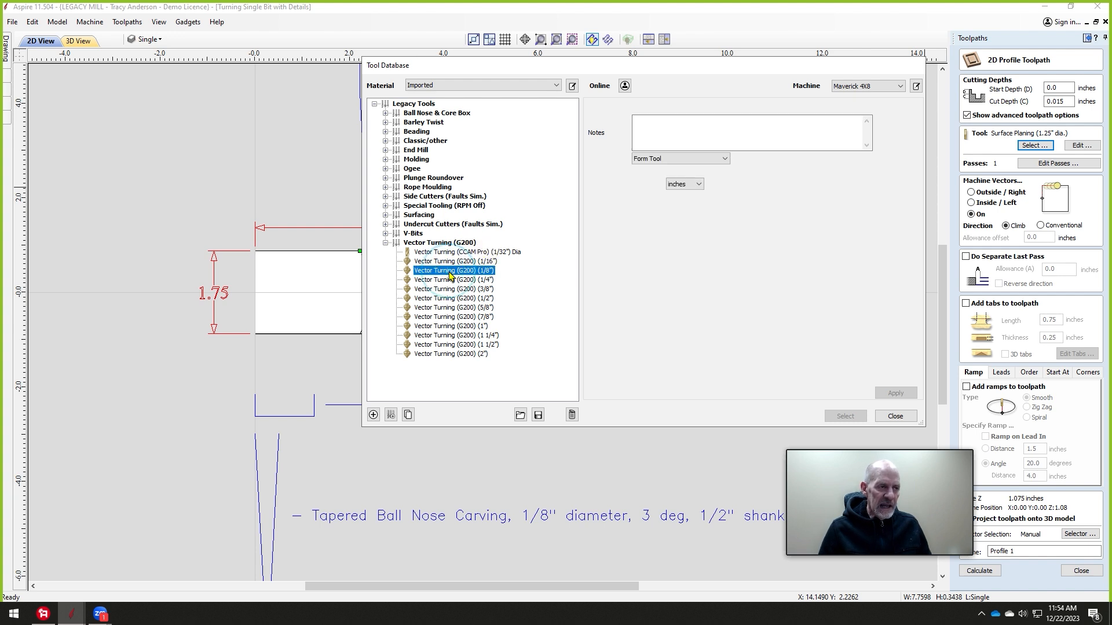
left_click(454, 270)
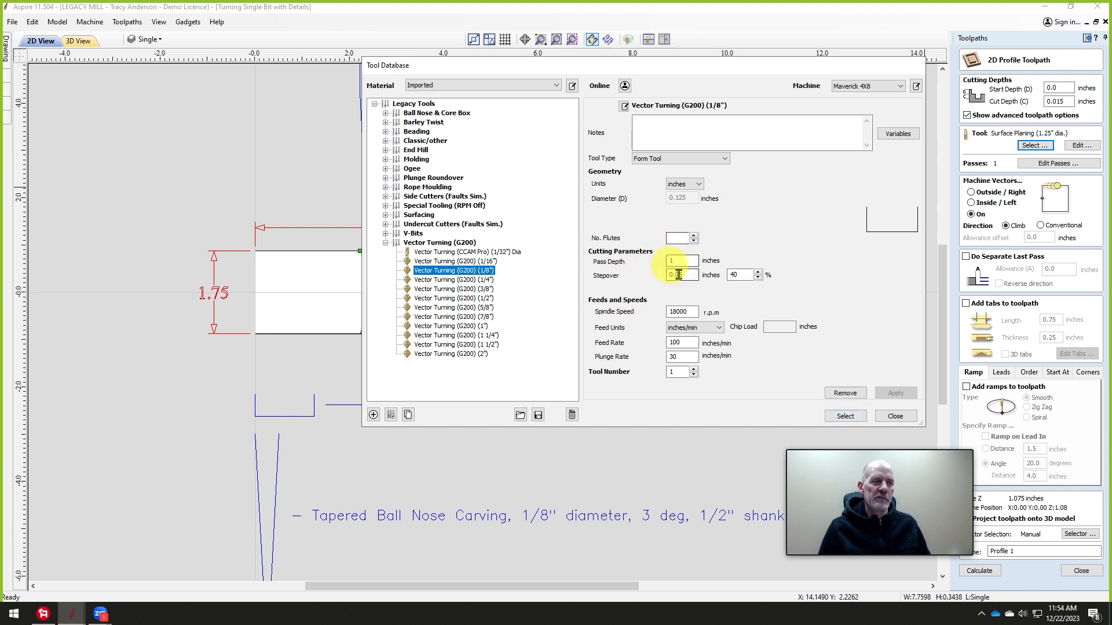
type("0.05")
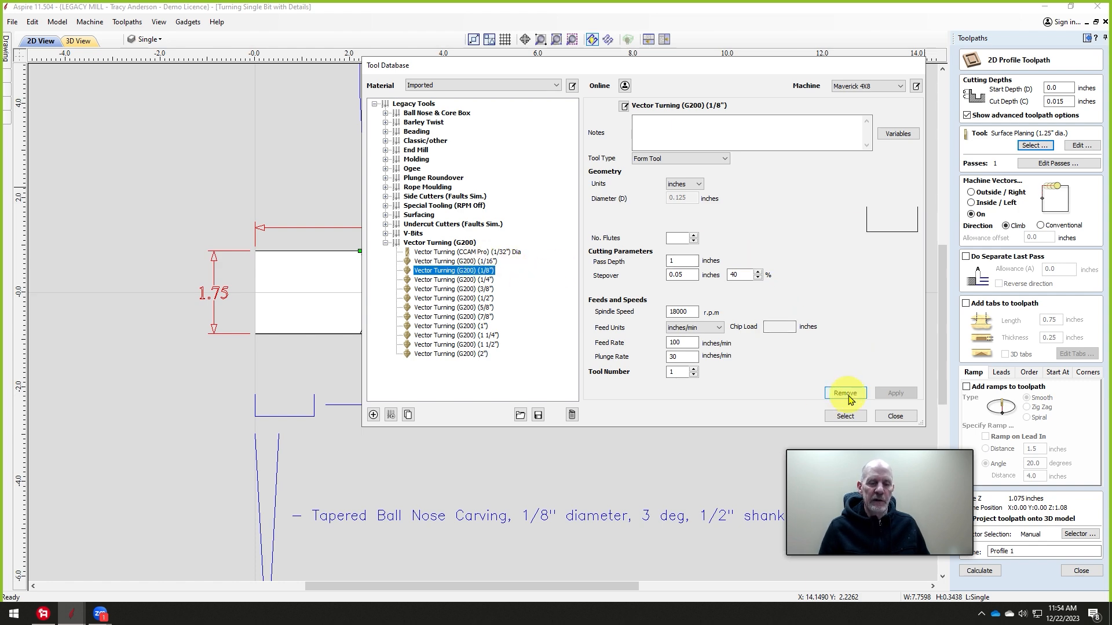
left_click(844, 416)
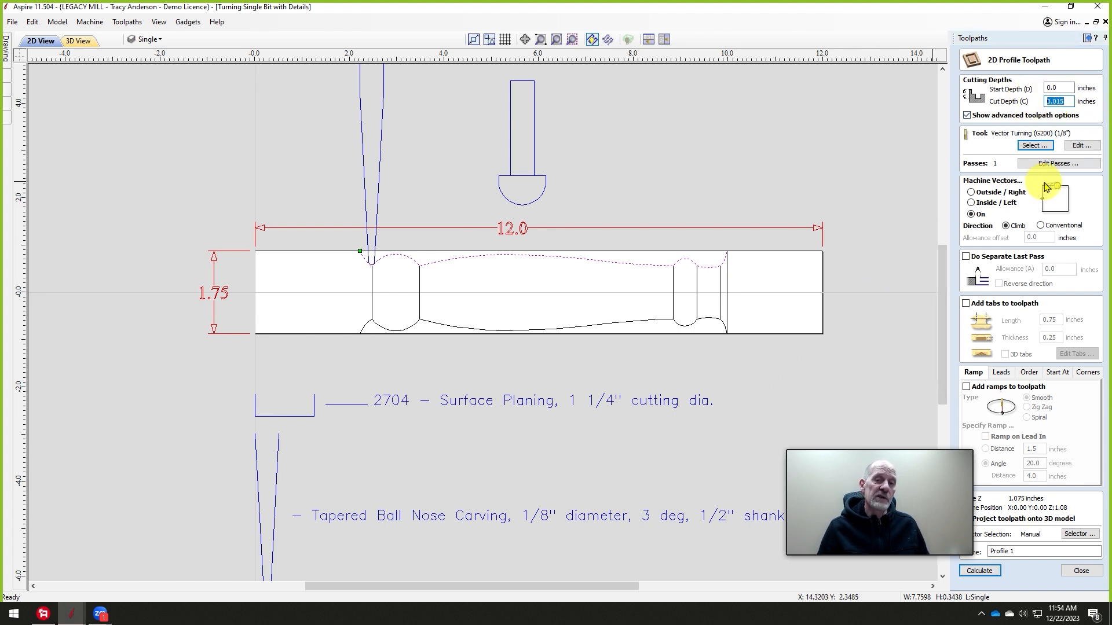
- Calculate 'Single Bit Vector Turning Toolpath' with 0.5 cut depth machining inside/left of the profile
type(".5")
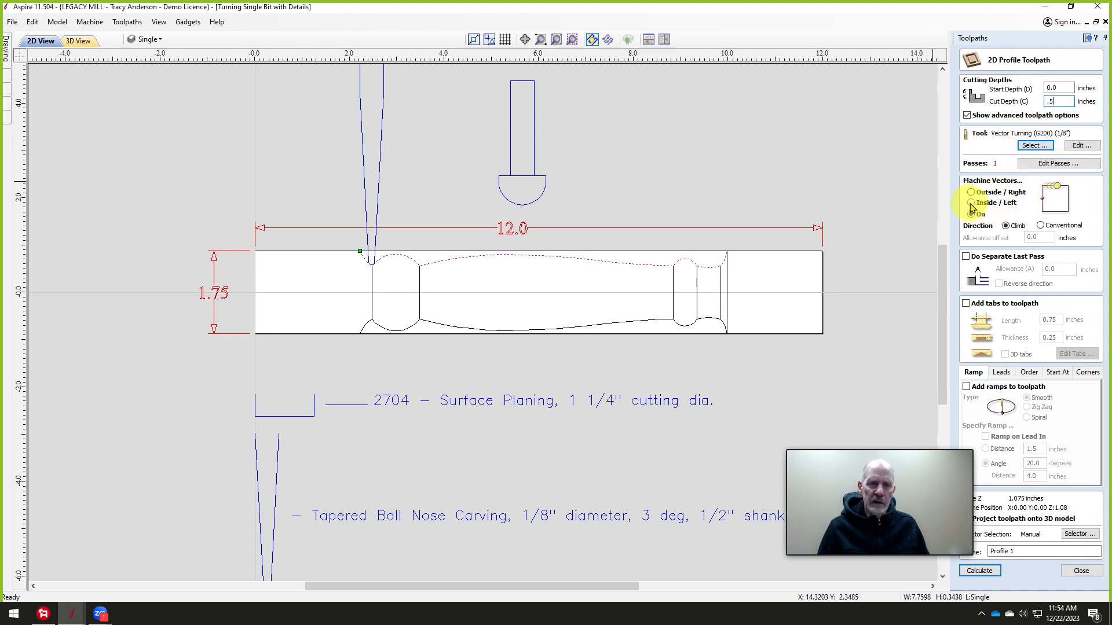
left_click(971, 203)
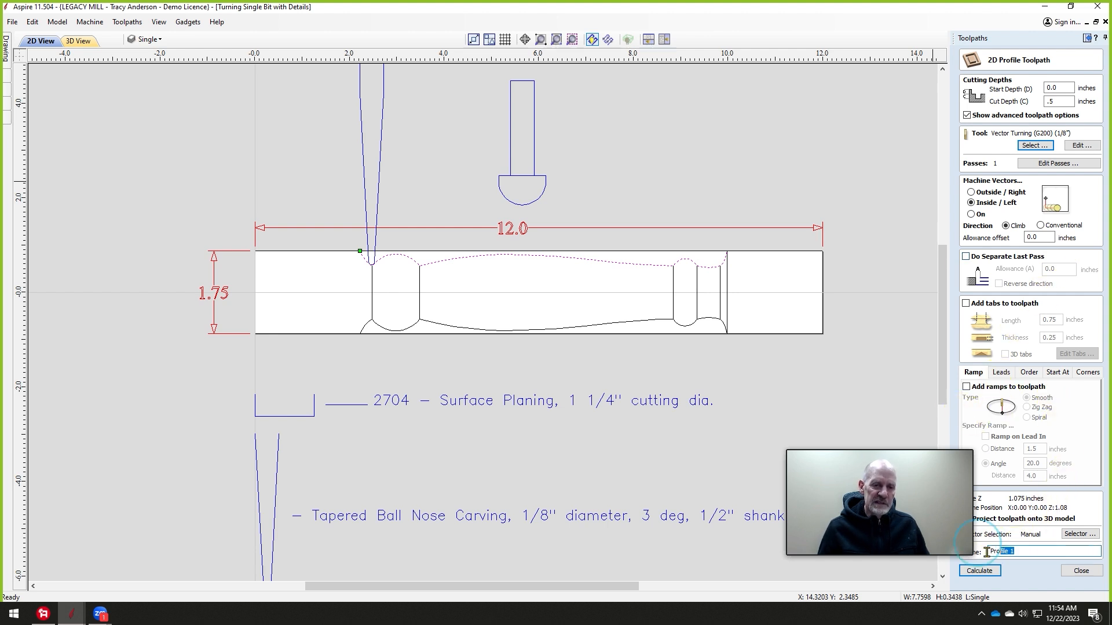
type("Single Bit Vector Turning Toolpath")
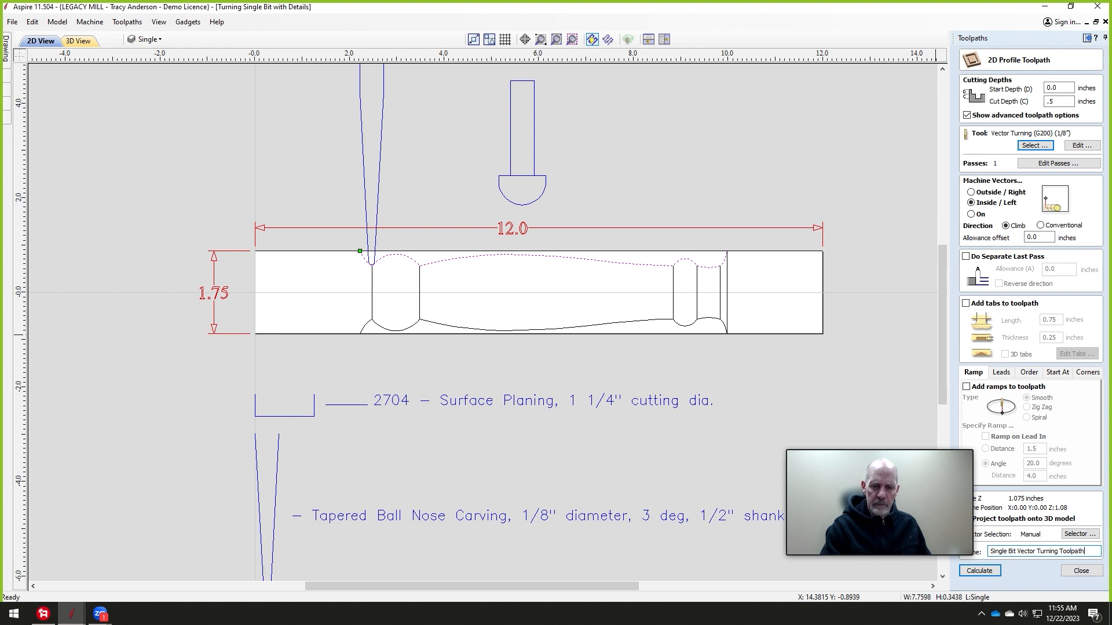
left_click(1079, 571)
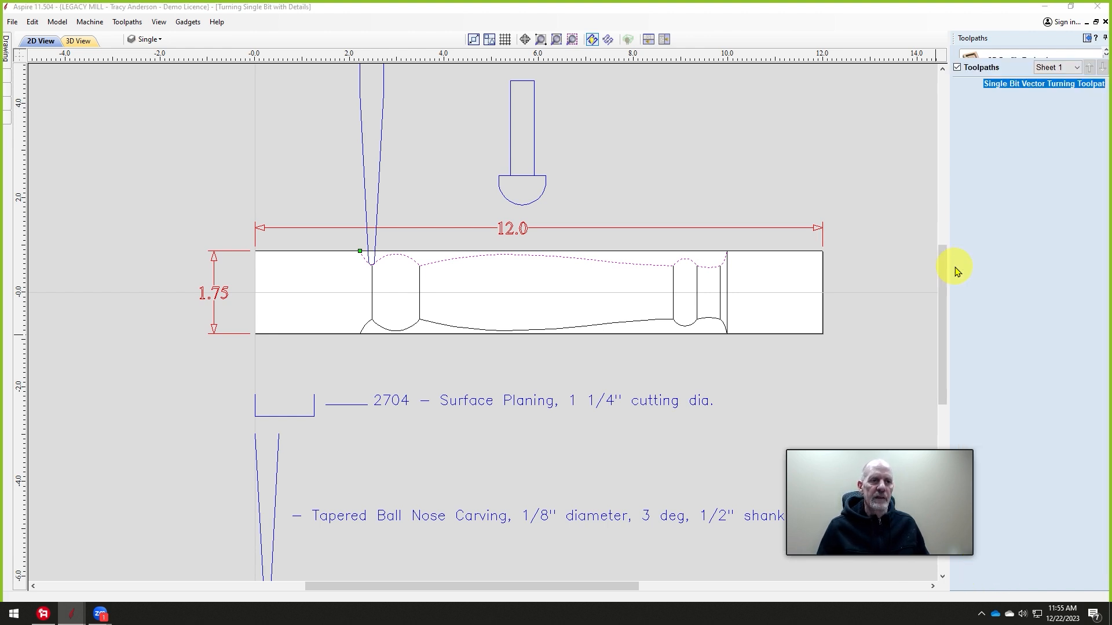
- Preview the toolpath in 3D, then bring up the Save Toolpaths panel for the Maverick 4X8
left_click(77, 40)
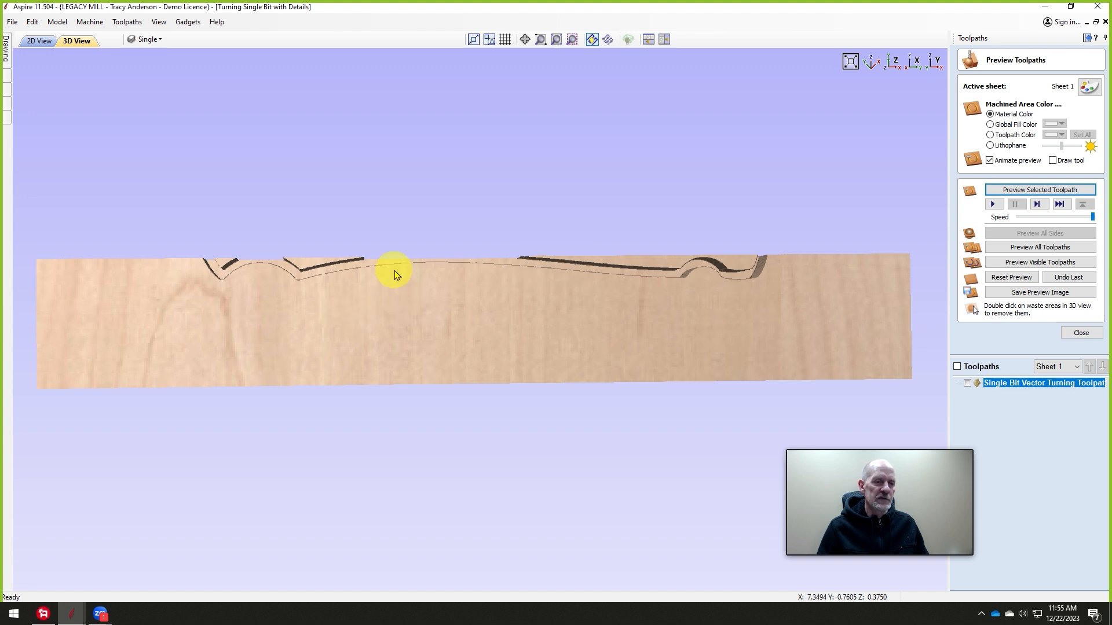
left_click(1079, 332)
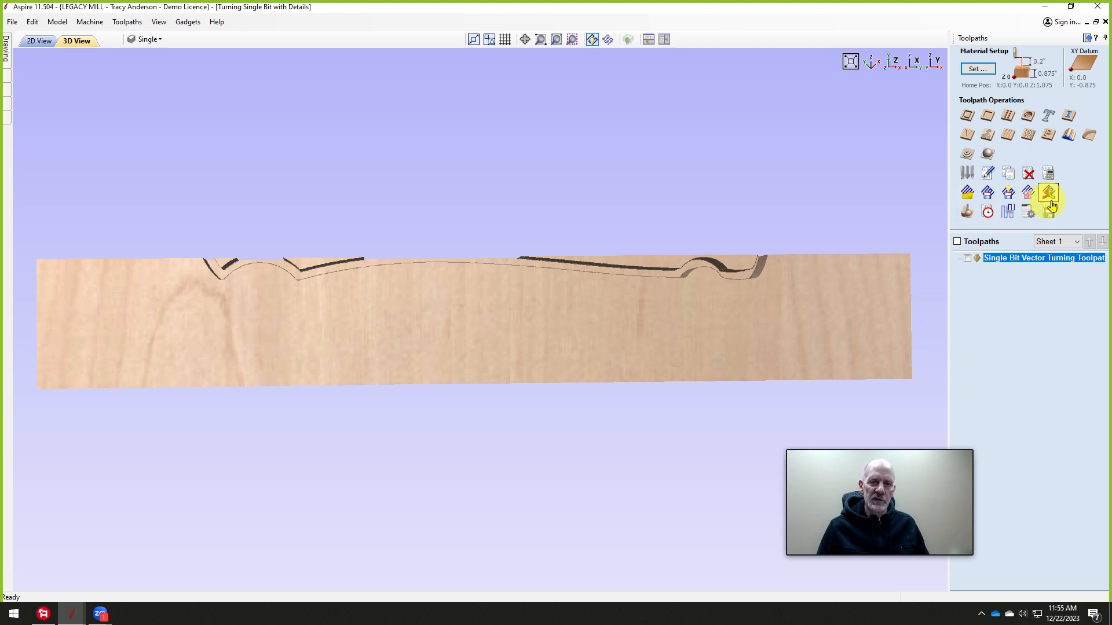
left_click(1050, 193)
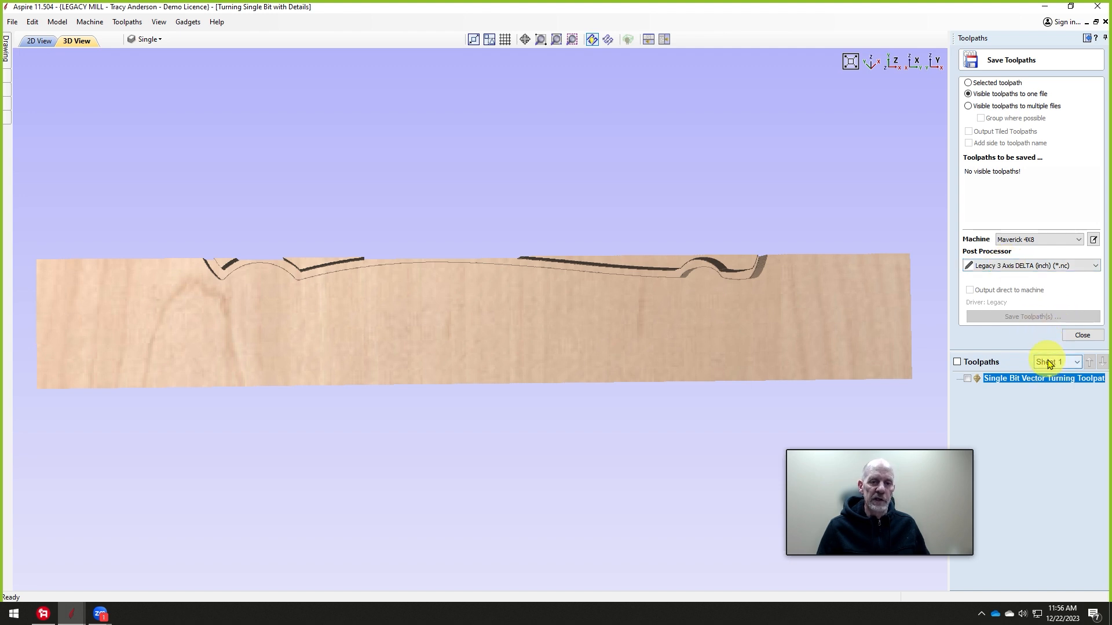
- Save the visible vector turning toolpath as an .nc file in the G Code folder
left_click(966, 378)
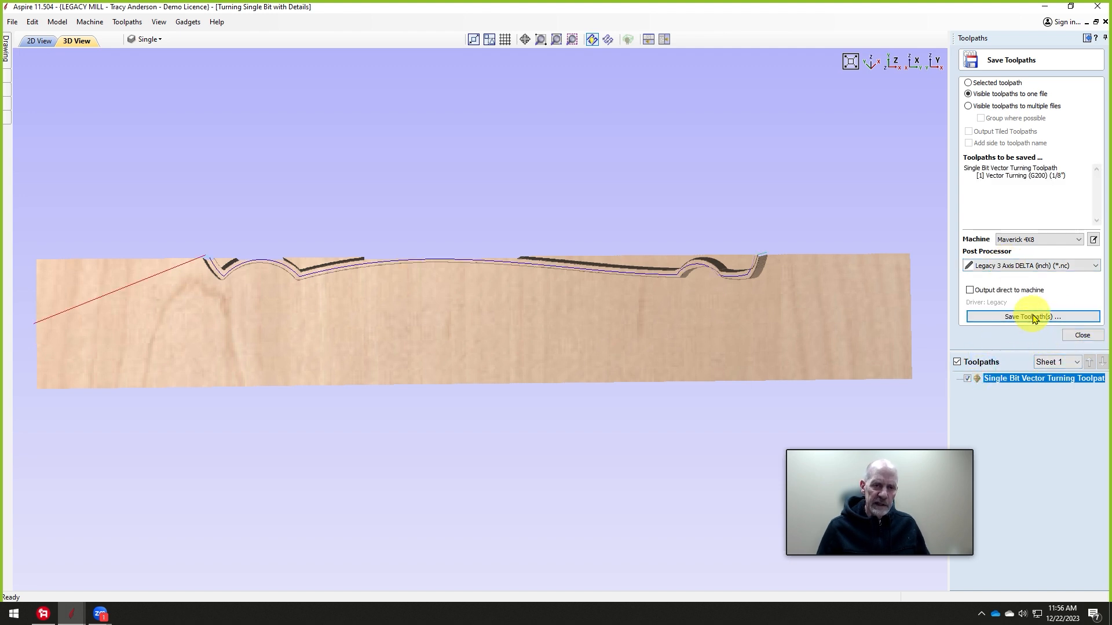
left_click(1032, 317)
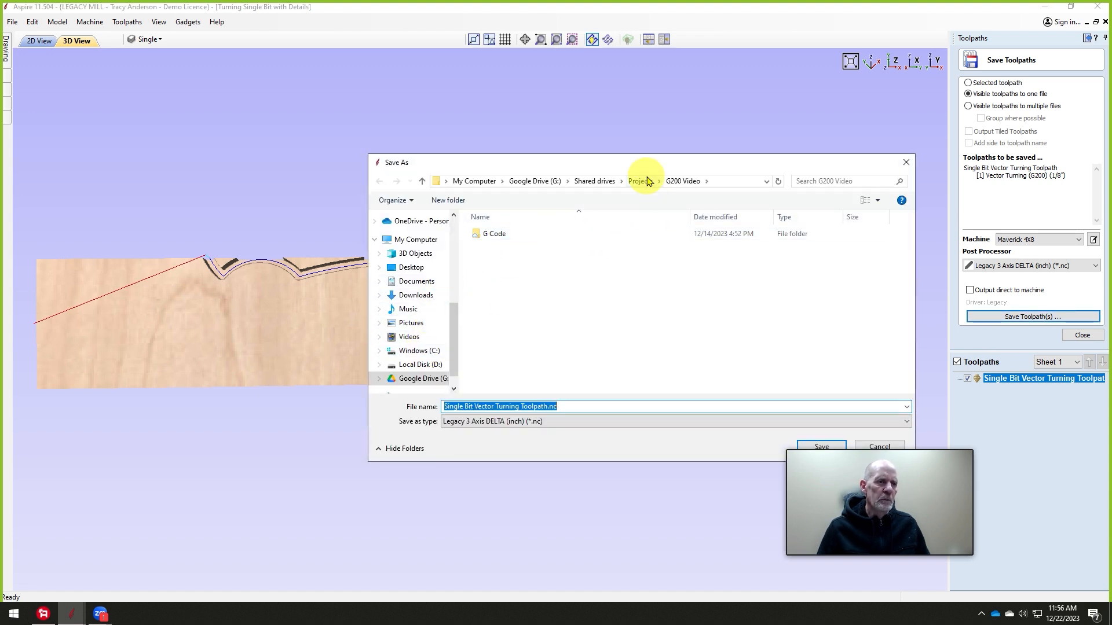
left_click(494, 232)
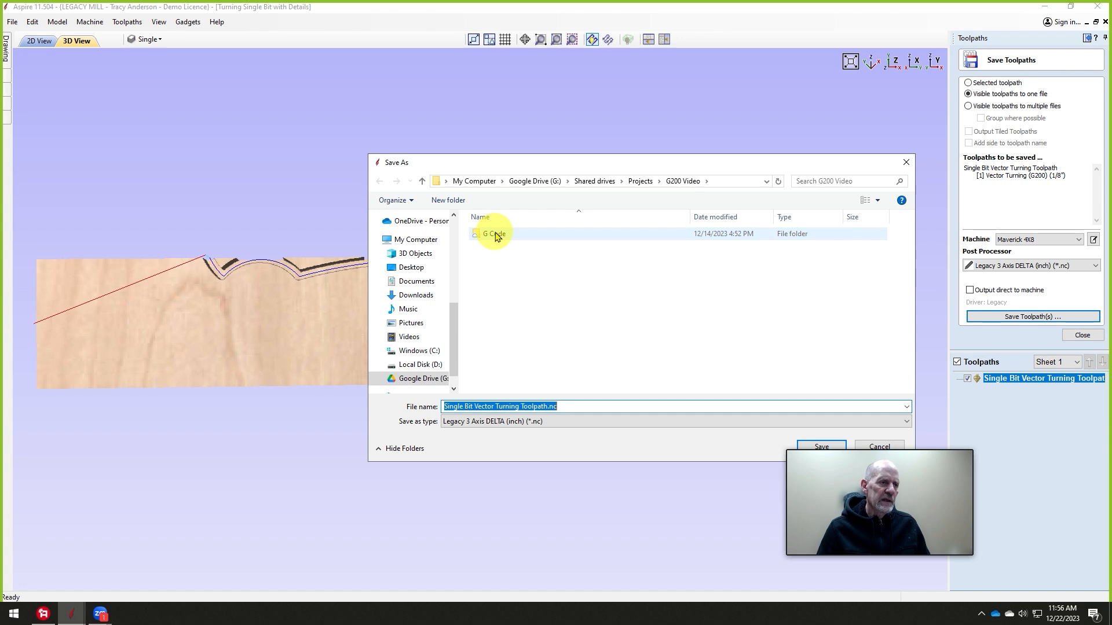
double_click(493, 233)
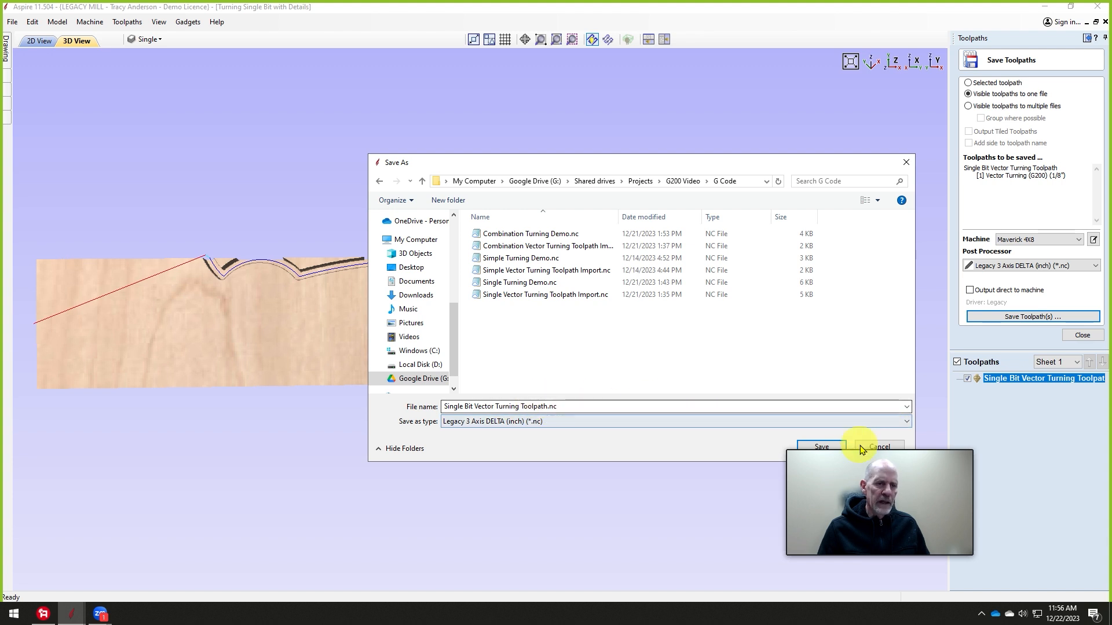
left_click(879, 447)
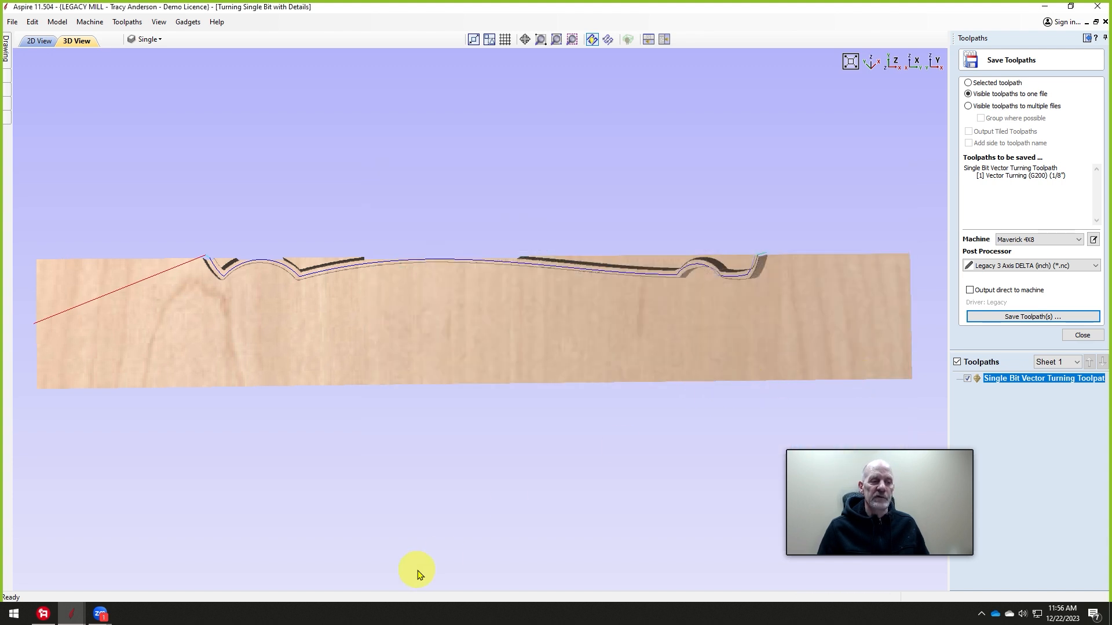
mouse_move(258, 310)
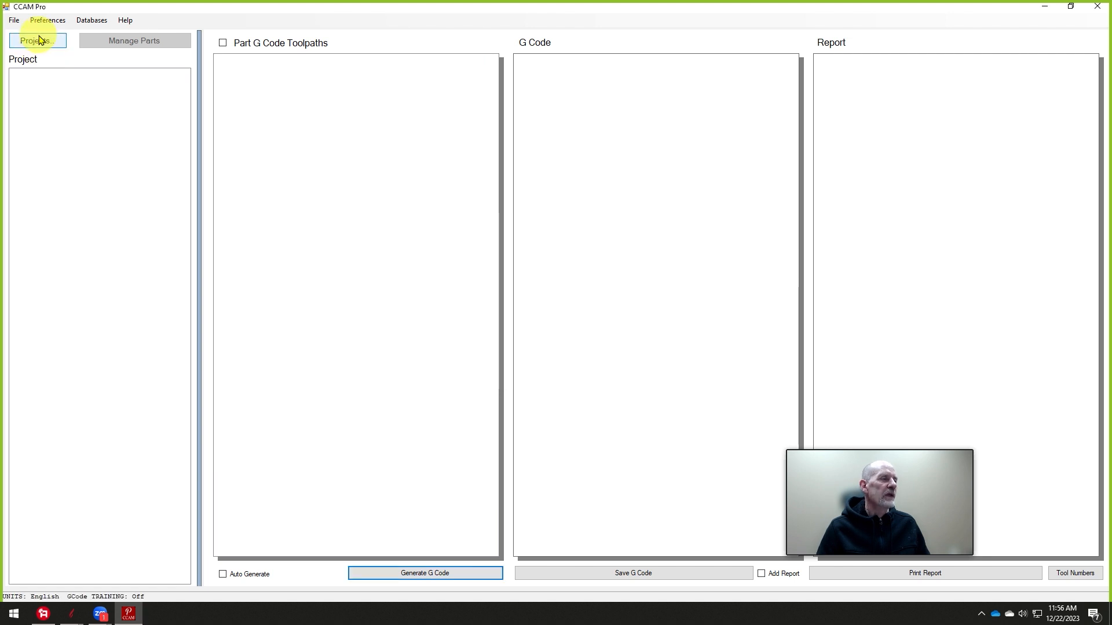
- Load the G200 Copy Lathe Demo project from the Project Manager
left_click(37, 41)
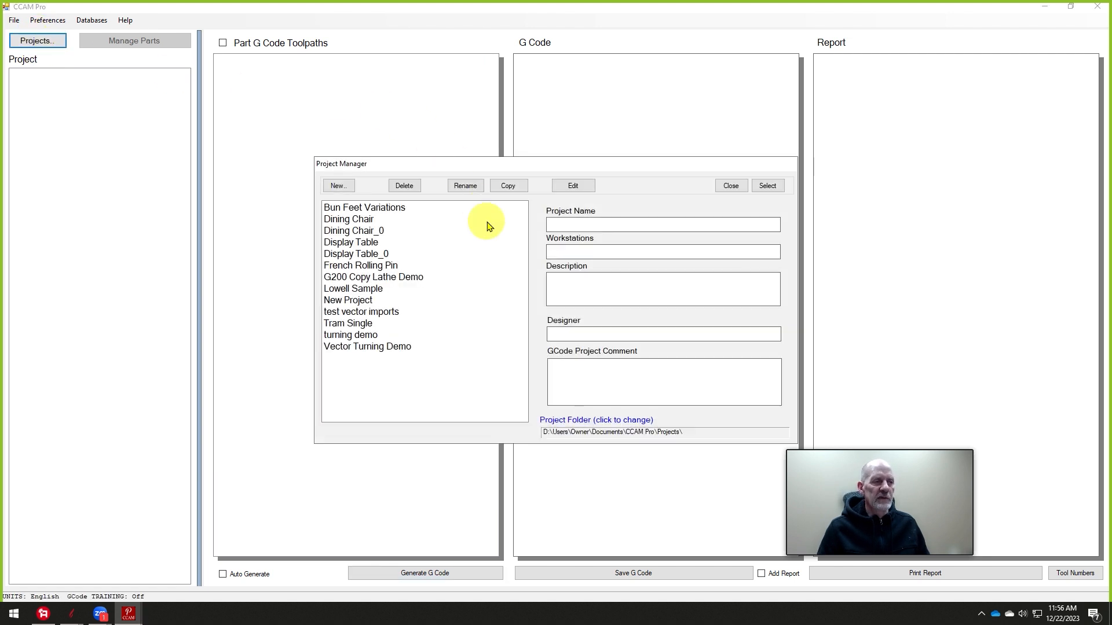
mouse_move(428, 290)
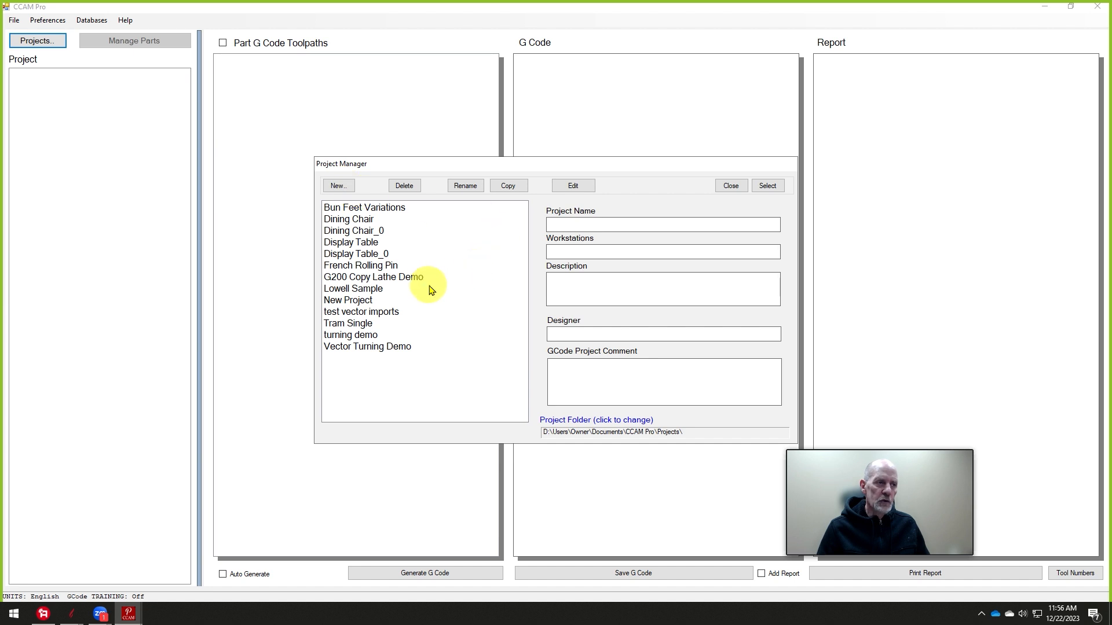
left_click(373, 277)
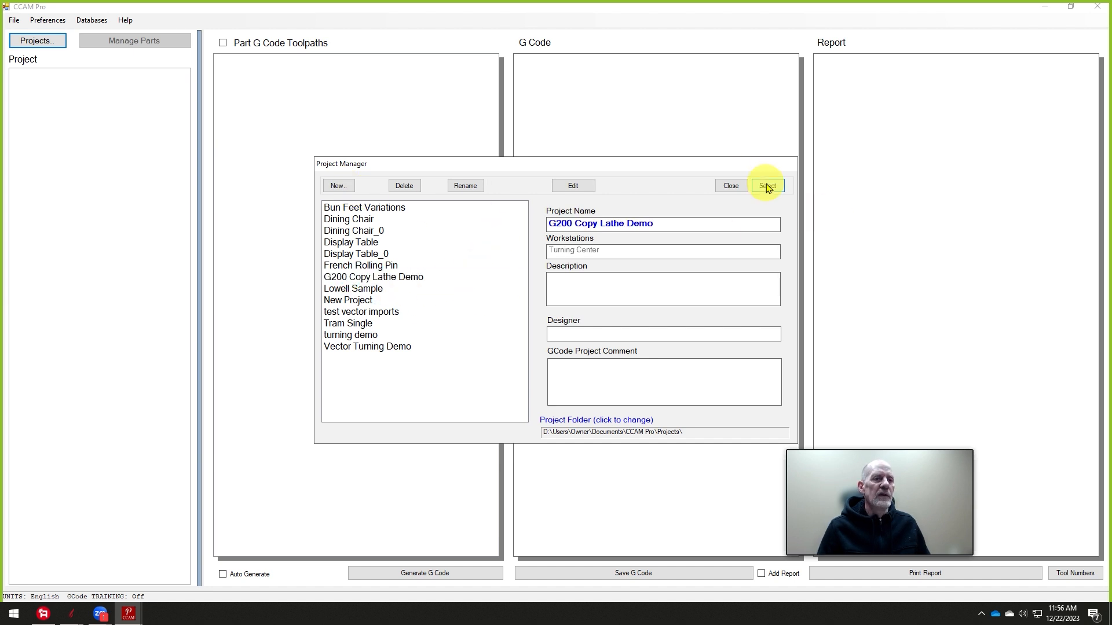
left_click(766, 186)
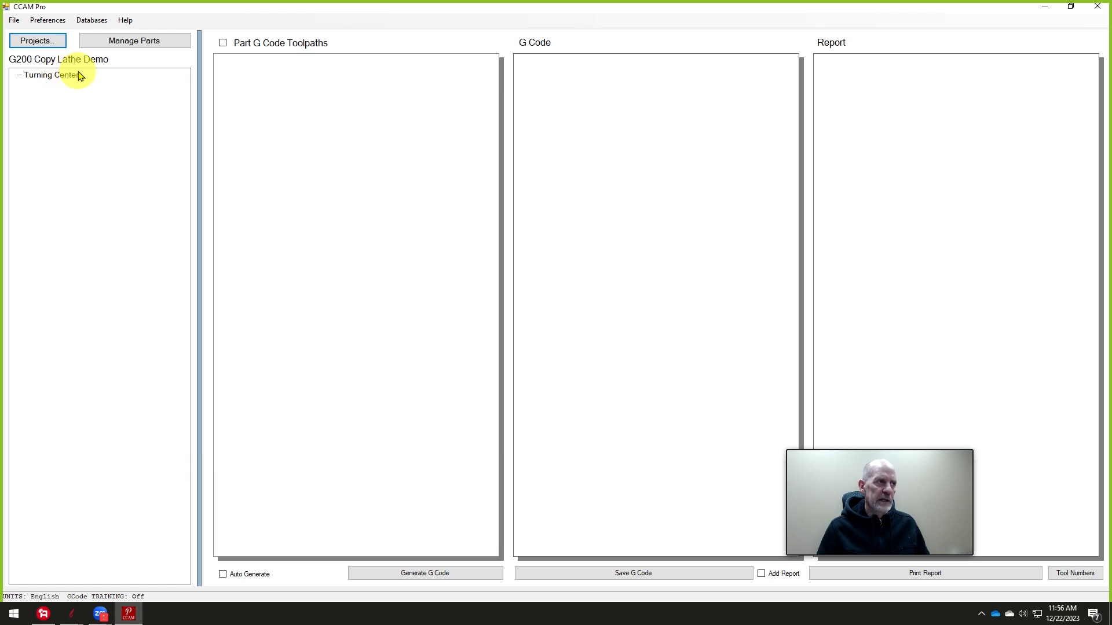
- Dismiss the workstation warning and bring up the Part Manager for the Turning Center
left_click(134, 41)
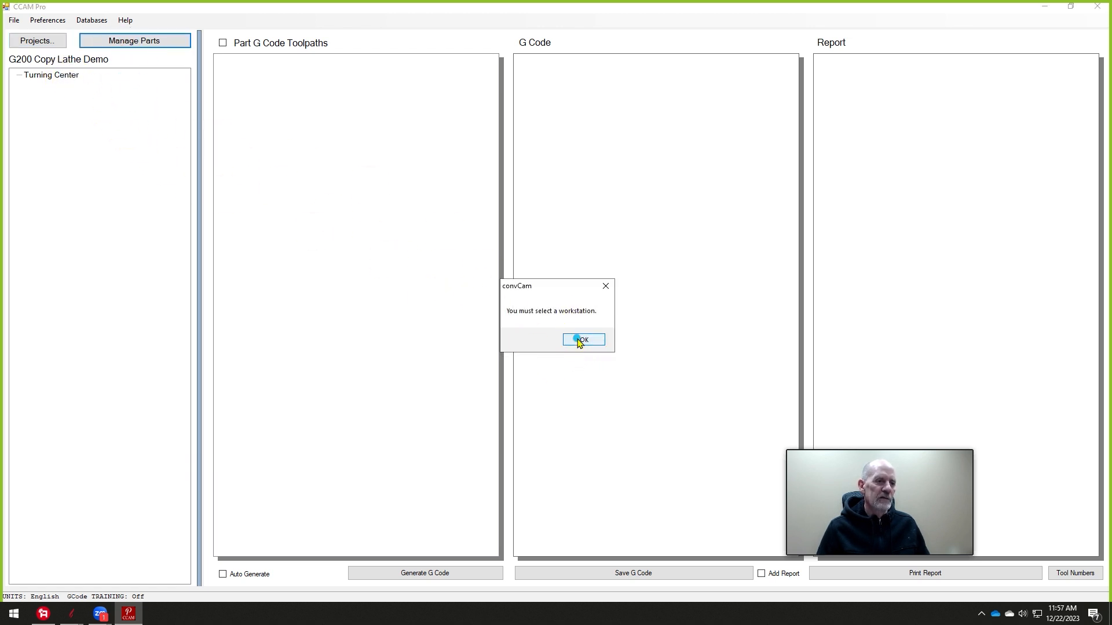
left_click(582, 339)
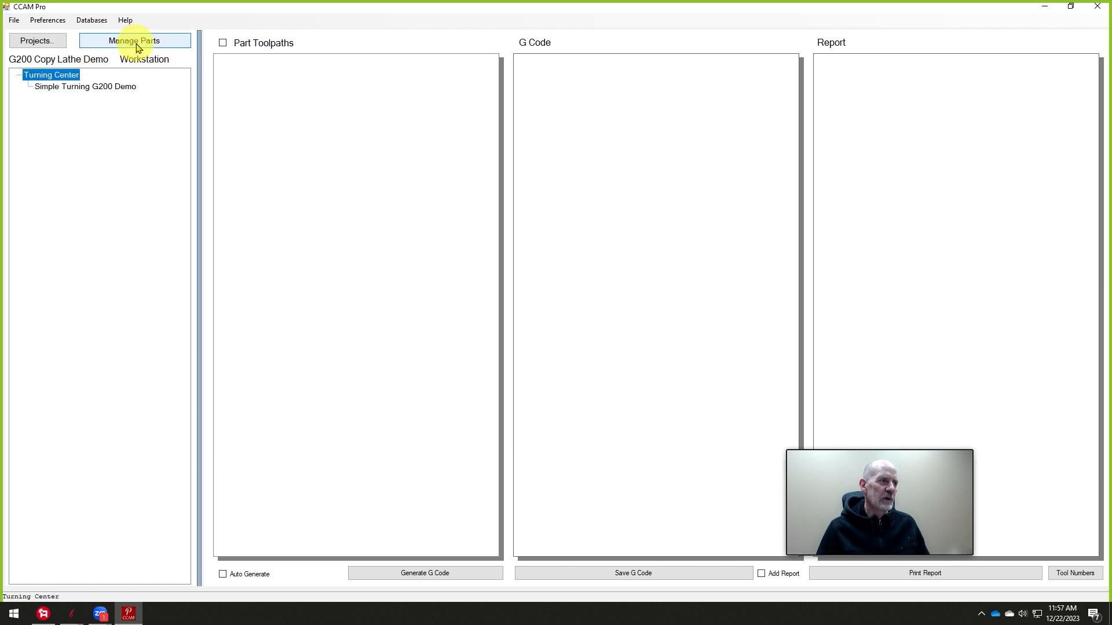
mouse_move(129, 76)
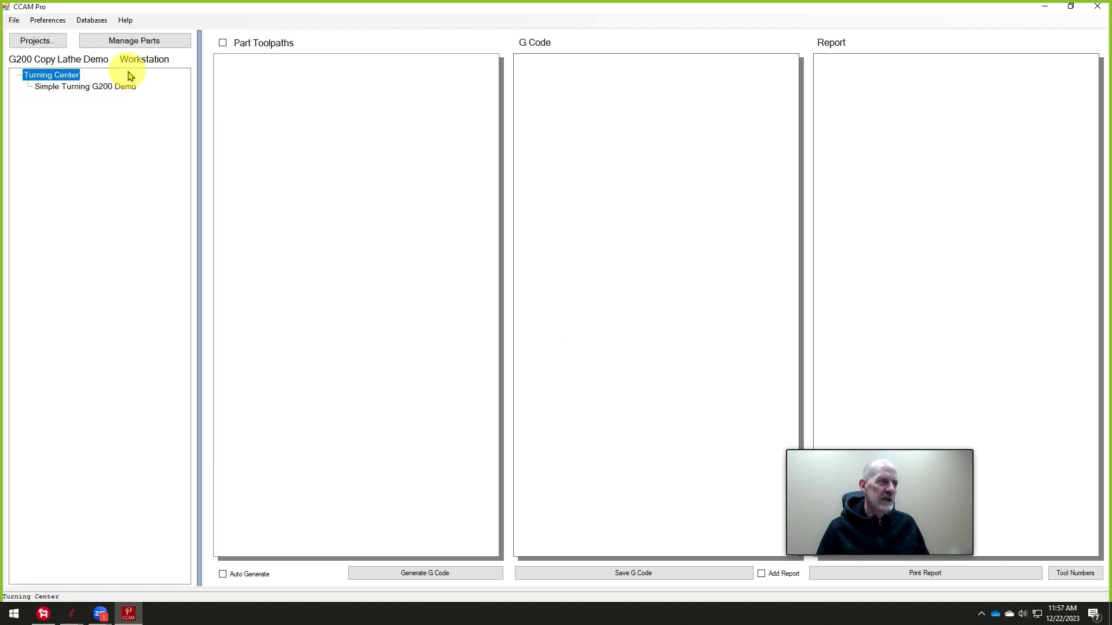
left_click(134, 41)
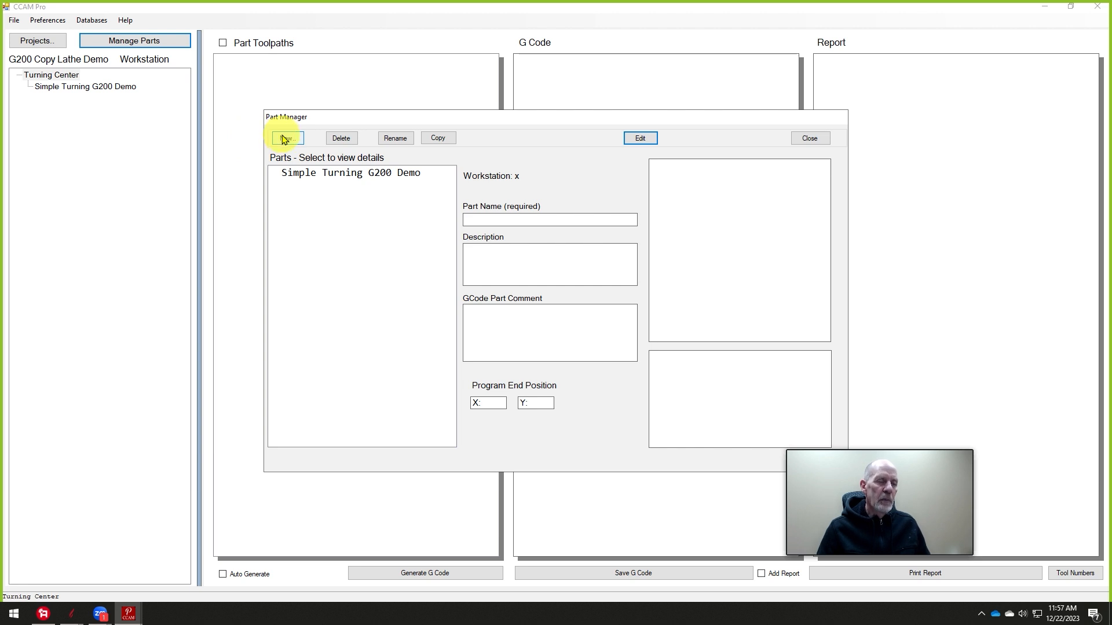
- Begin a new part, then check the blank's 12.0 by 1.75 dimensions in Aspire's 2D view
left_click(286, 138)
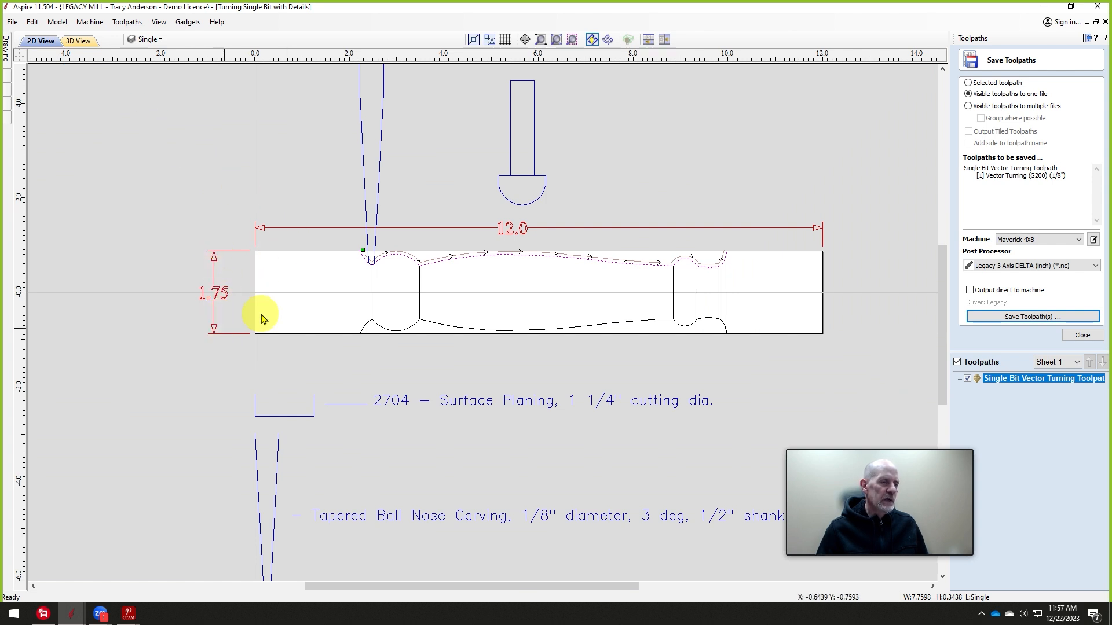
mouse_move(266, 228)
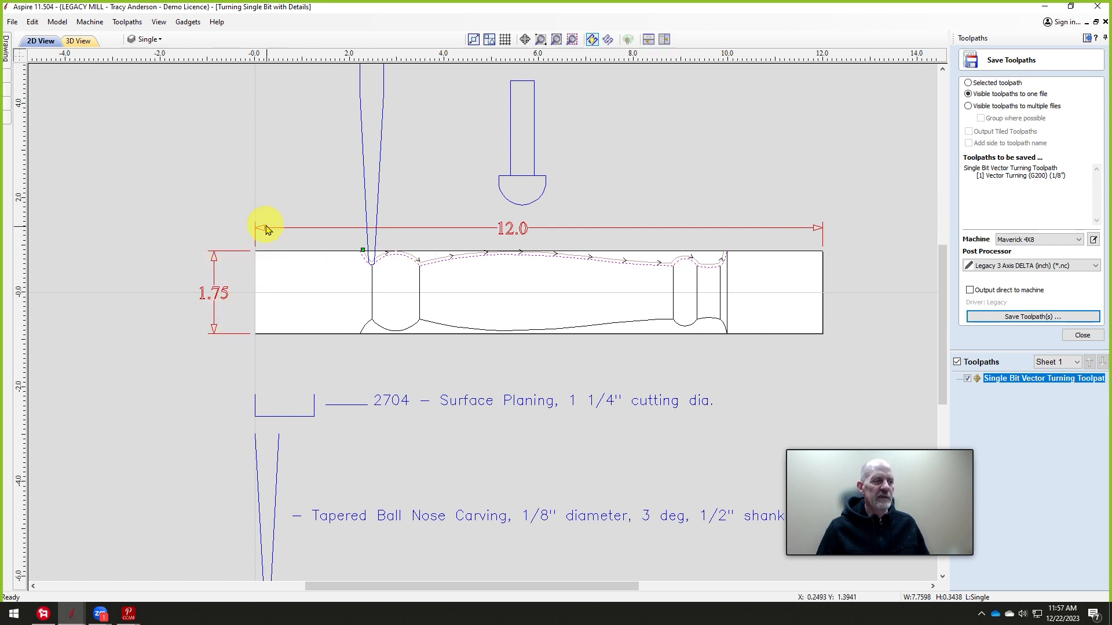
mouse_move(812, 216)
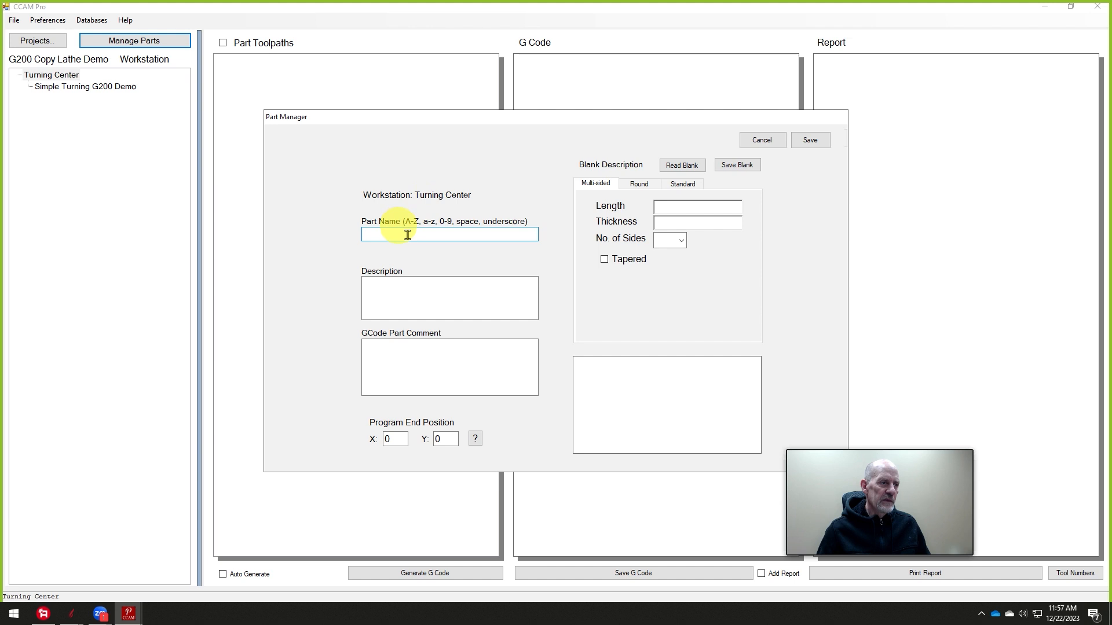
- Save a new part 'Single bit Turning G200 Demo' with length 12, thickness 1.875 and 4 sides
type("Single")
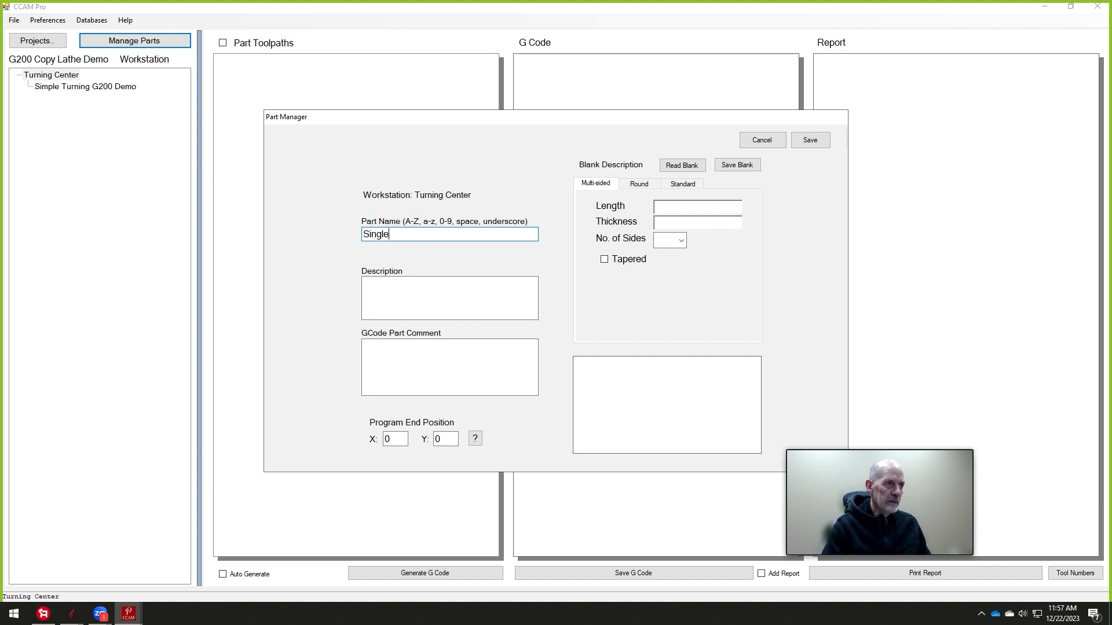
type("bit Turning G200 Demo")
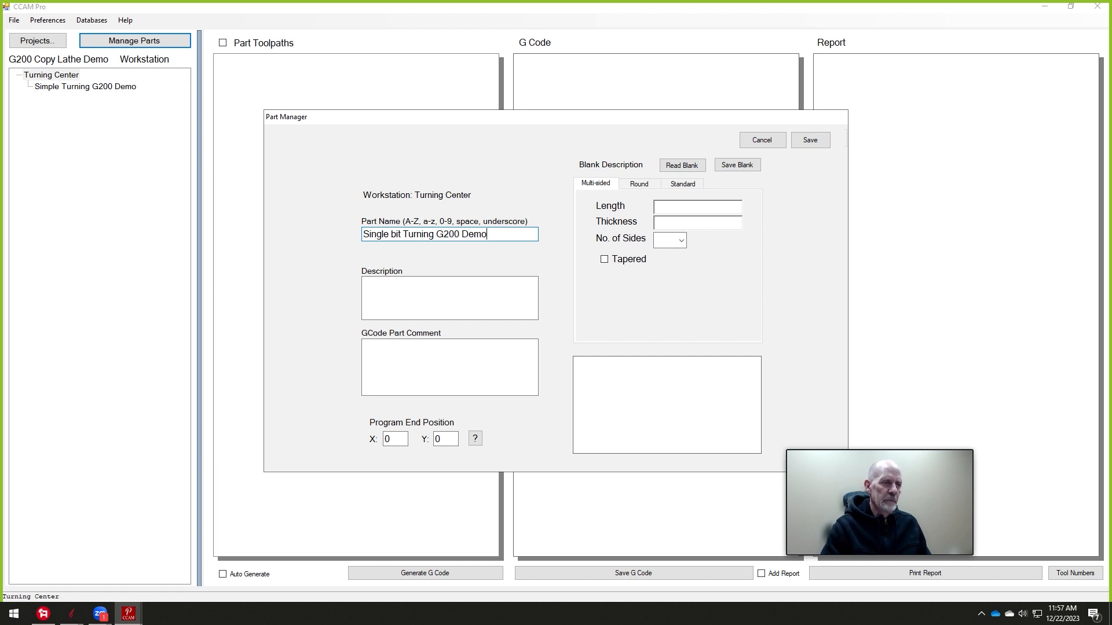
type("1")
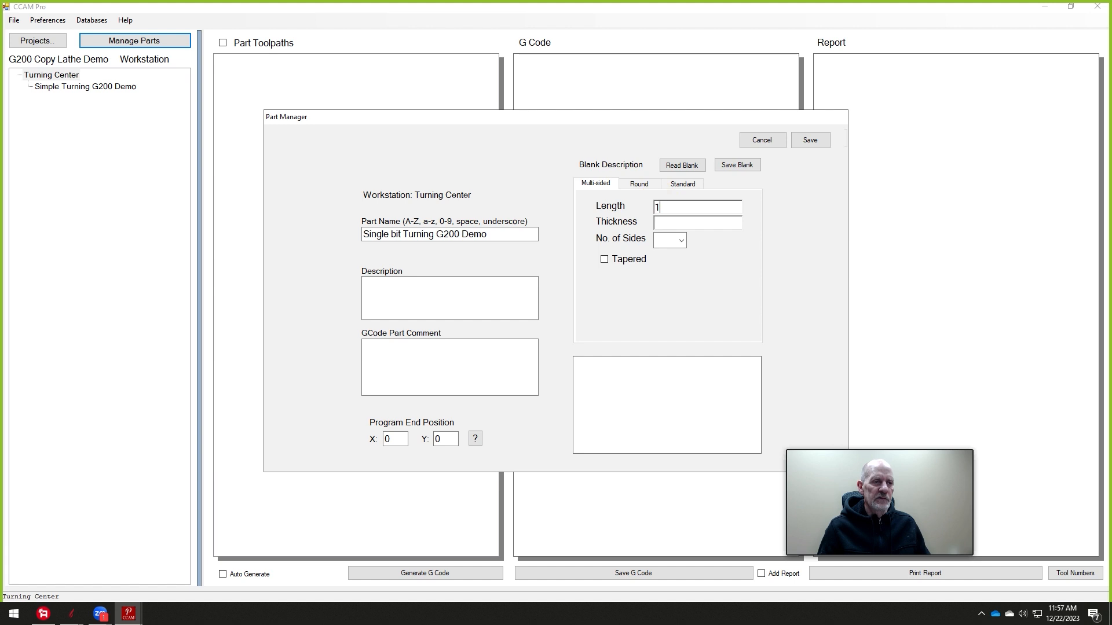
type("2")
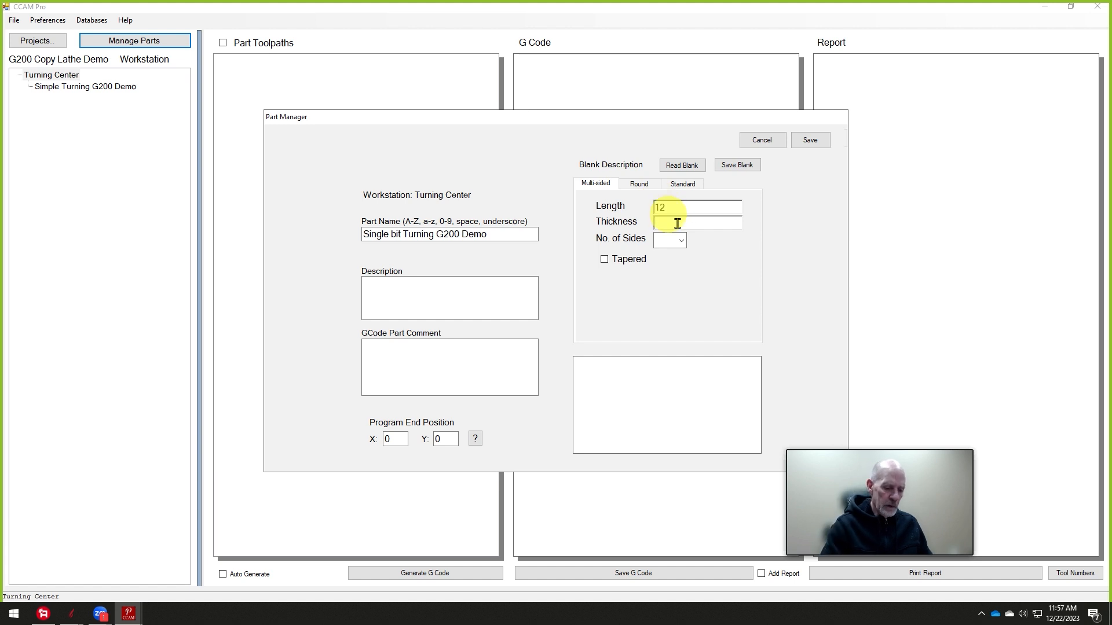
type("1.875")
left_click(670, 239)
type("4")
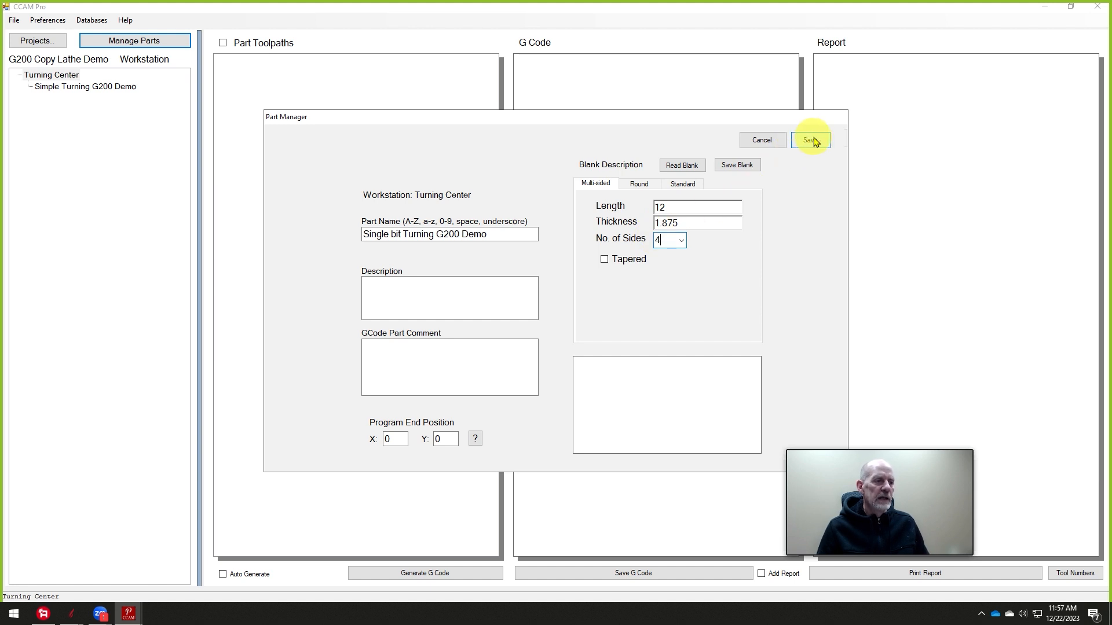
left_click(810, 140)
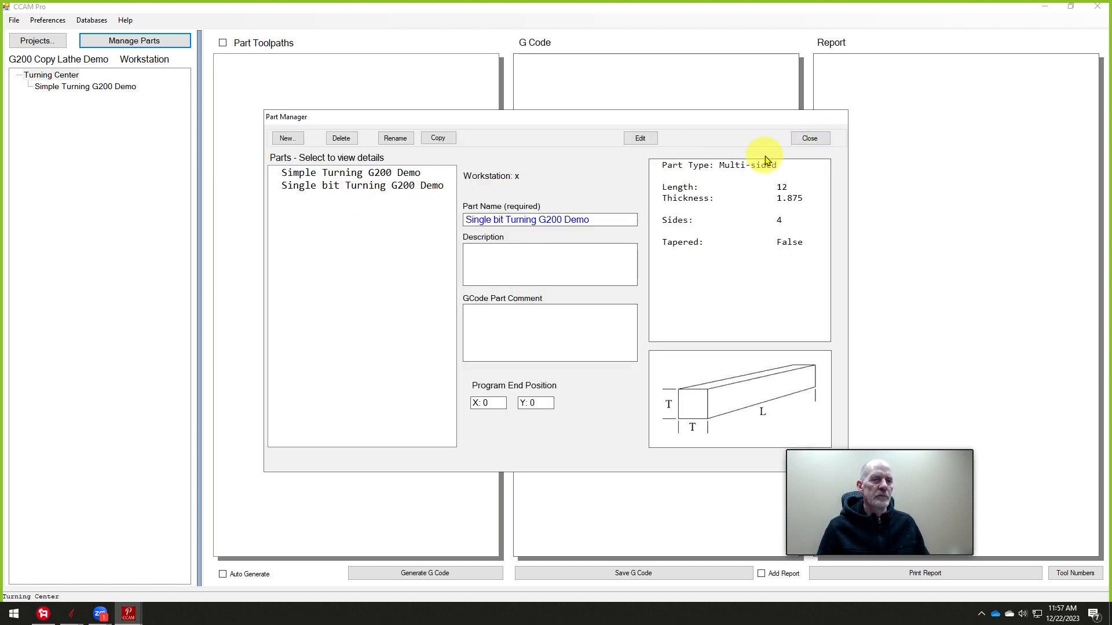
left_click(810, 137)
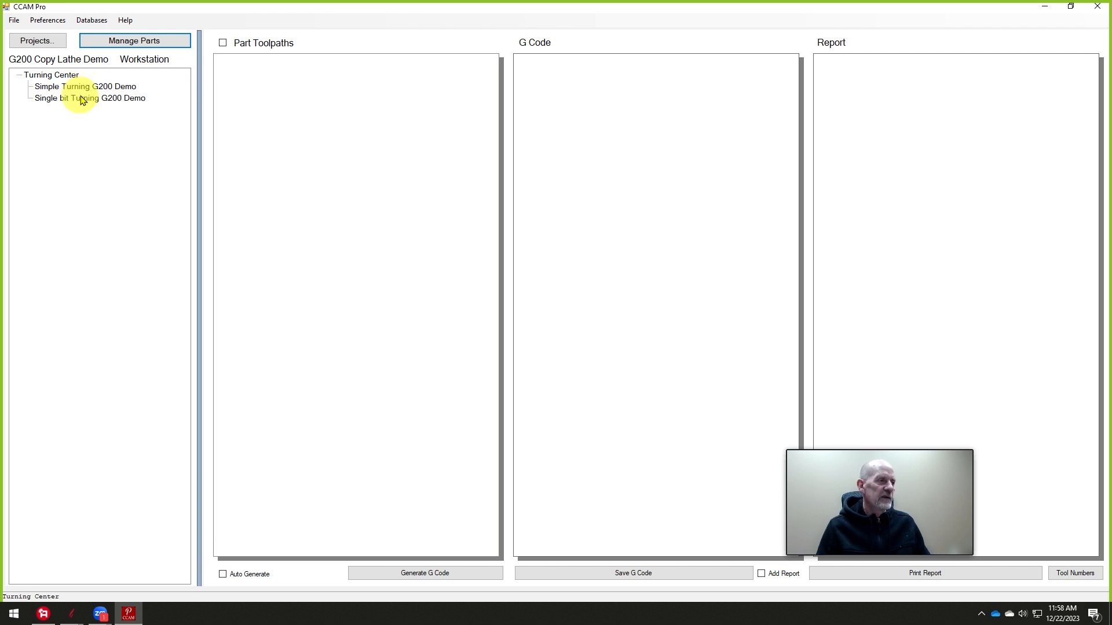
- Add 001-Round and 002-Vector Turning toolpaths from the Round.txt and Vector Turning.txt templates
left_click(84, 98)
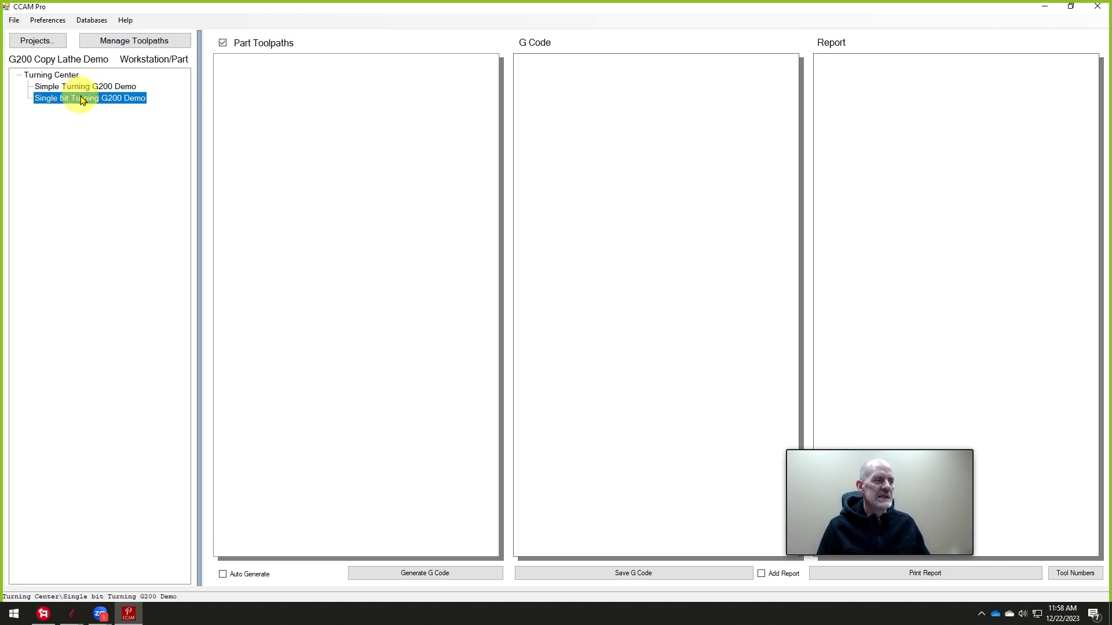
mouse_move(150, 104)
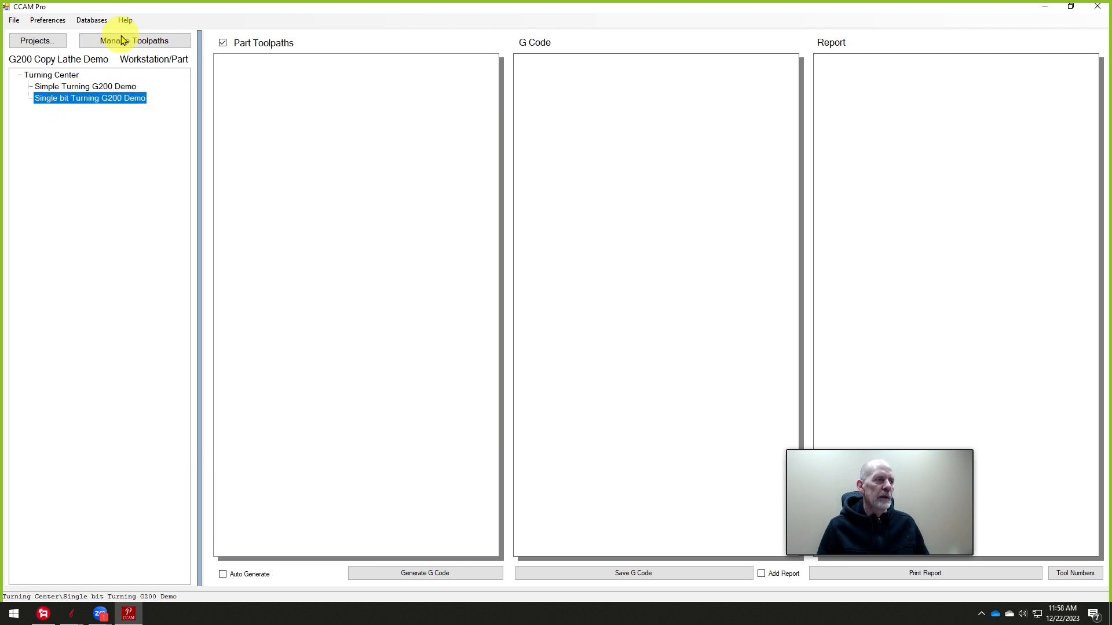
left_click(134, 41)
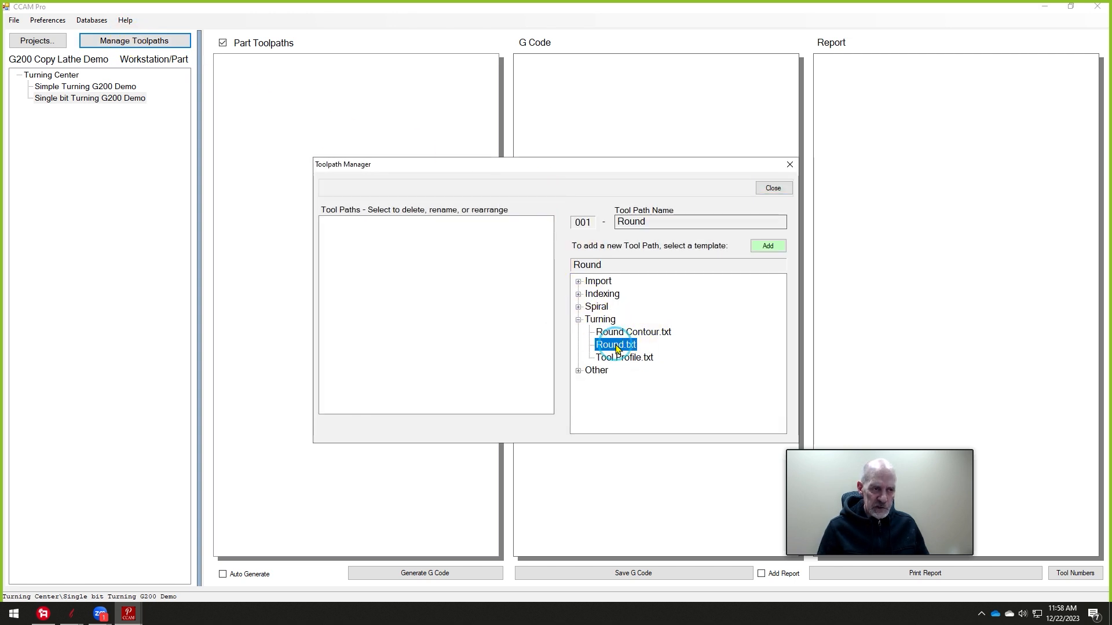
left_click(768, 246)
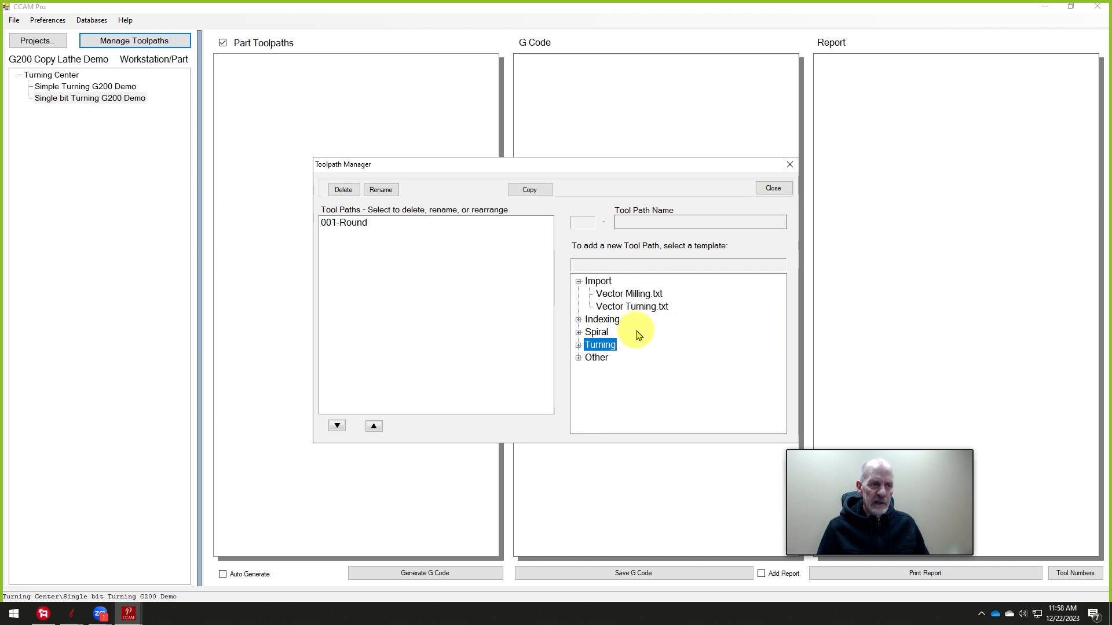
mouse_move(652, 308)
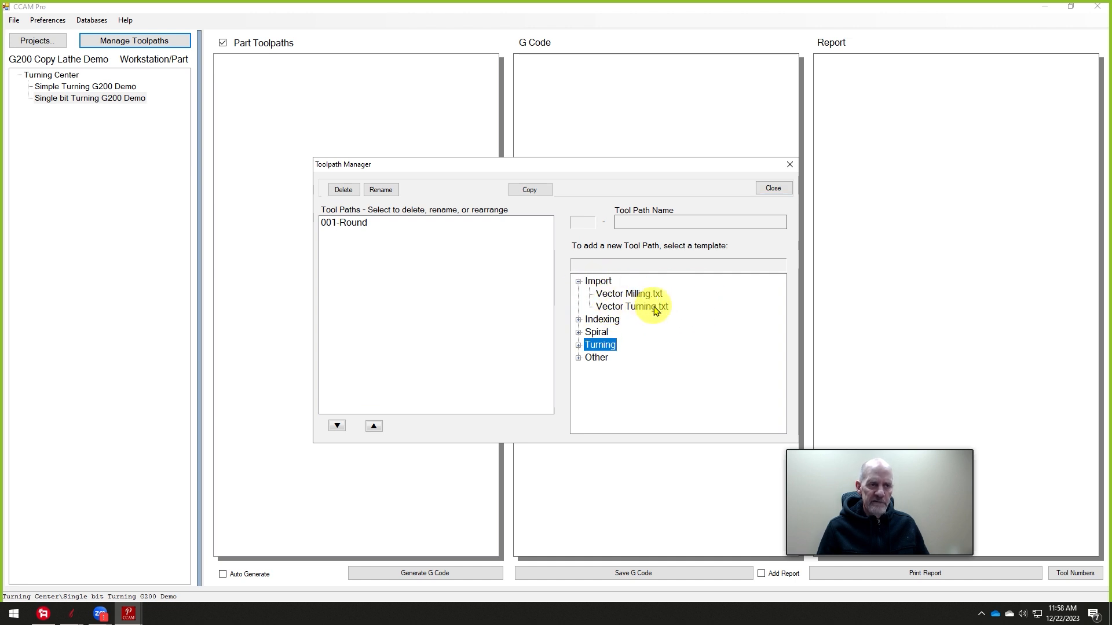
left_click(631, 306)
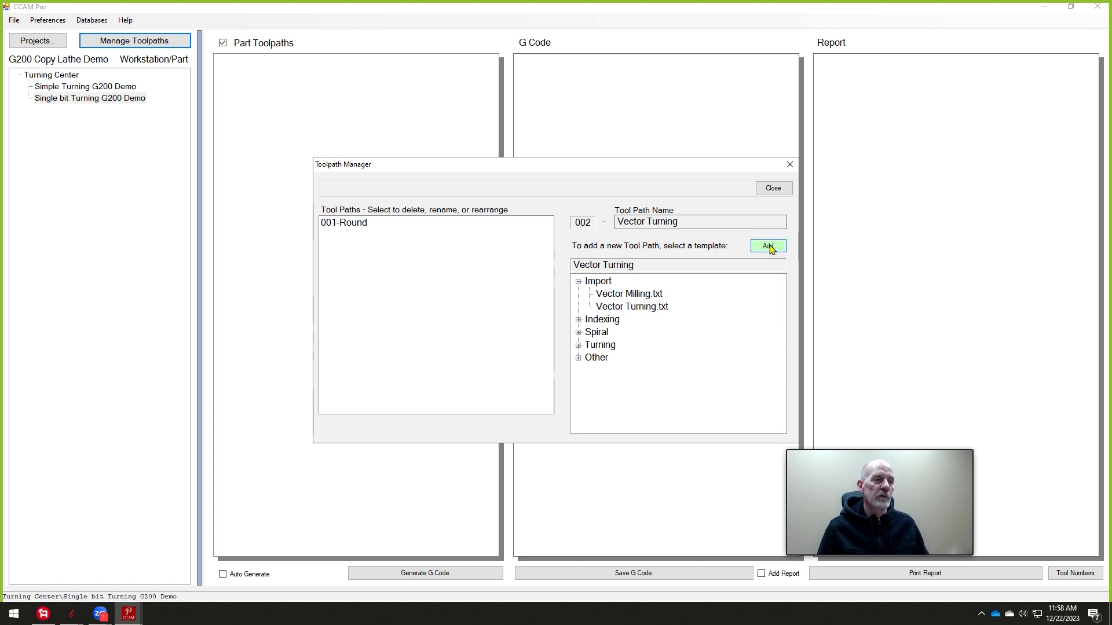
left_click(767, 246)
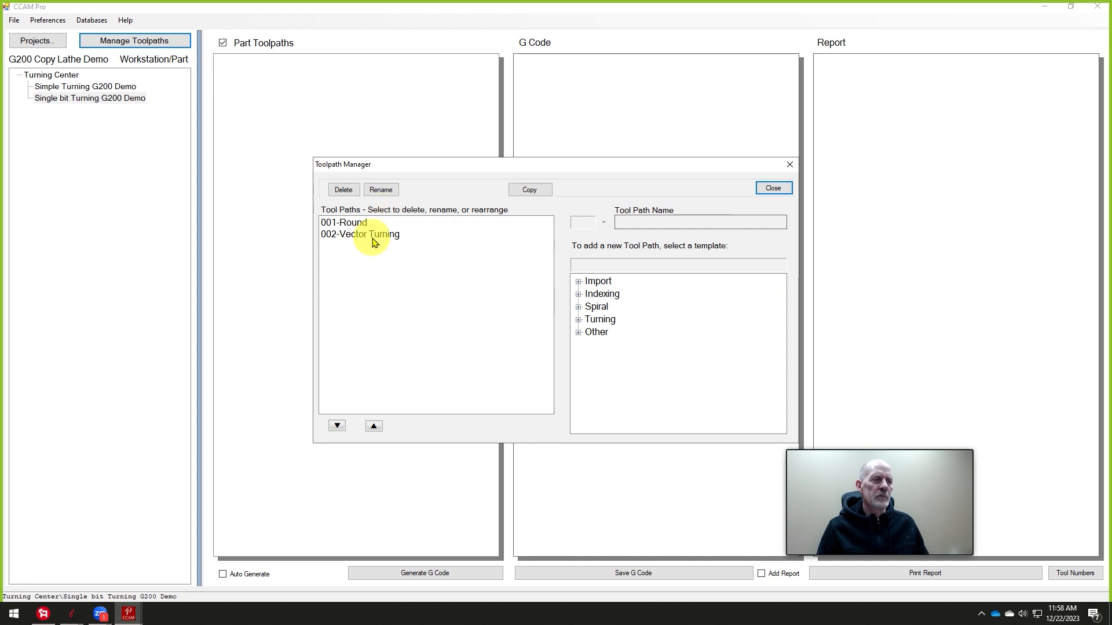
left_click(772, 188)
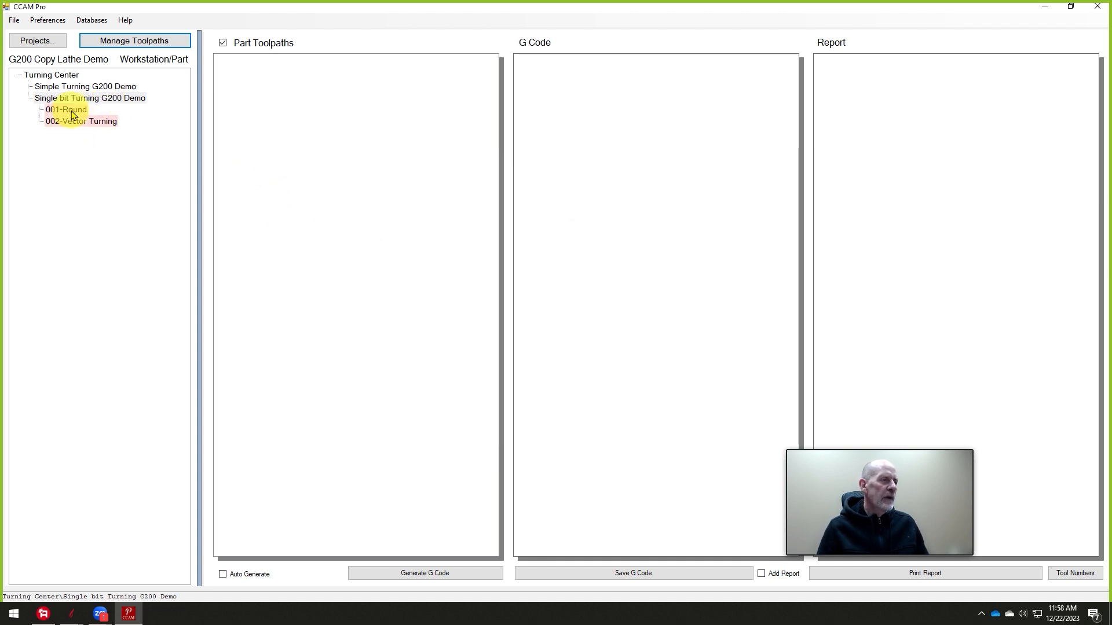
- Assign the Surface Planing 1.25 Dia bit from the Tool Database as the 001-Round toolpath's tool
double_click(65, 110)
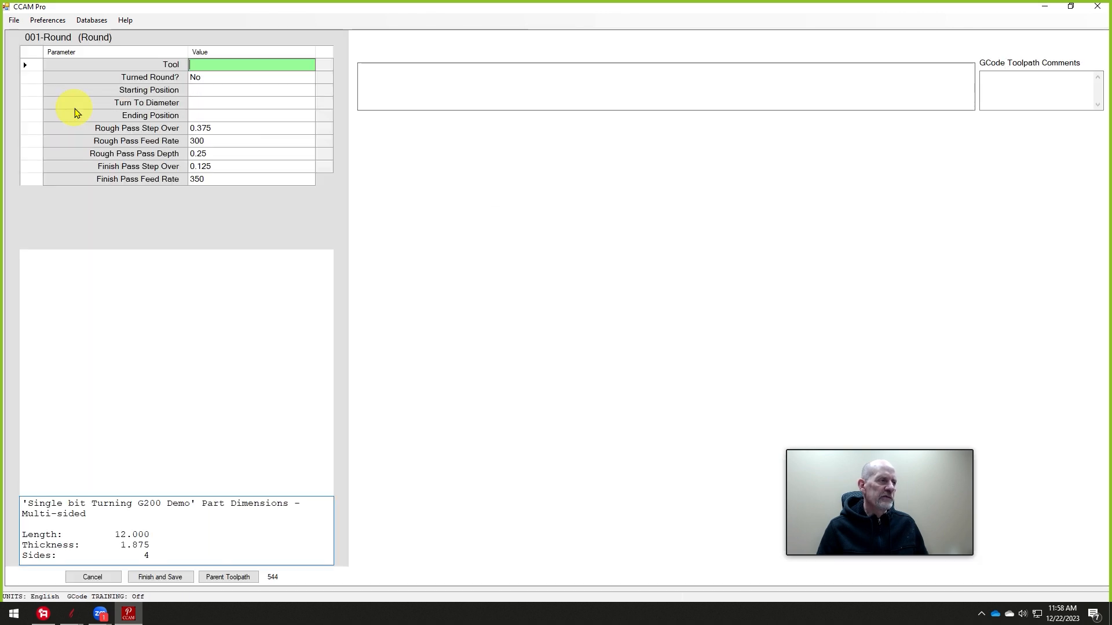
left_click(250, 65)
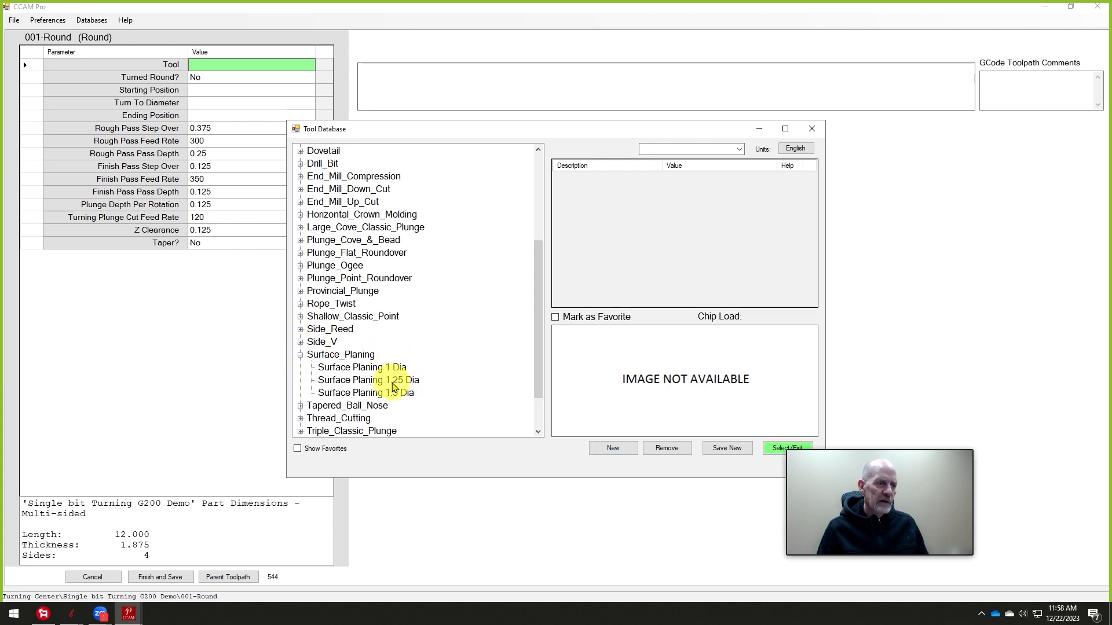
left_click(367, 380)
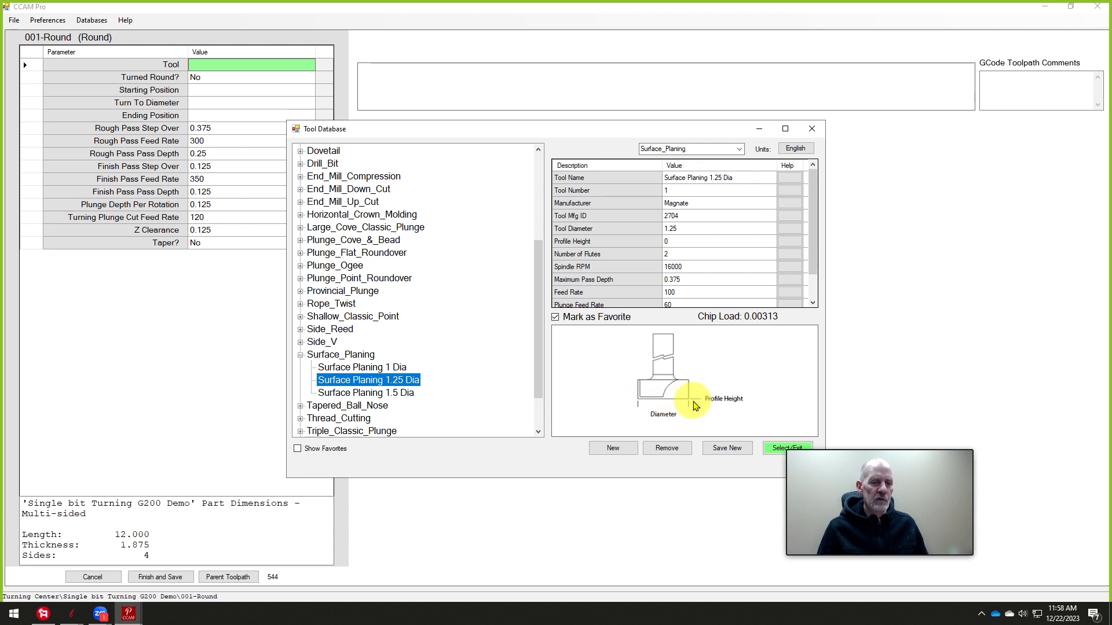
mouse_move(642, 410)
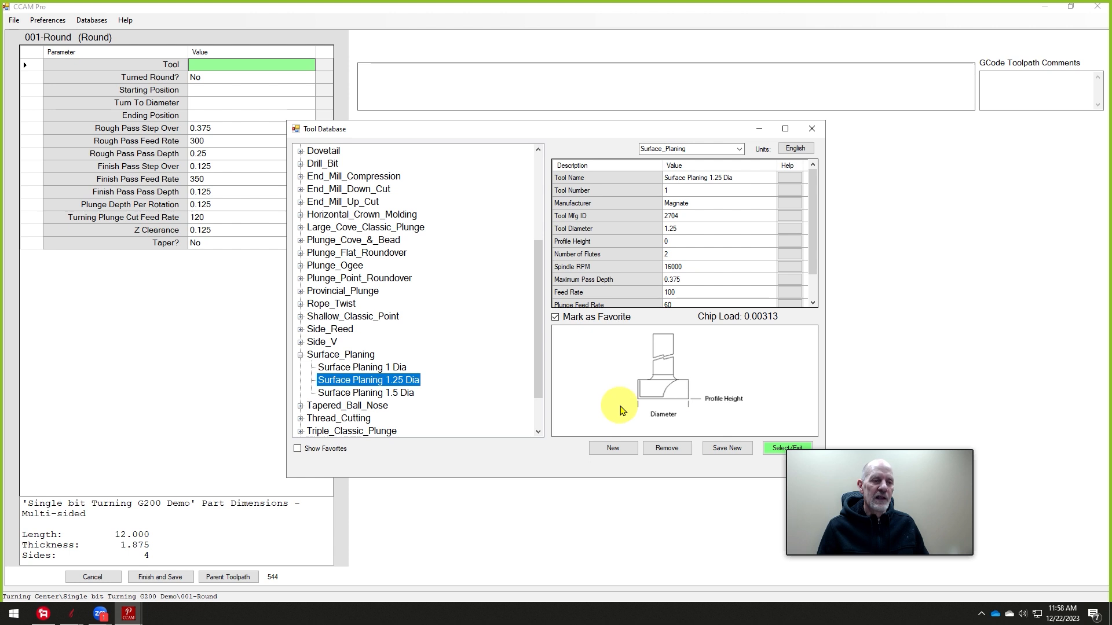
mouse_move(648, 404)
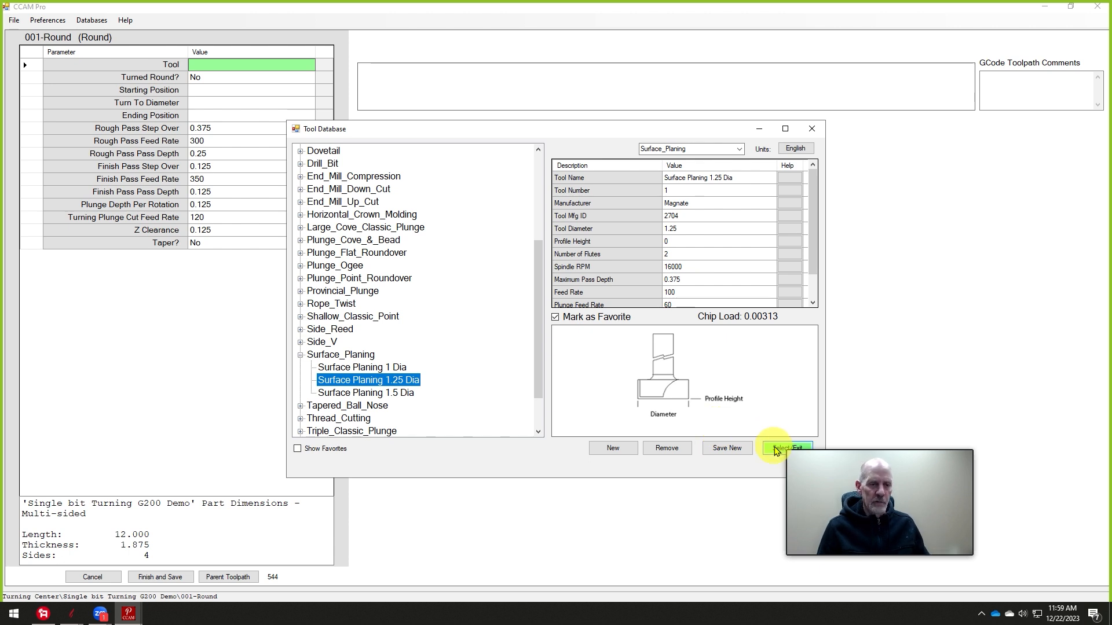
left_click(786, 447)
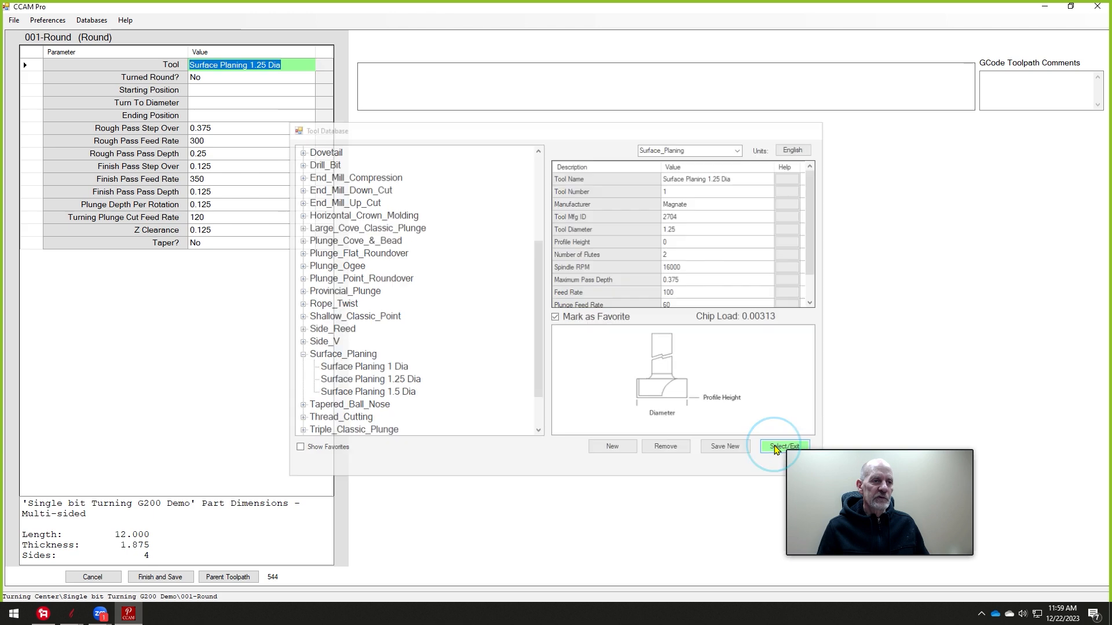
- Set the Round toolpath's starting position 0, turn-to diameter 1.75 and ending position 12
left_click(783, 446)
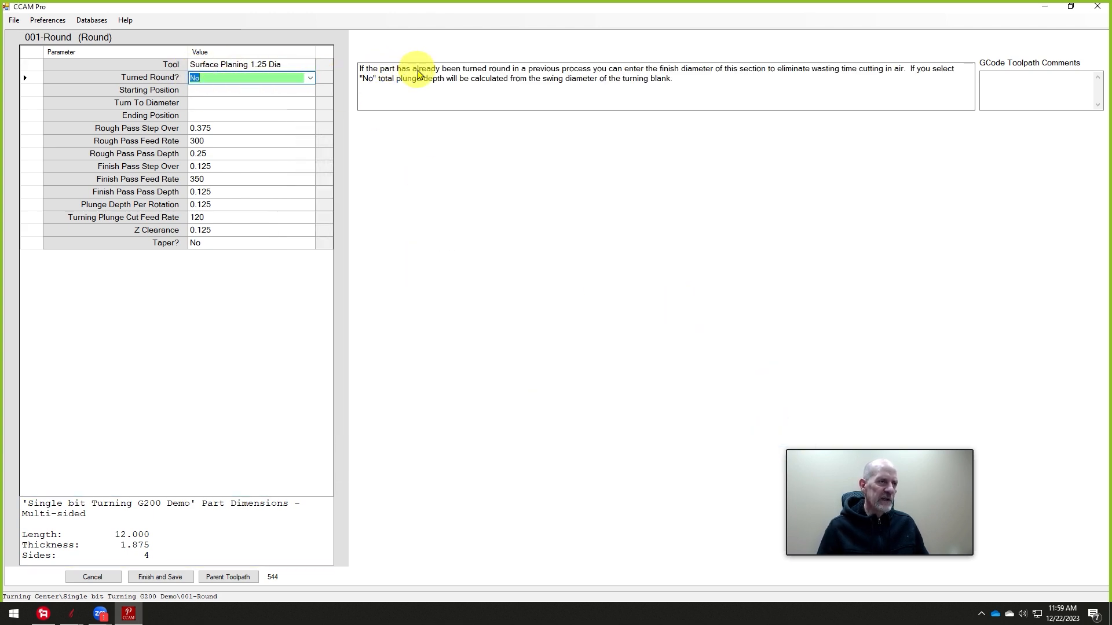
left_click(248, 91)
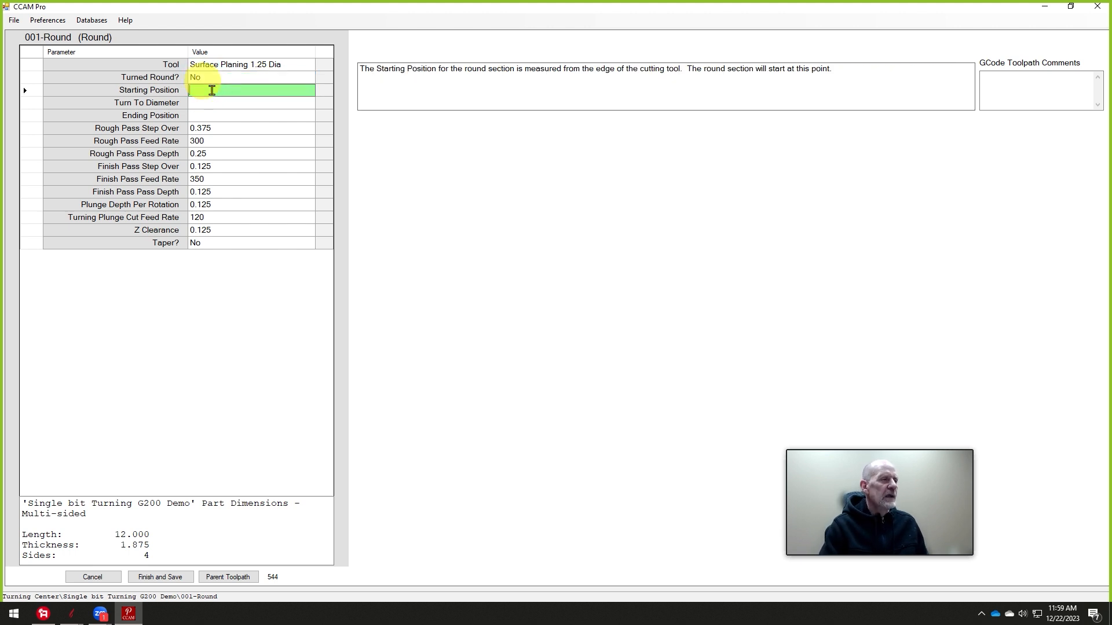
type("0")
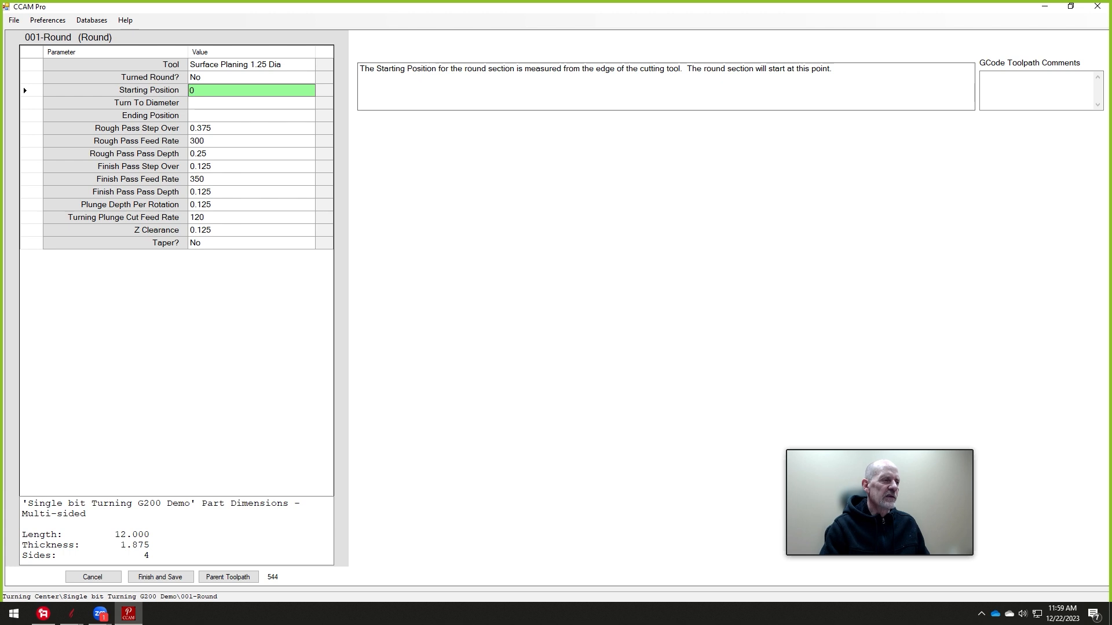
left_click(251, 103)
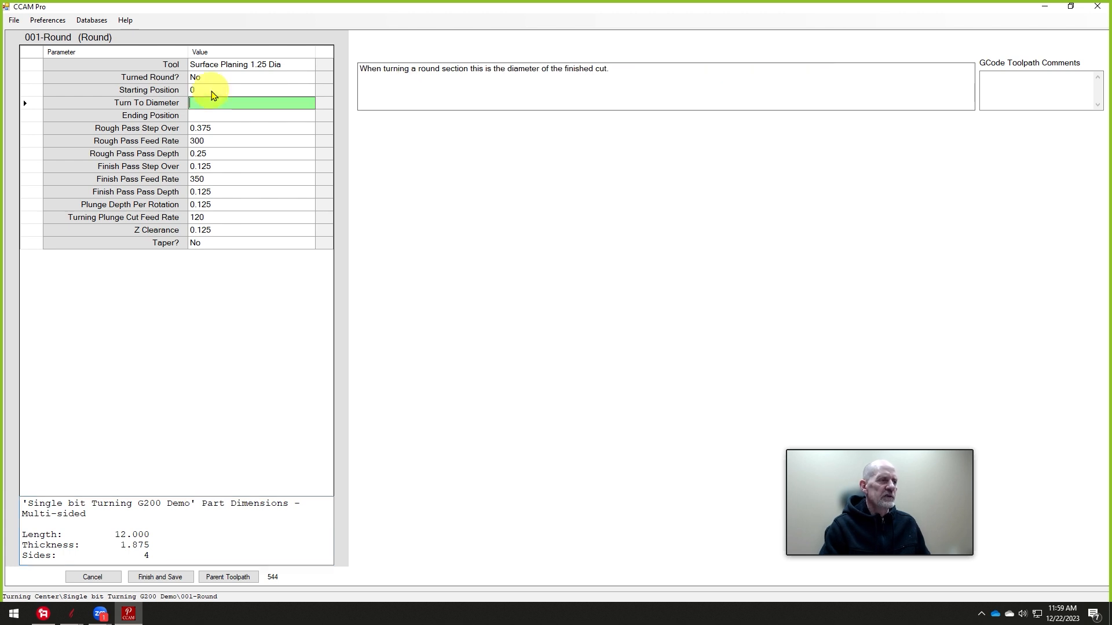
type("1.75")
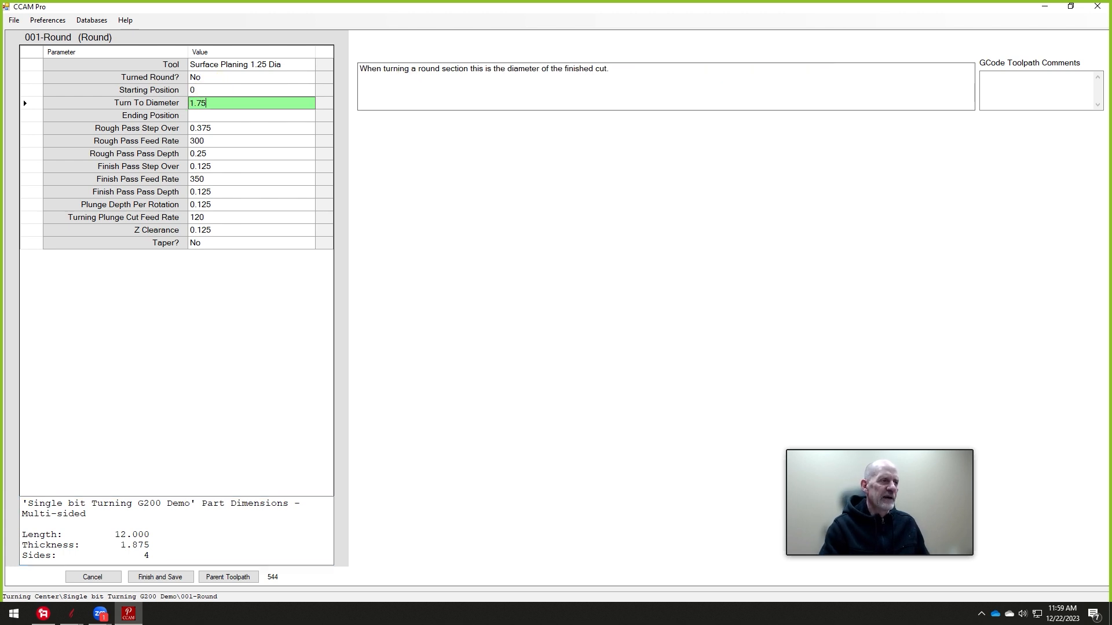
left_click(250, 115)
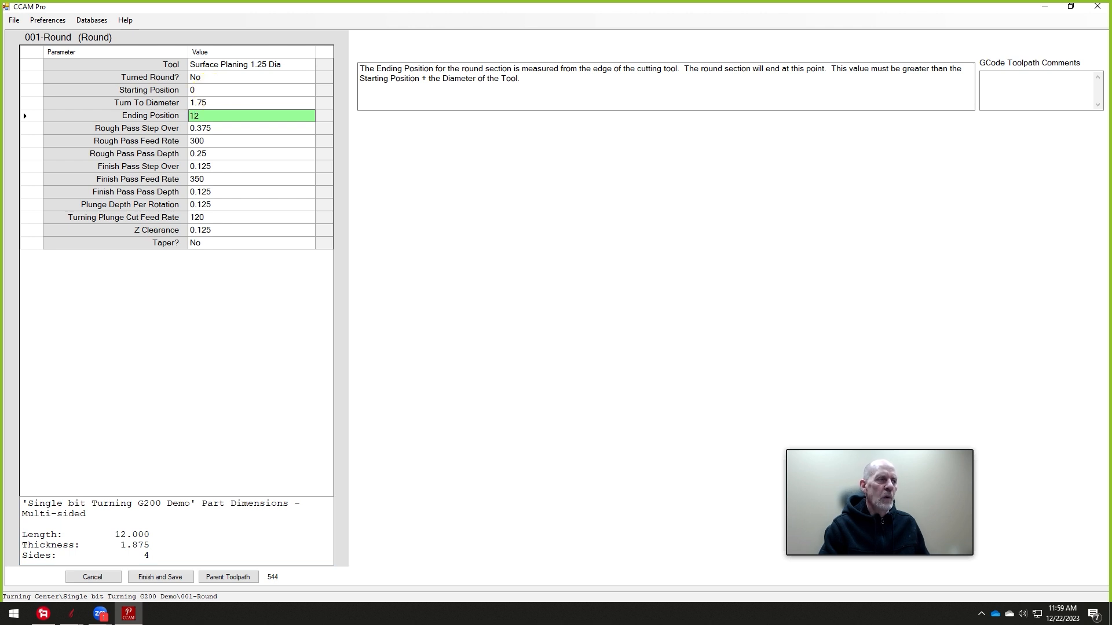
- Set rough pass feed rate 800 and finish pass feed rate 1000, then save the Round toolpath
left_click(251, 129)
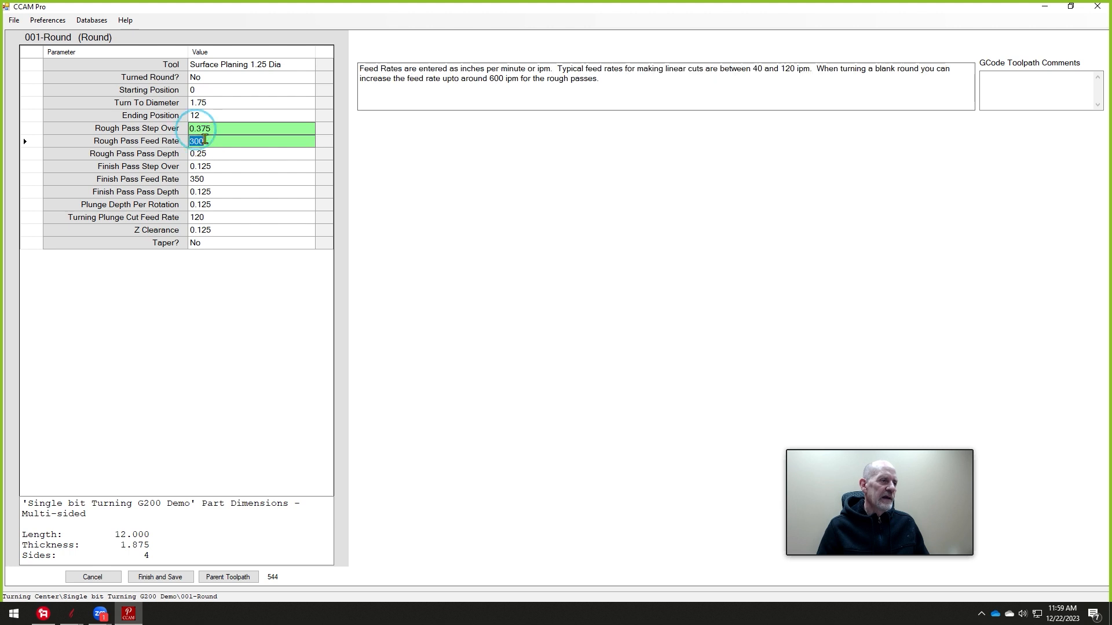
type("800")
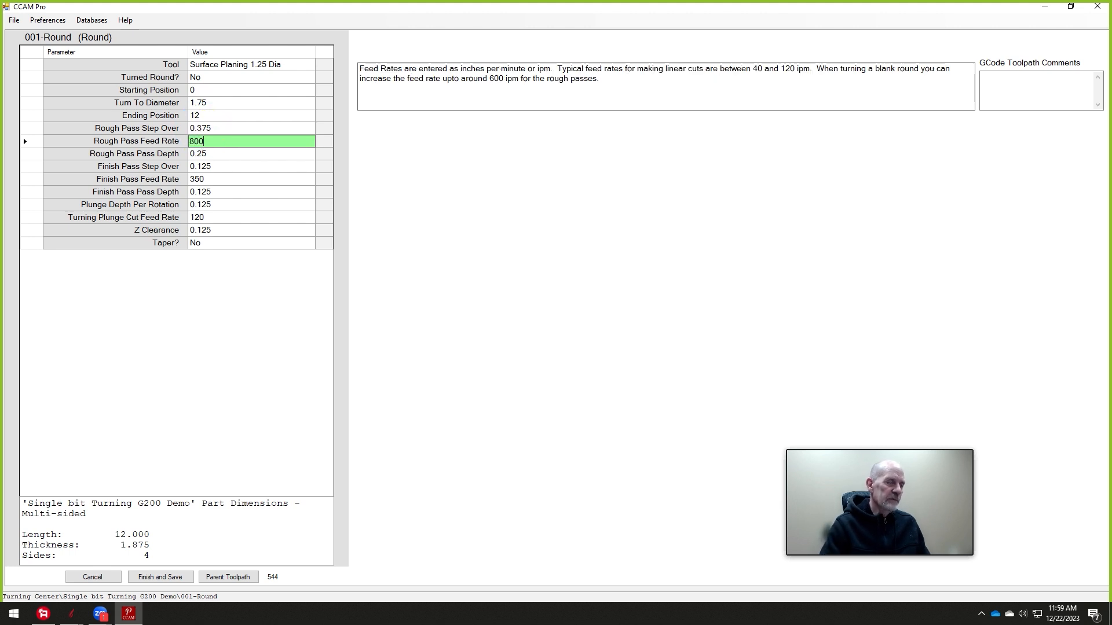
left_click(251, 178)
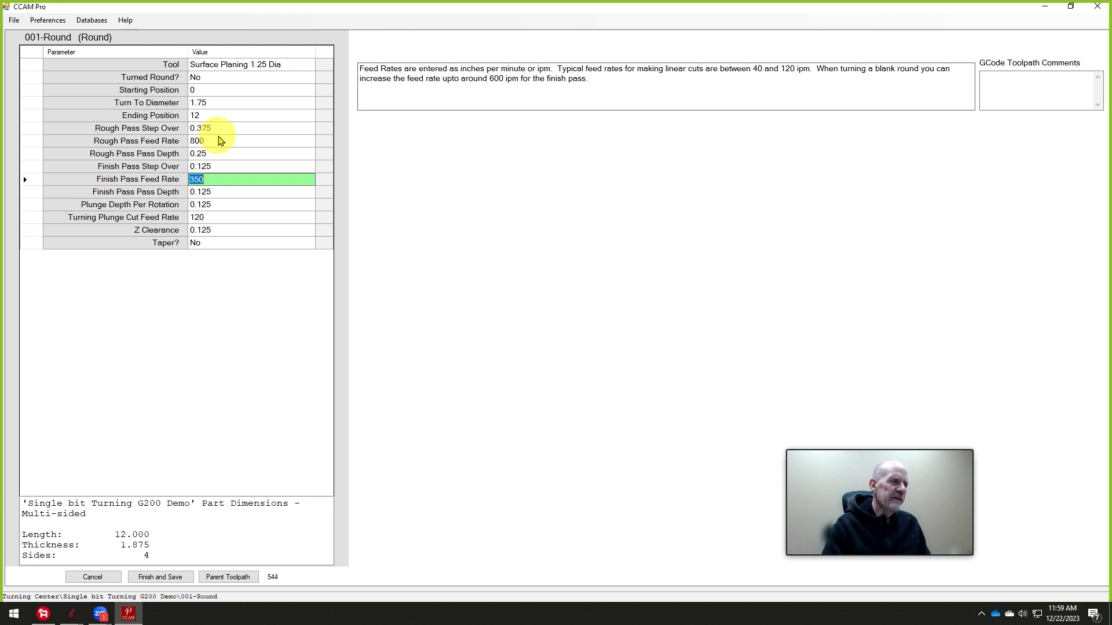
type("1000")
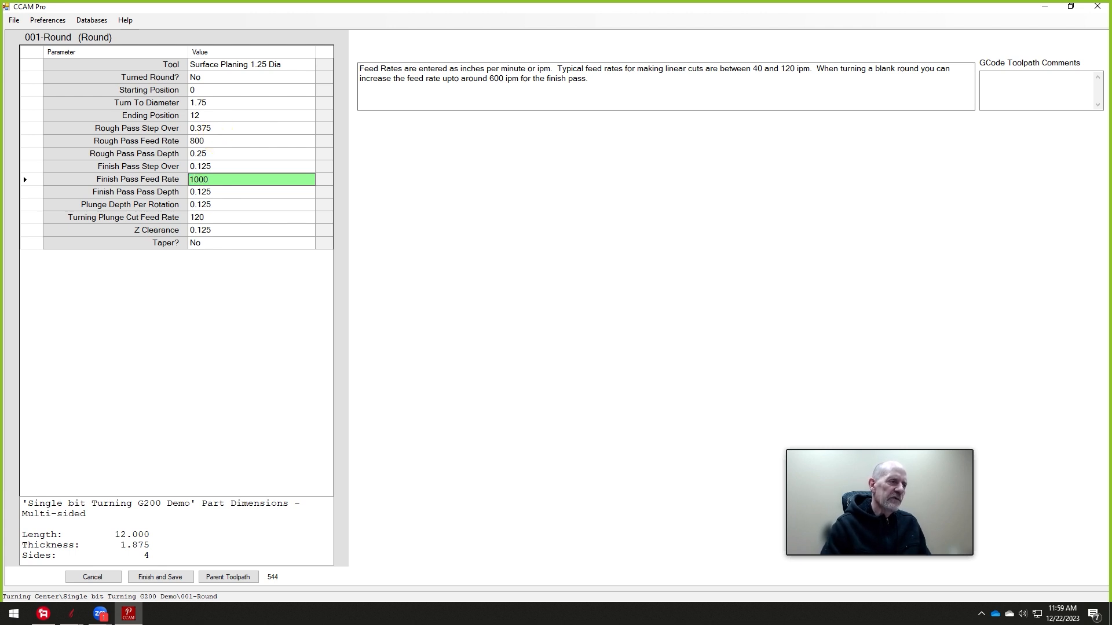
left_click(251, 217)
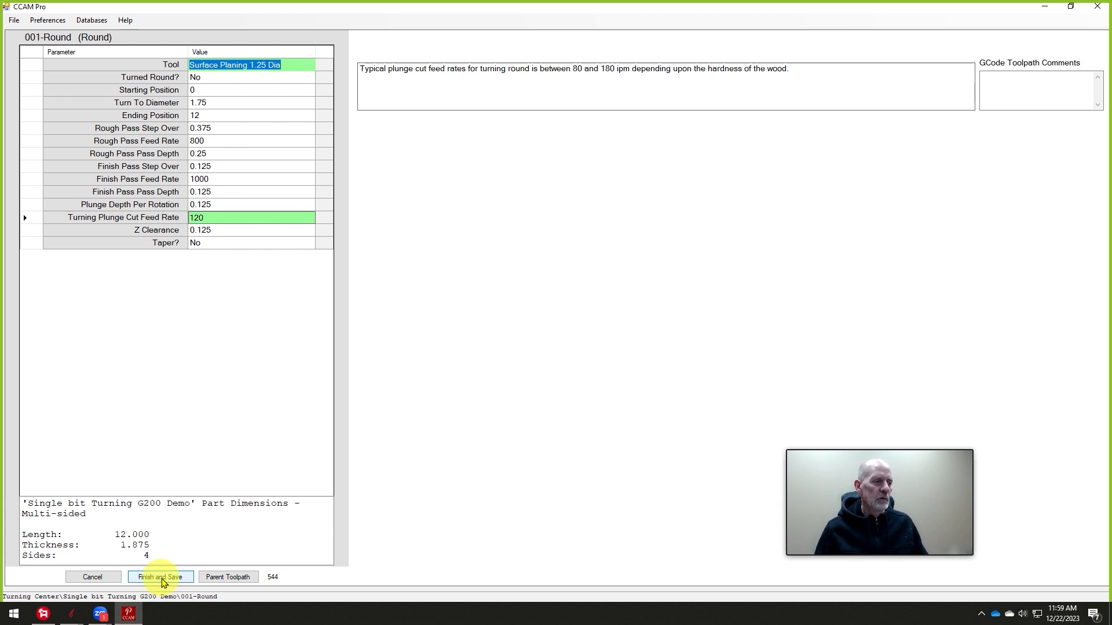
left_click(160, 576)
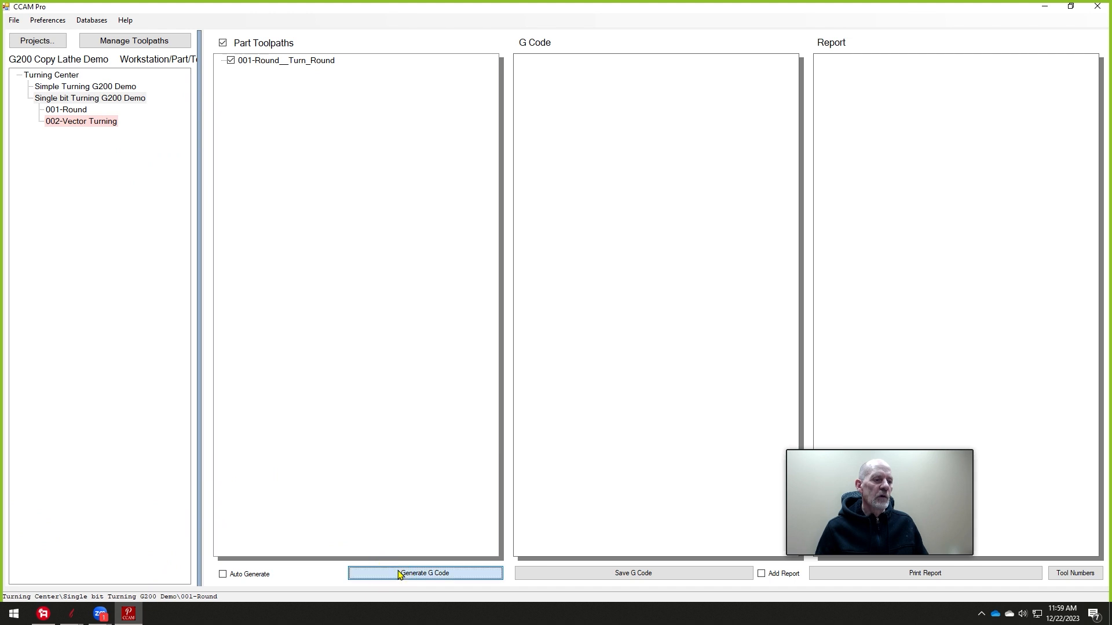
- Bring up the 002-Vector Turning toolpath's parameter grid
left_click(425, 573)
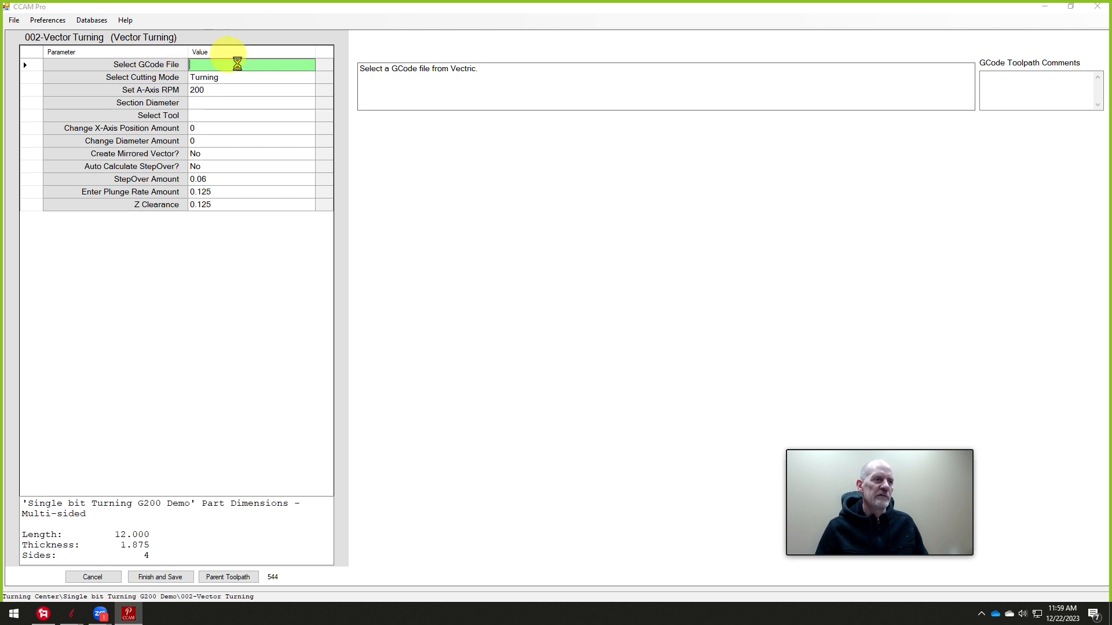
- Load Single Bit Vector Turning Toolpath.nc from Projects > G200 Video > G Code as the toolpath's G-code file
left_click(251, 65)
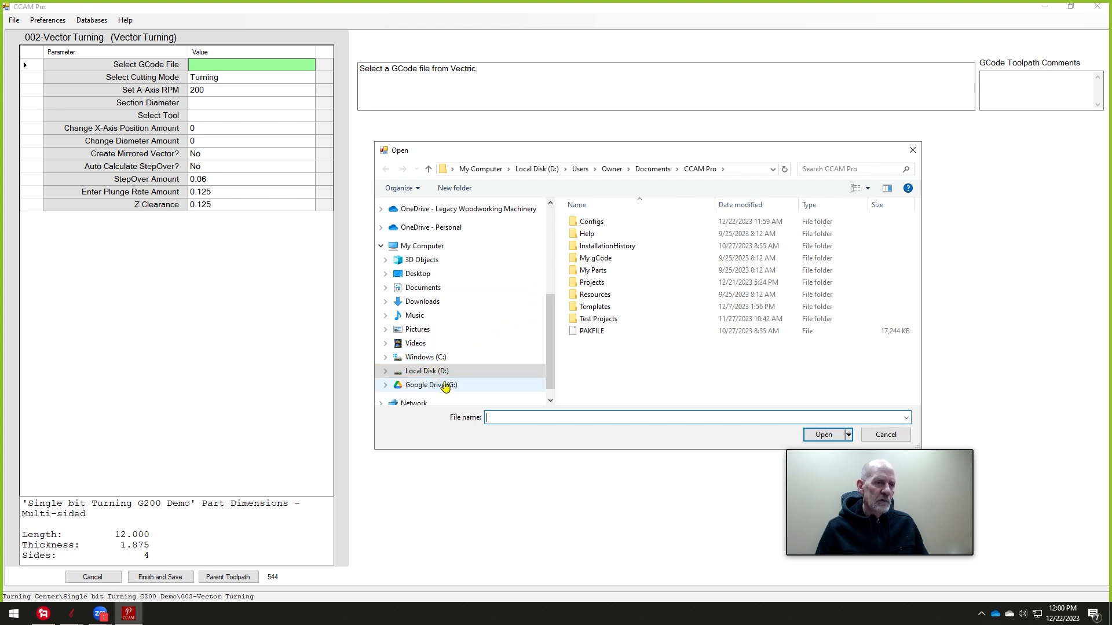
left_click(429, 384)
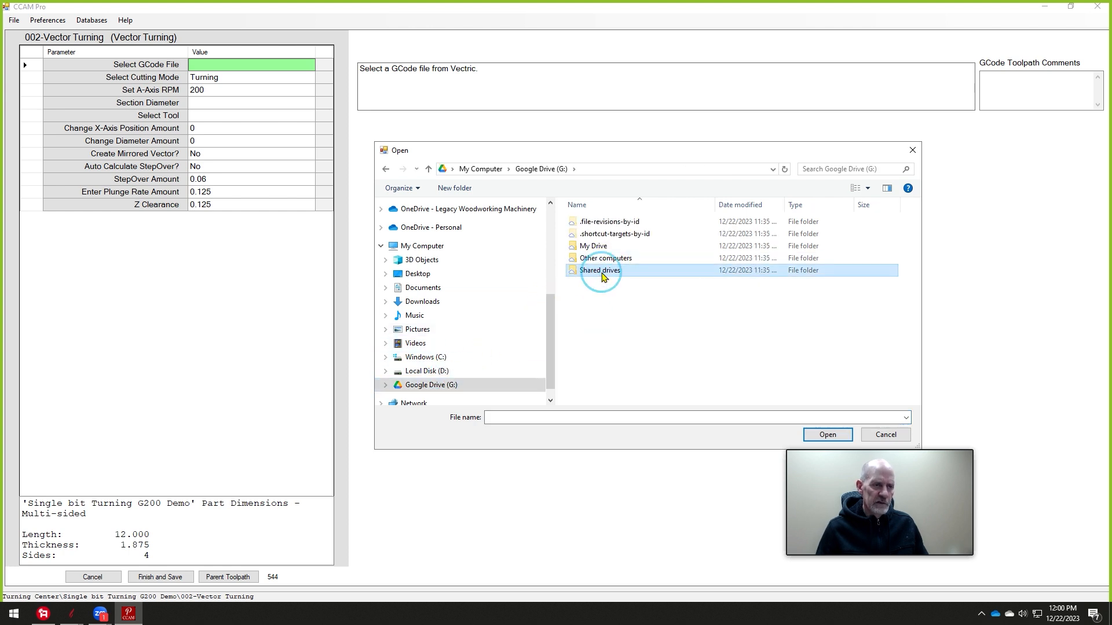
double_click(600, 270)
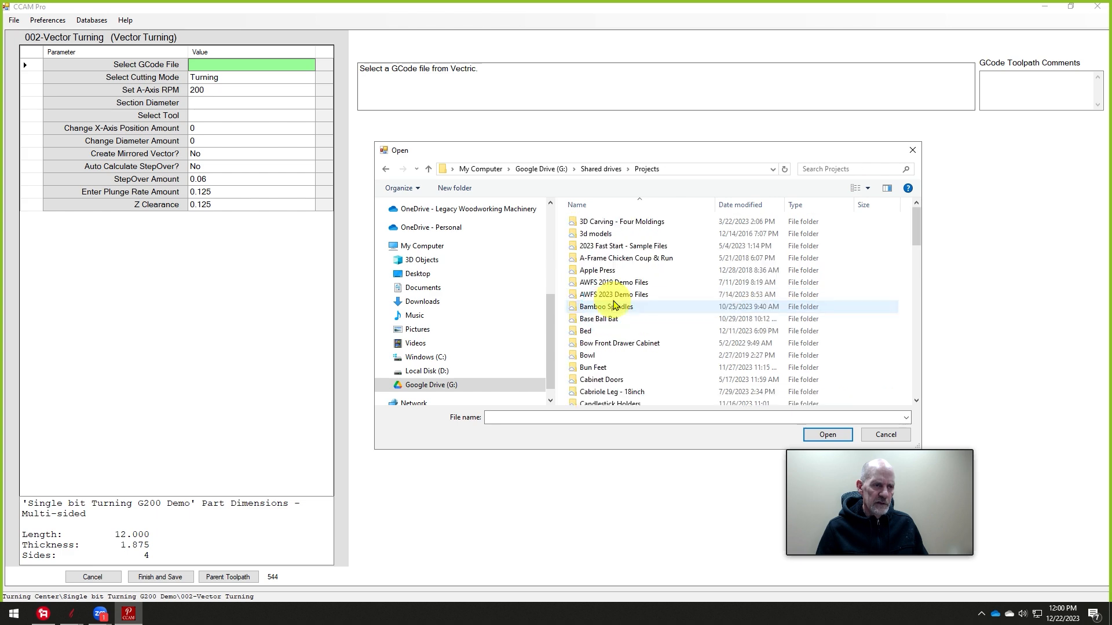
scroll("down", 3)
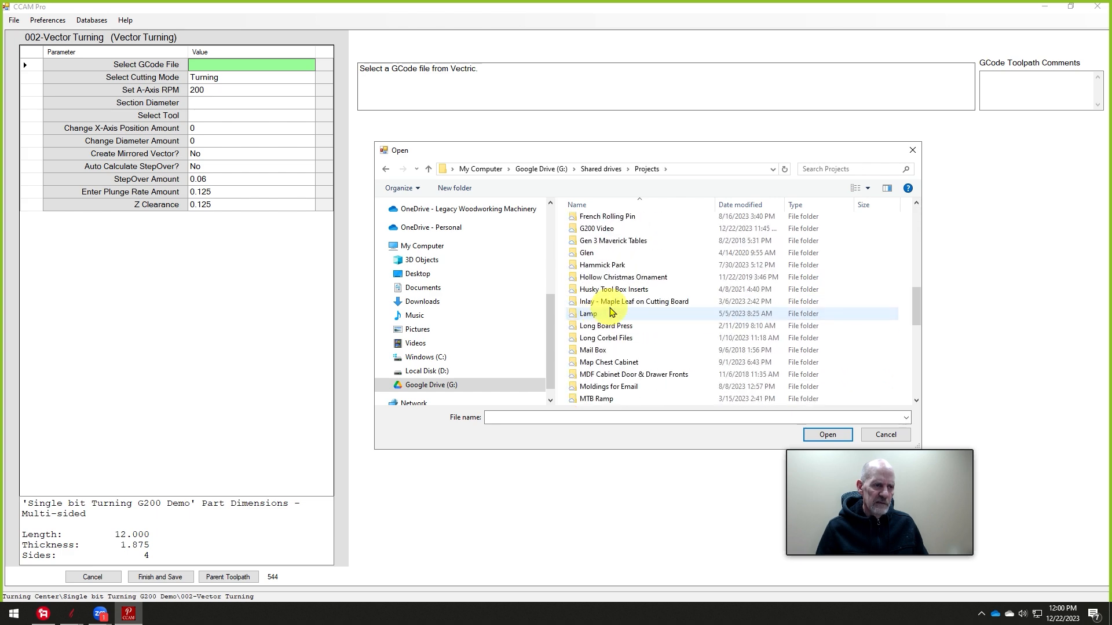
double_click(597, 228)
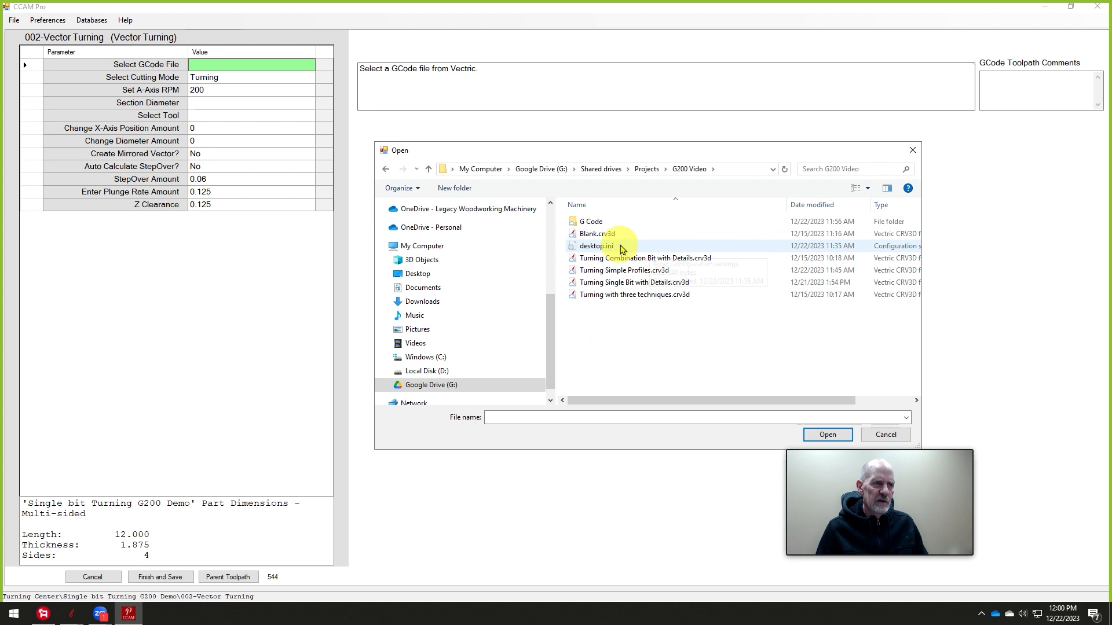
double_click(591, 221)
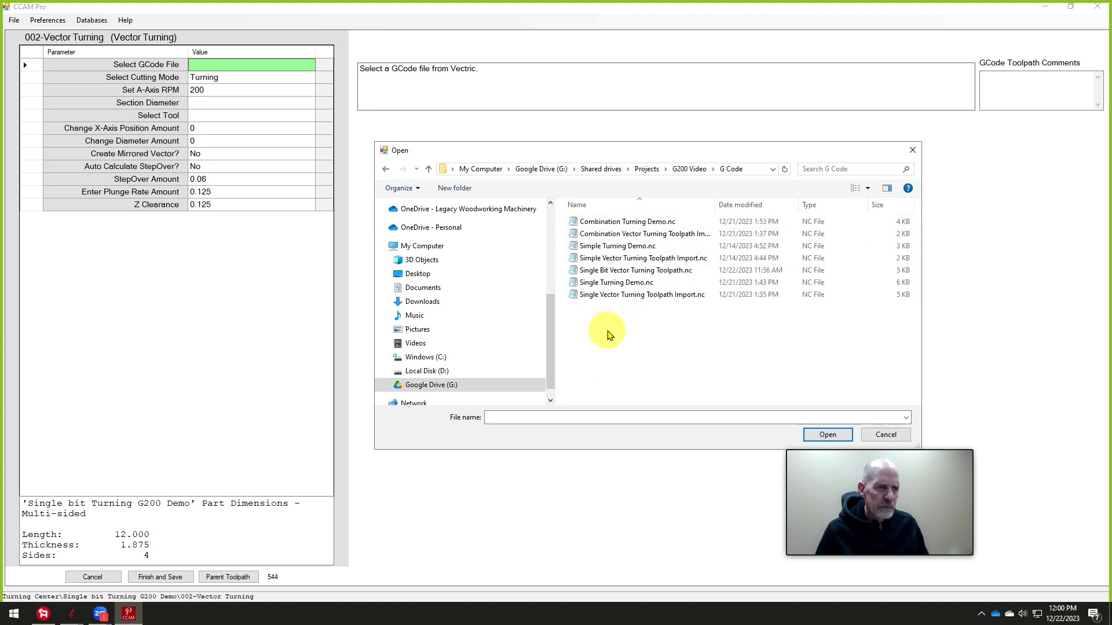
left_click(639, 270)
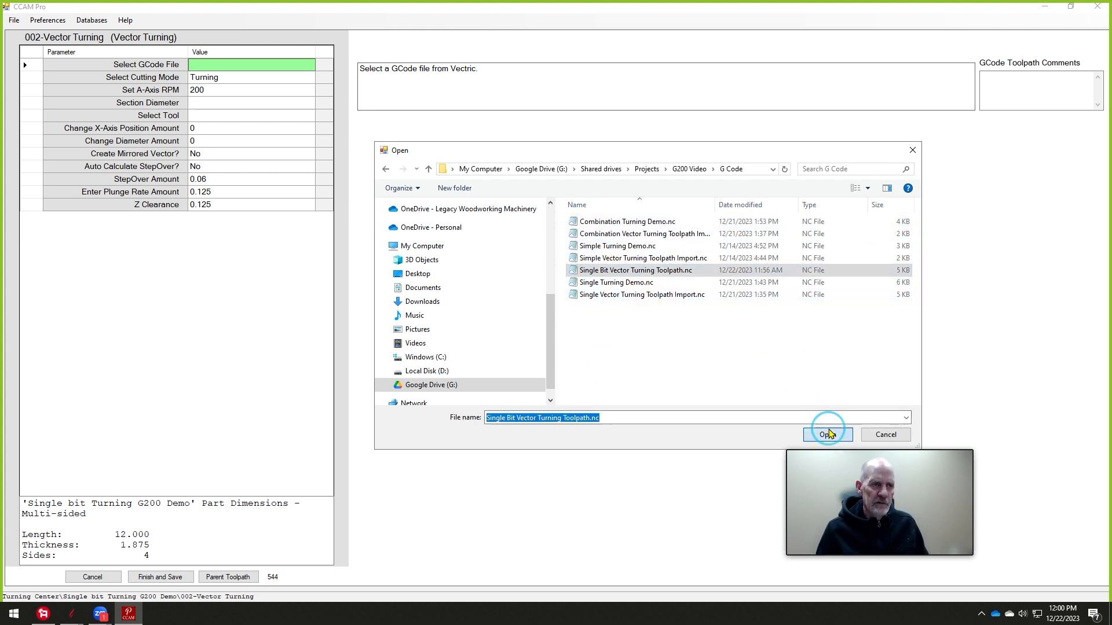
left_click(826, 434)
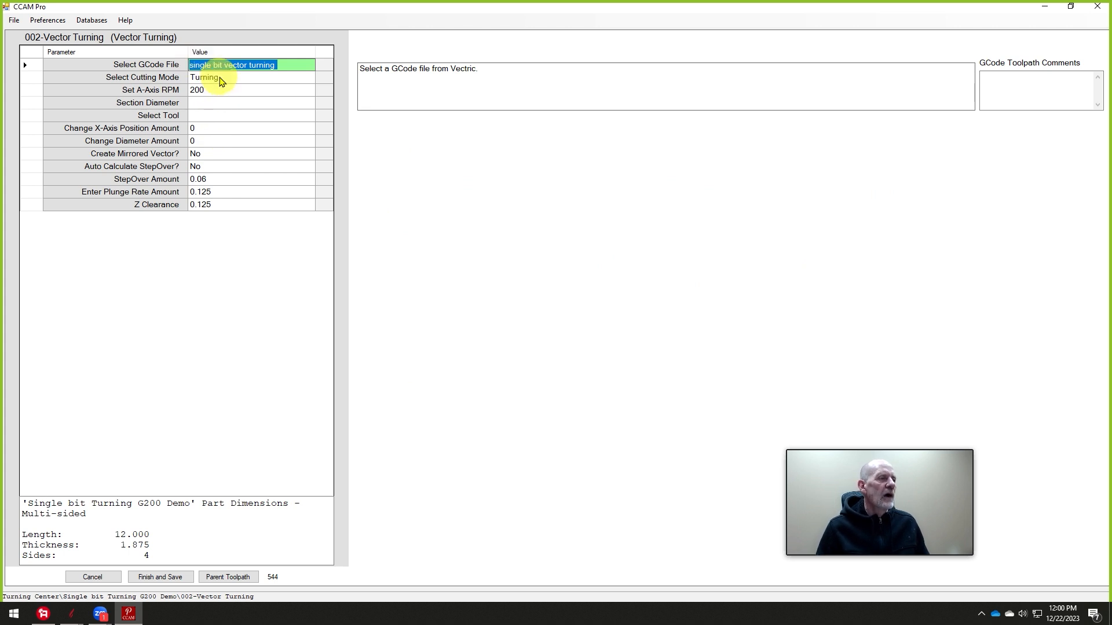
left_click(309, 78)
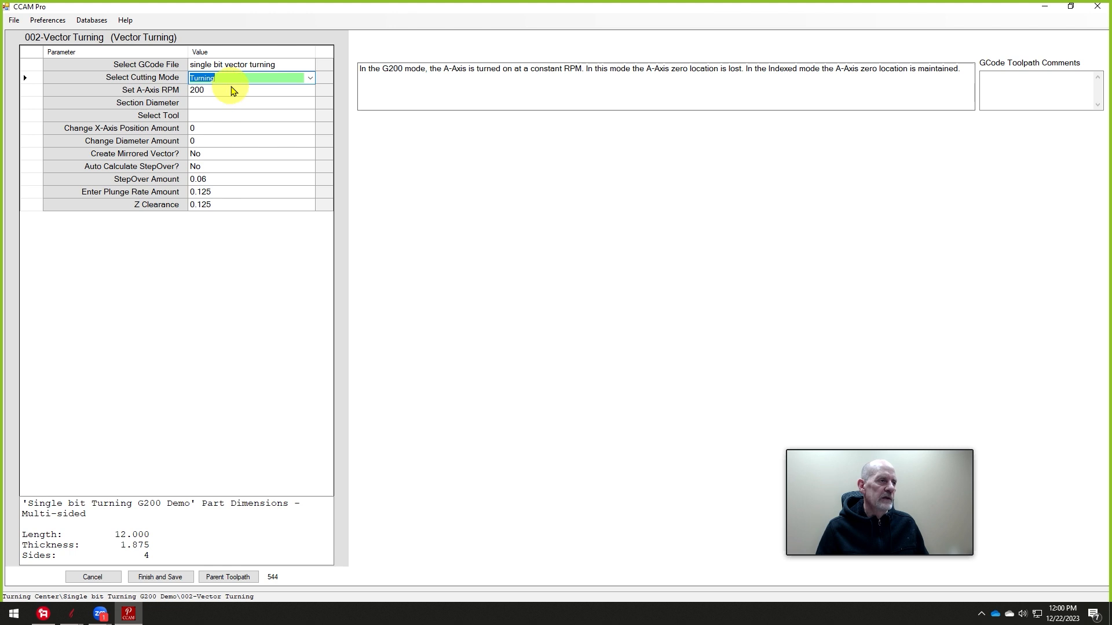
mouse_move(229, 93)
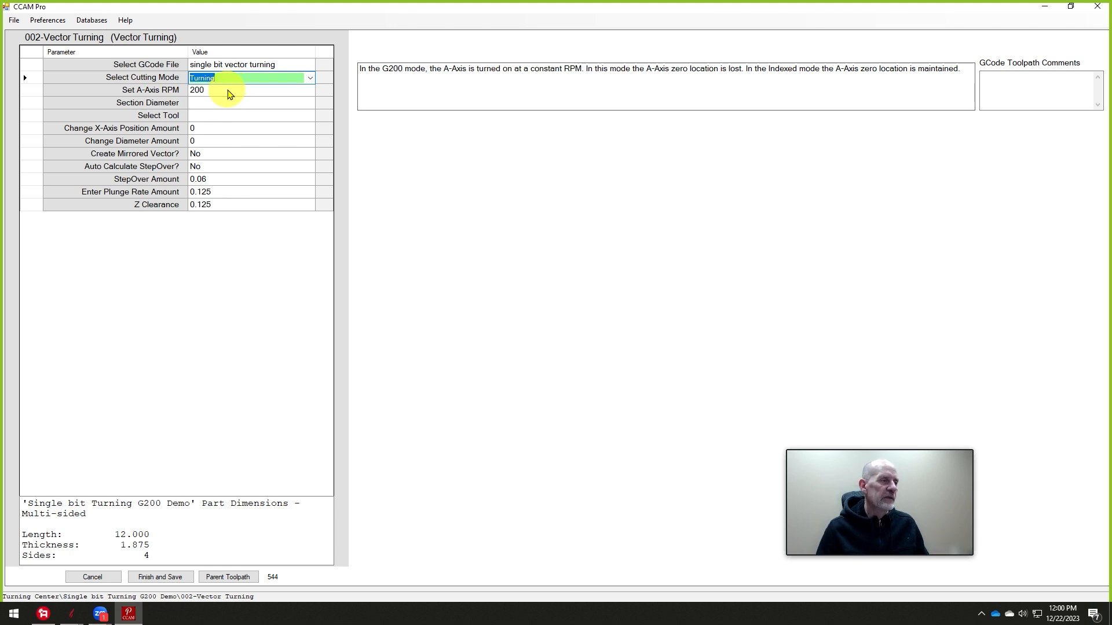
- Set the Vector Turning toolpath's section diameter to 1.75
left_click(248, 102)
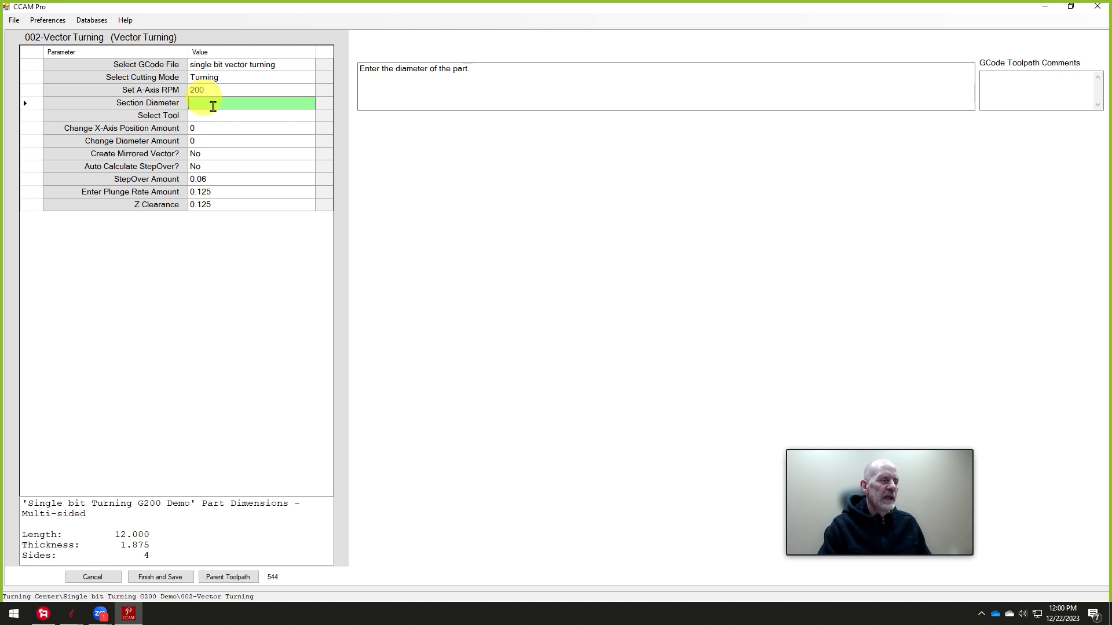
type("1.75")
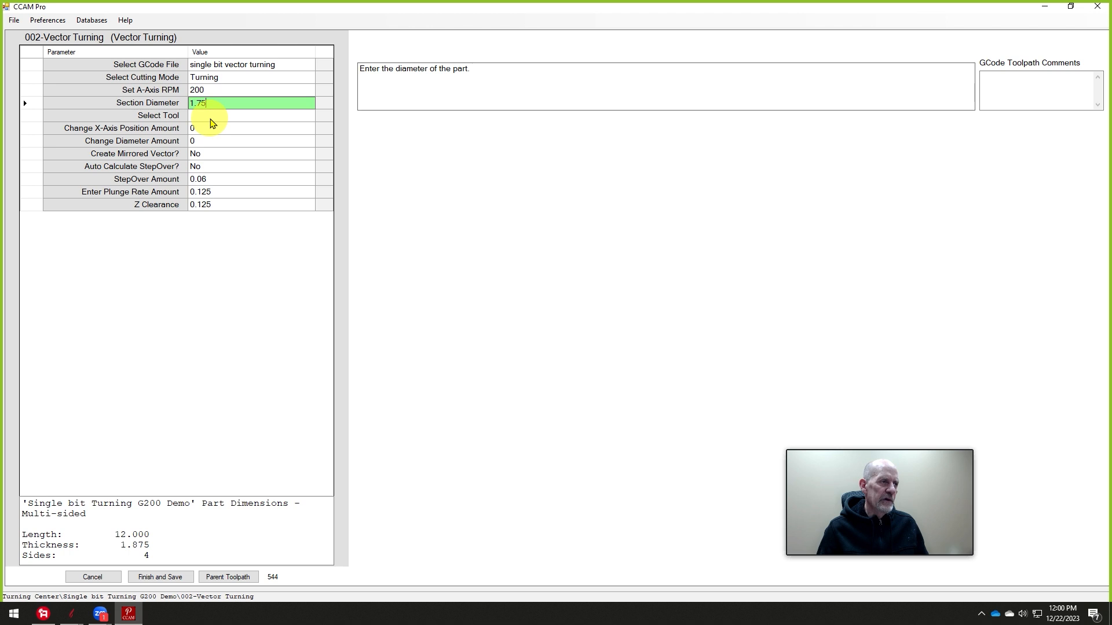
left_click(248, 115)
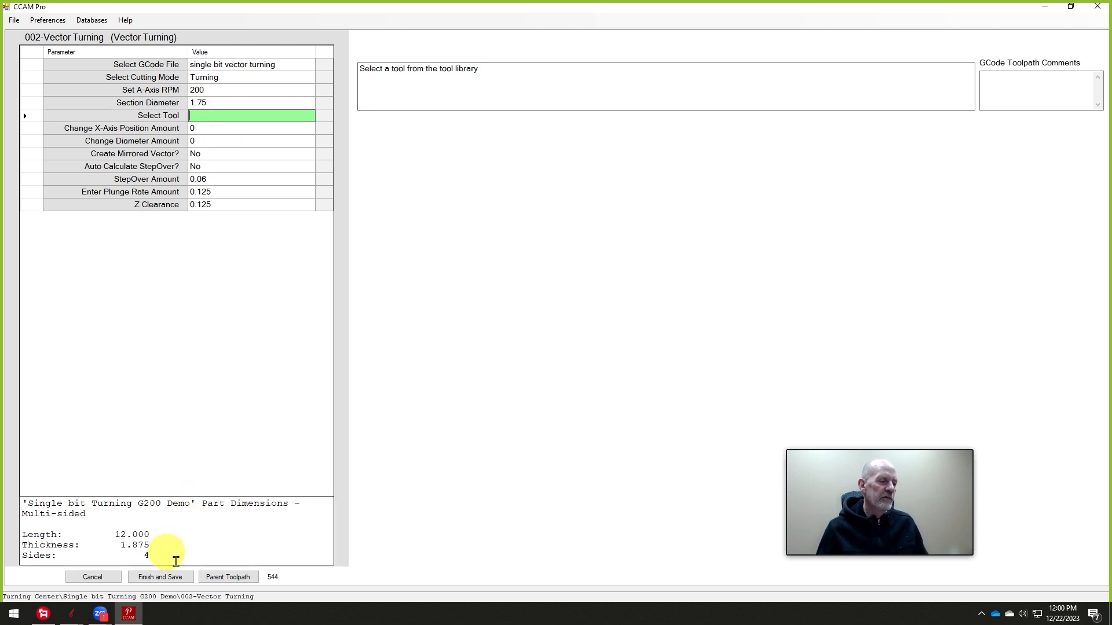
mouse_move(218, 119)
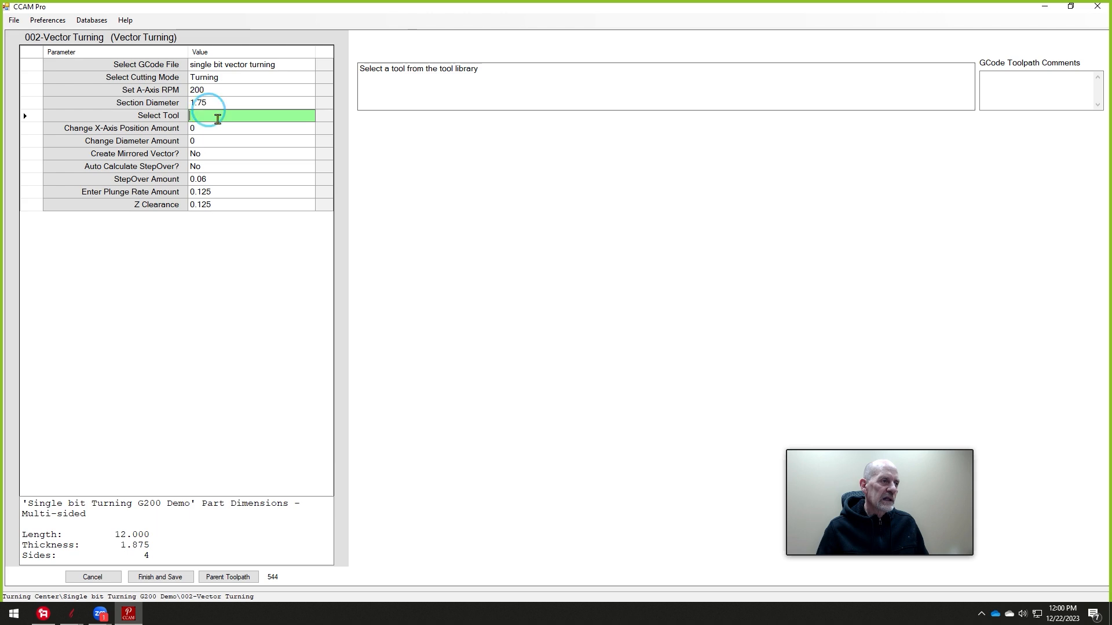
left_click(252, 116)
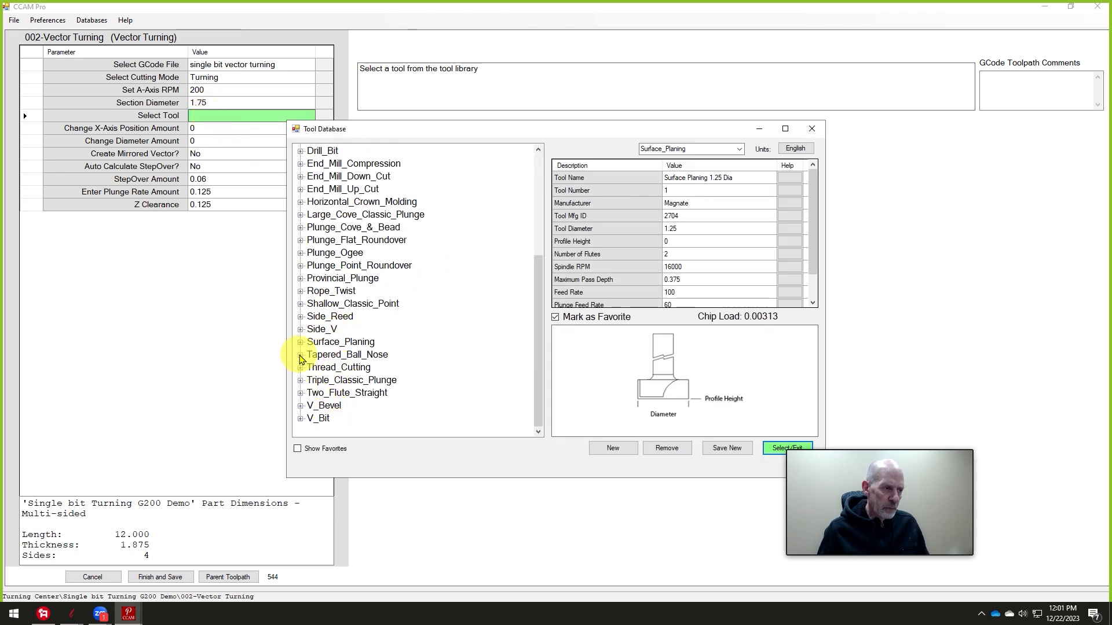
- Assign the Tapered Ball Nose 0.125 Dia 0.5 Shaft cutter with its default tool number
left_click(395, 405)
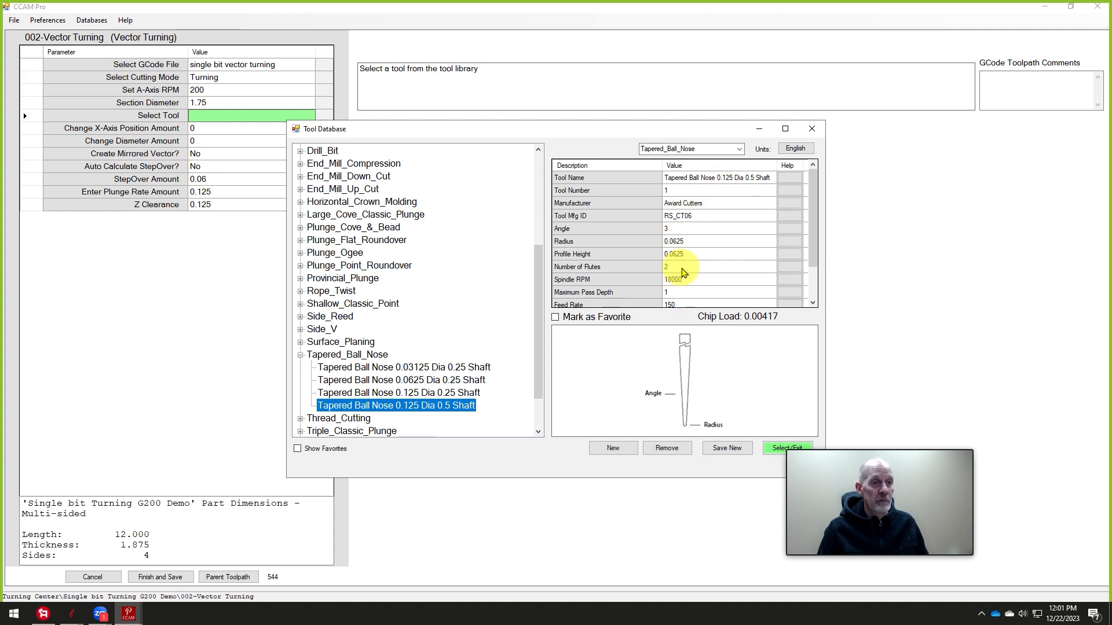
left_click(786, 447)
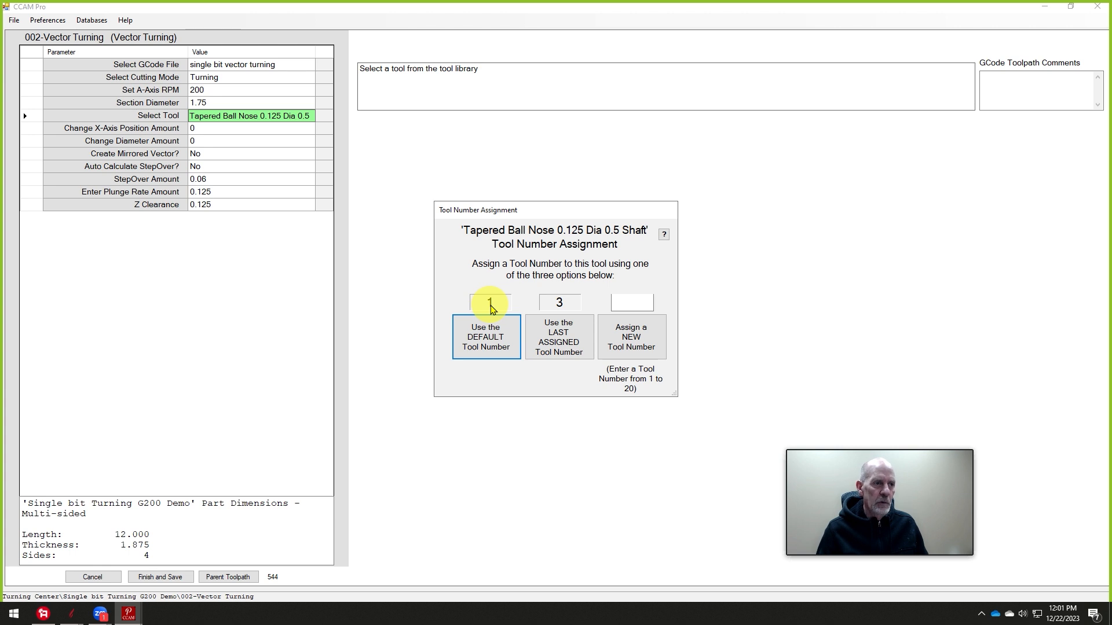
left_click(486, 337)
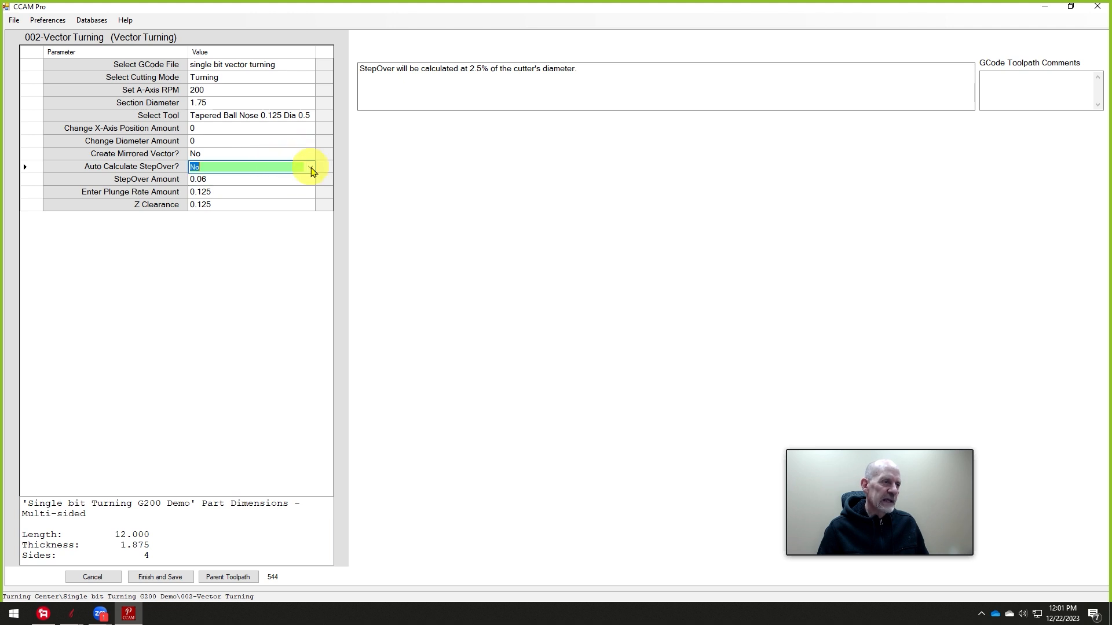
- Set Auto Calculate StepOver to Yes and save the Vector Turning toolpath
left_click(309, 165)
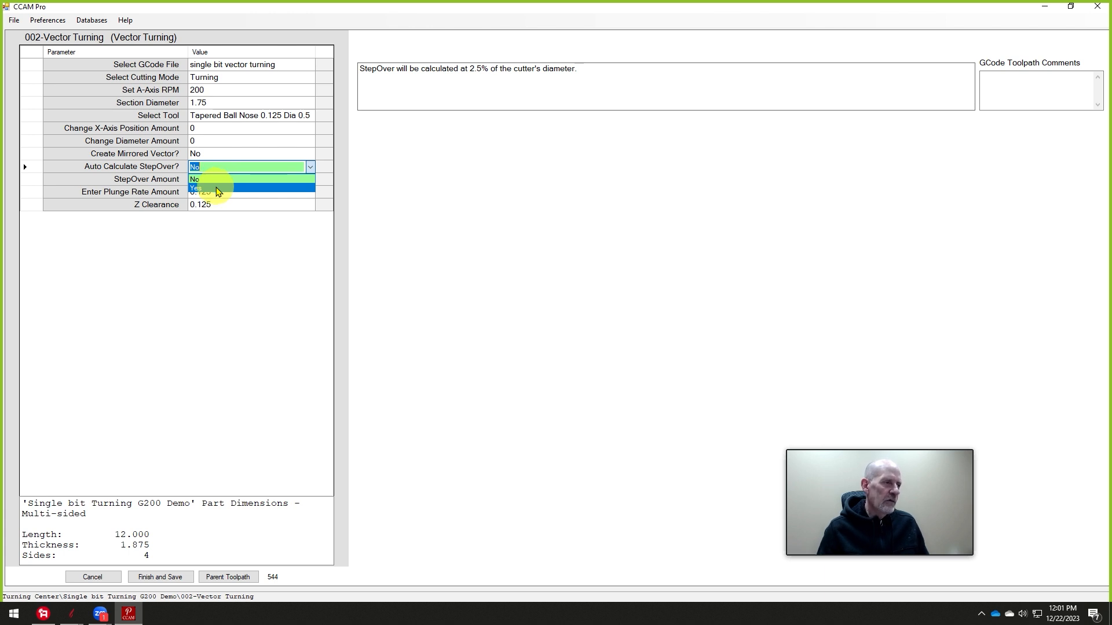
left_click(209, 189)
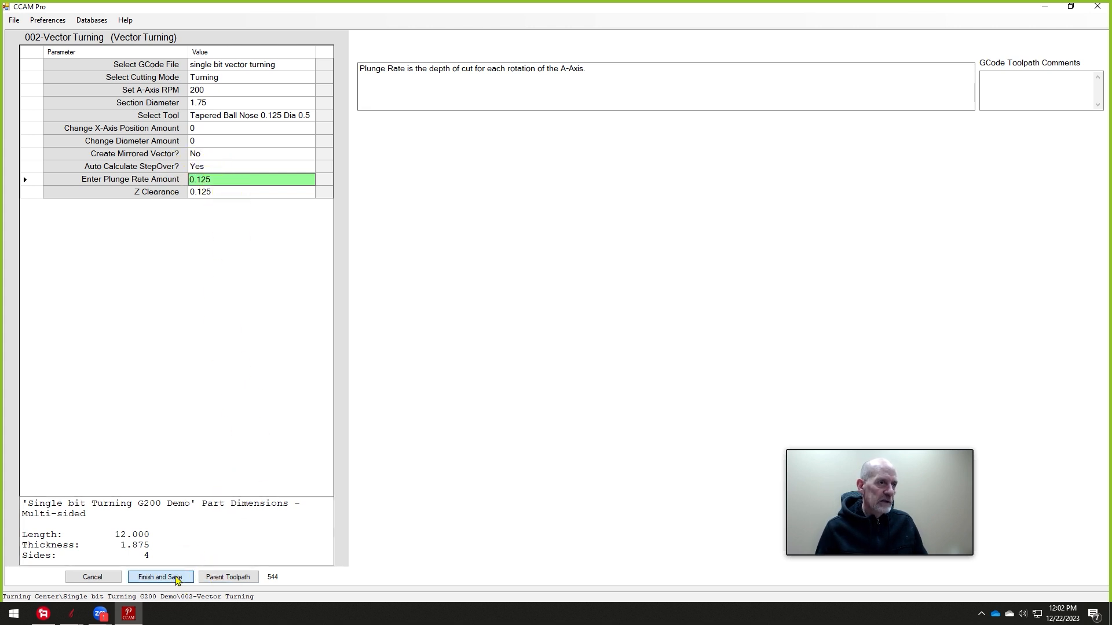
left_click(160, 576)
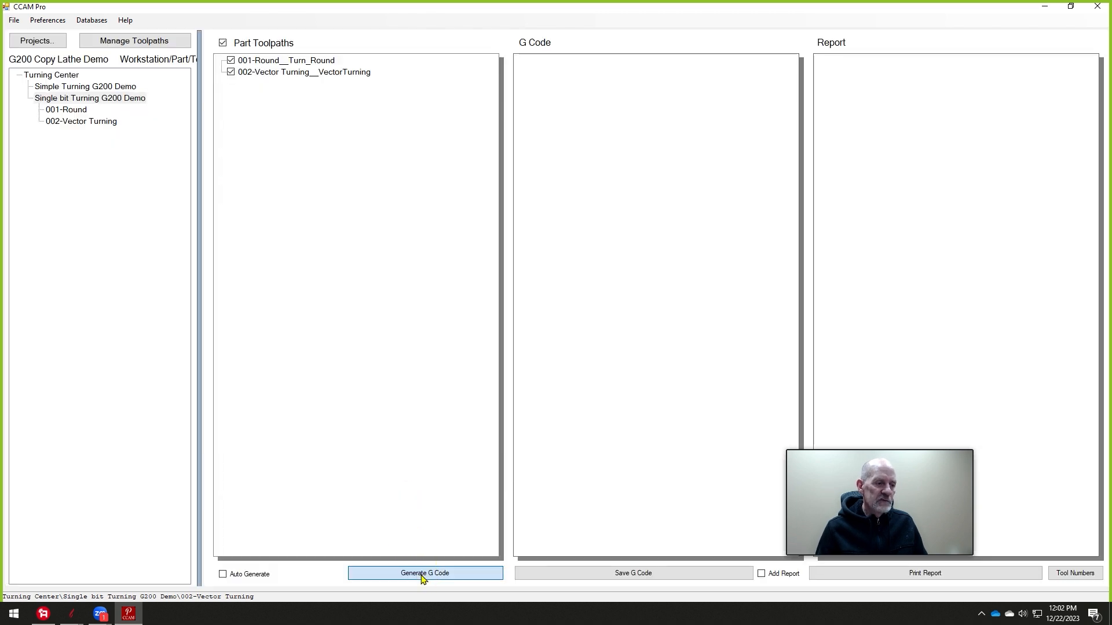
- Generate the G-code and part report covering the 001-Round and 002-Vector Turning toolpaths
left_click(425, 574)
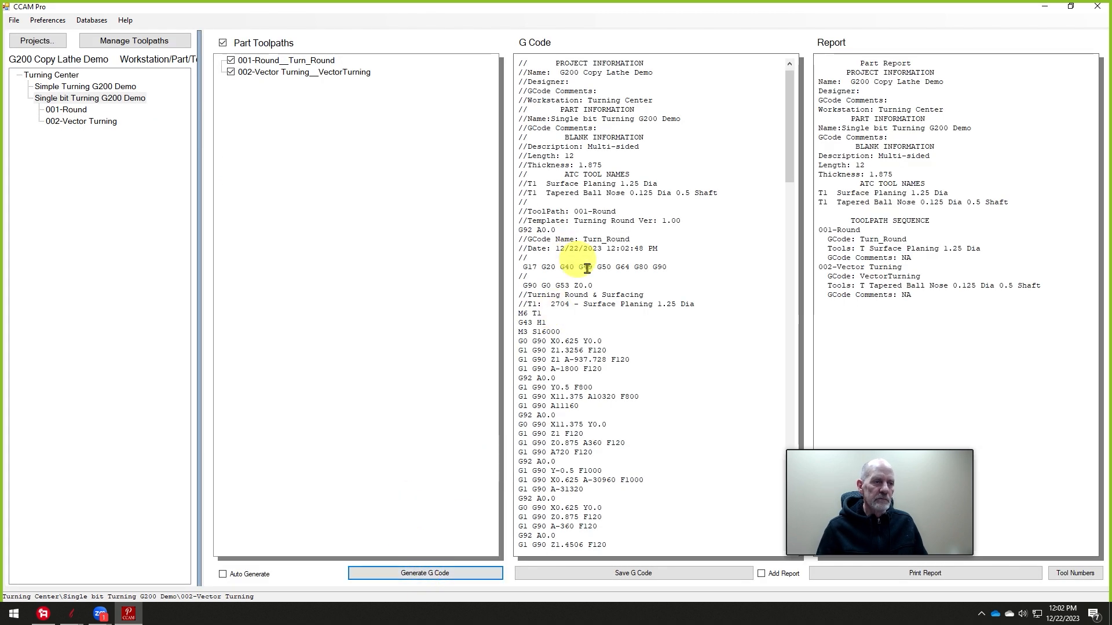
scroll("down", 3)
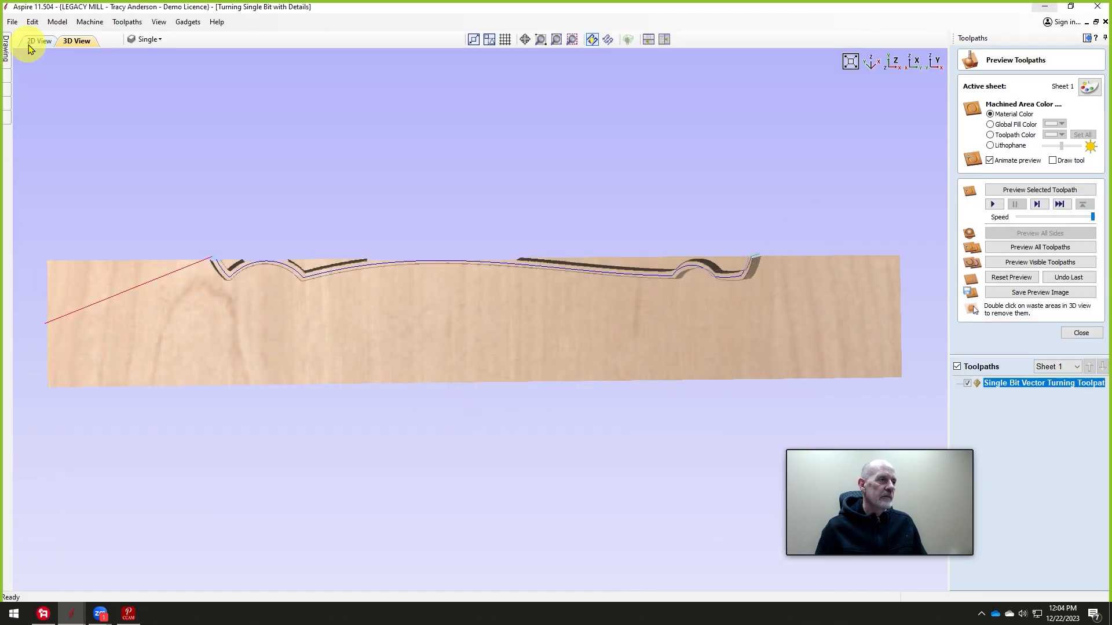
- Show the 2D view of the Turning Combination Bit with Details 12.0 by 1.75 spindle drawing
left_click(38, 41)
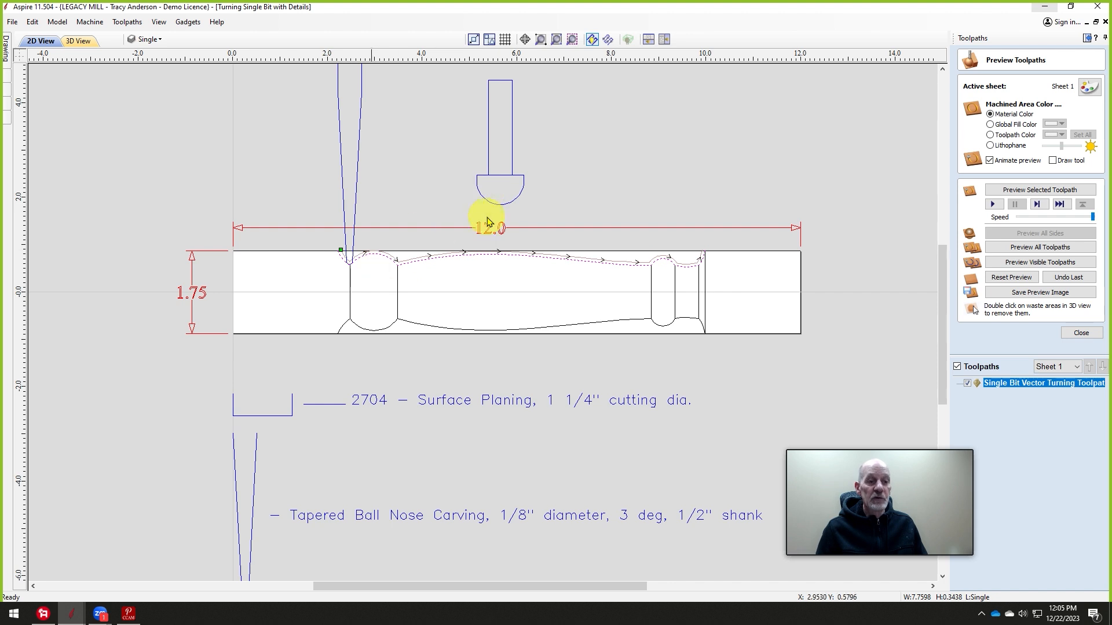
mouse_move(438, 237)
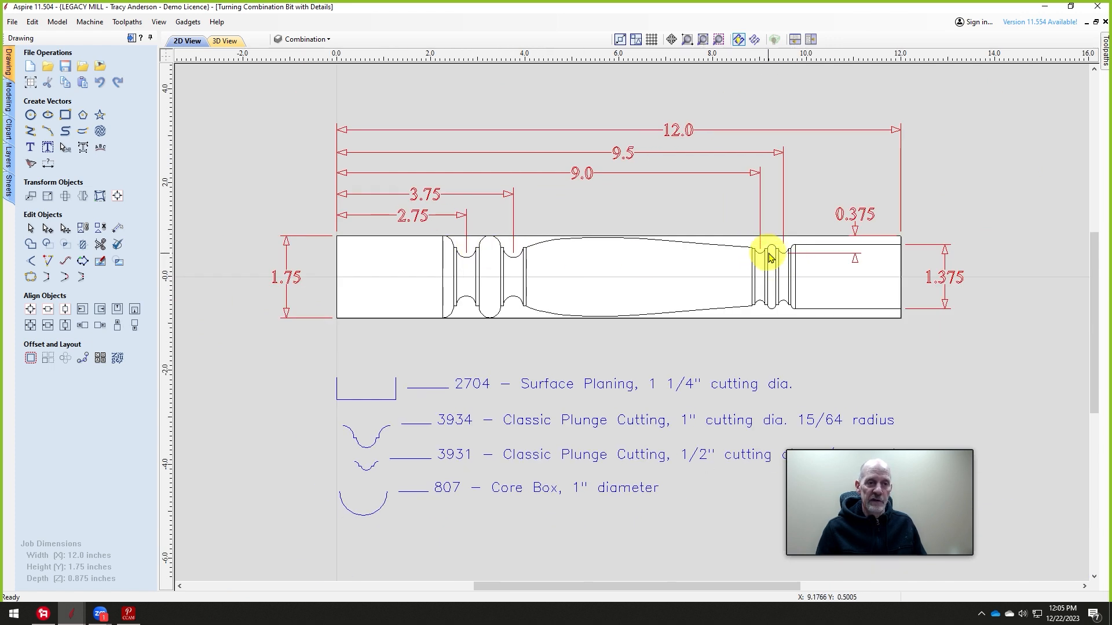
scroll("up", 3)
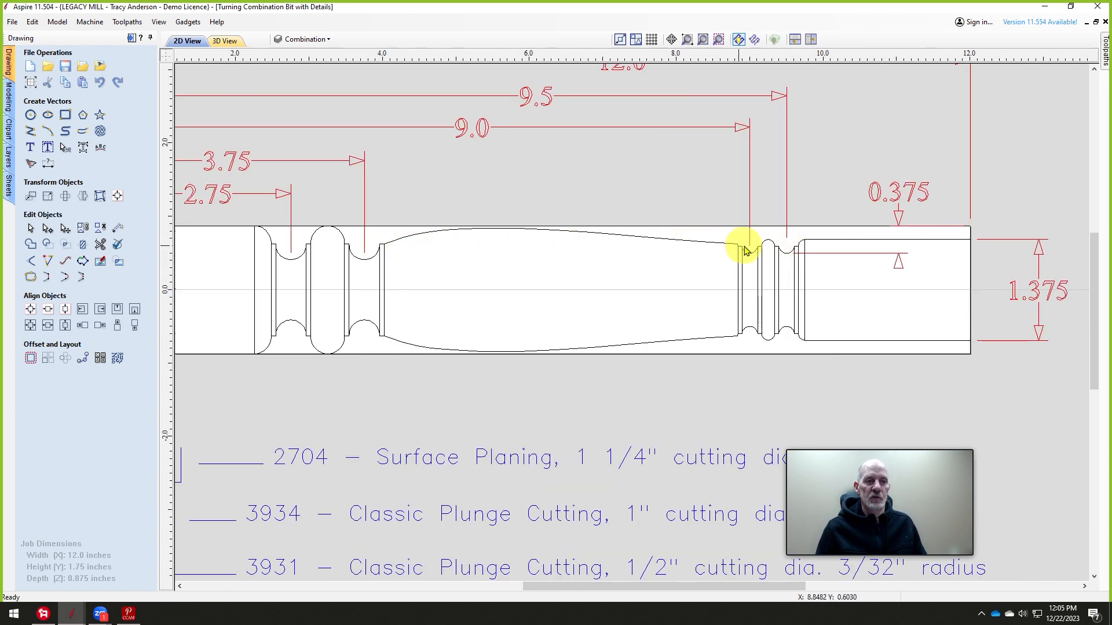